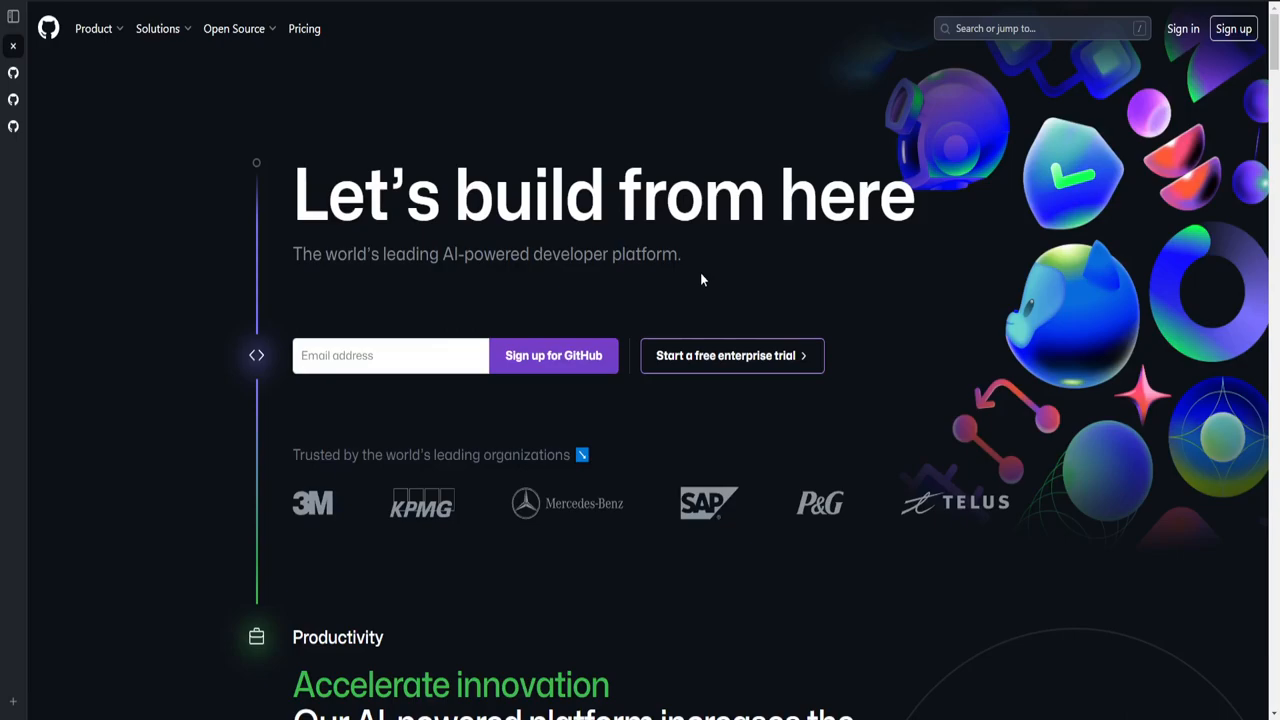
pyautogui.moveTo(810, 284)
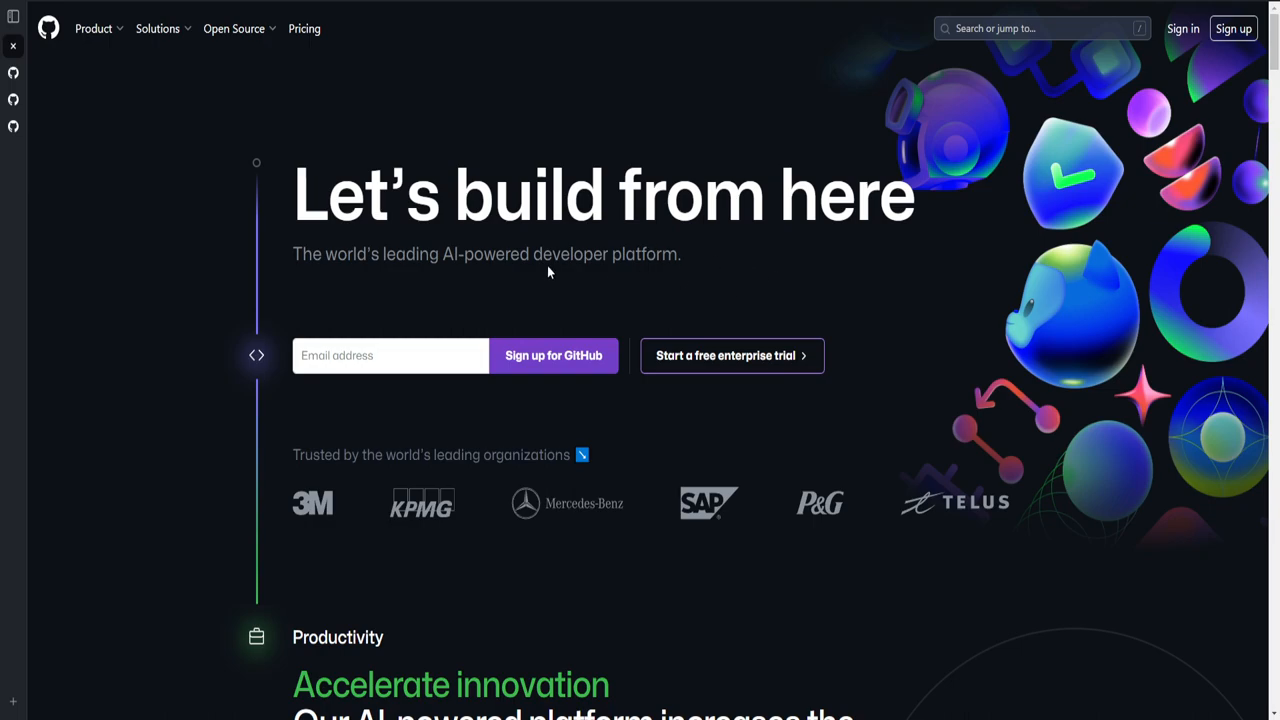
pyautogui.moveTo(100, 68)
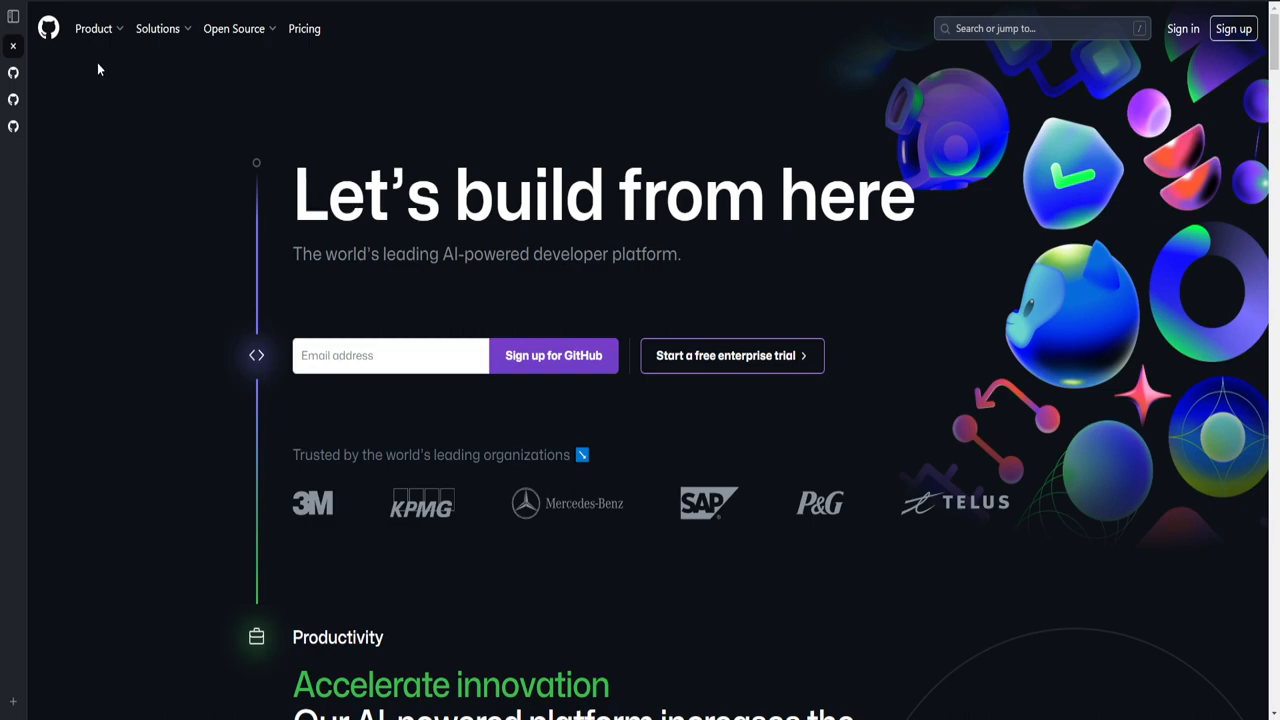
pyautogui.moveTo(730, 268)
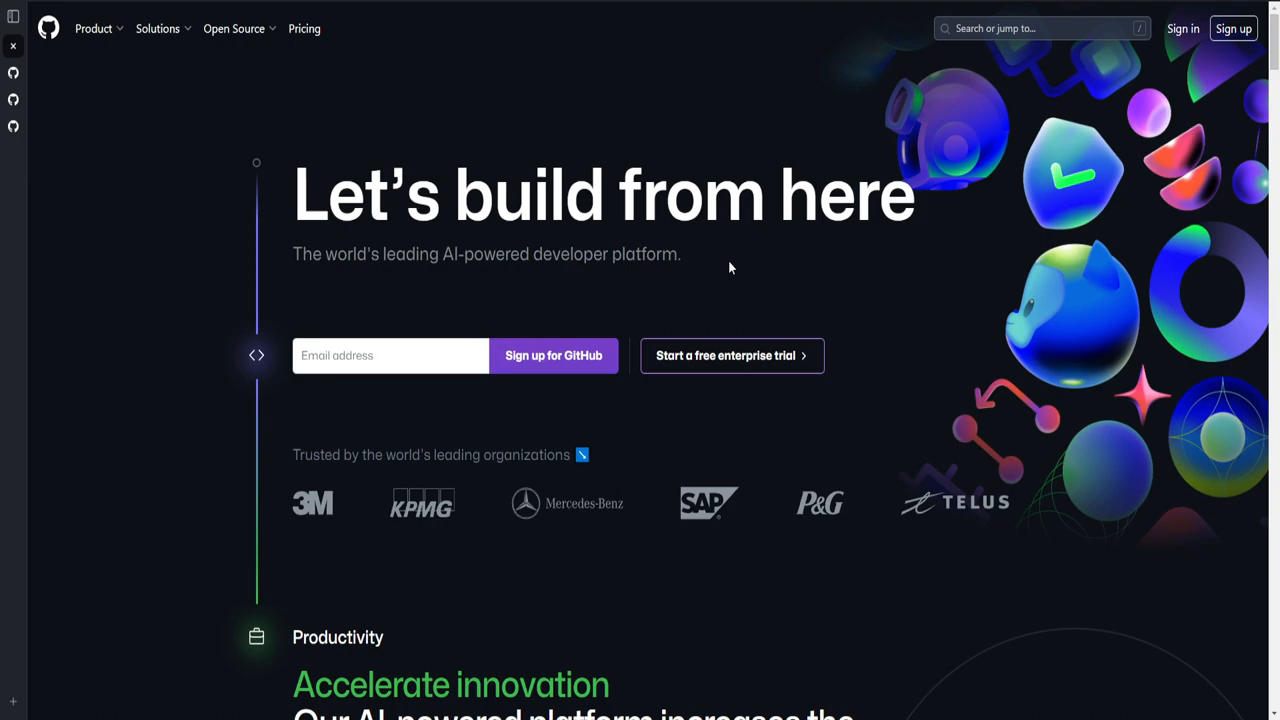
pyautogui.moveTo(1010, 120)
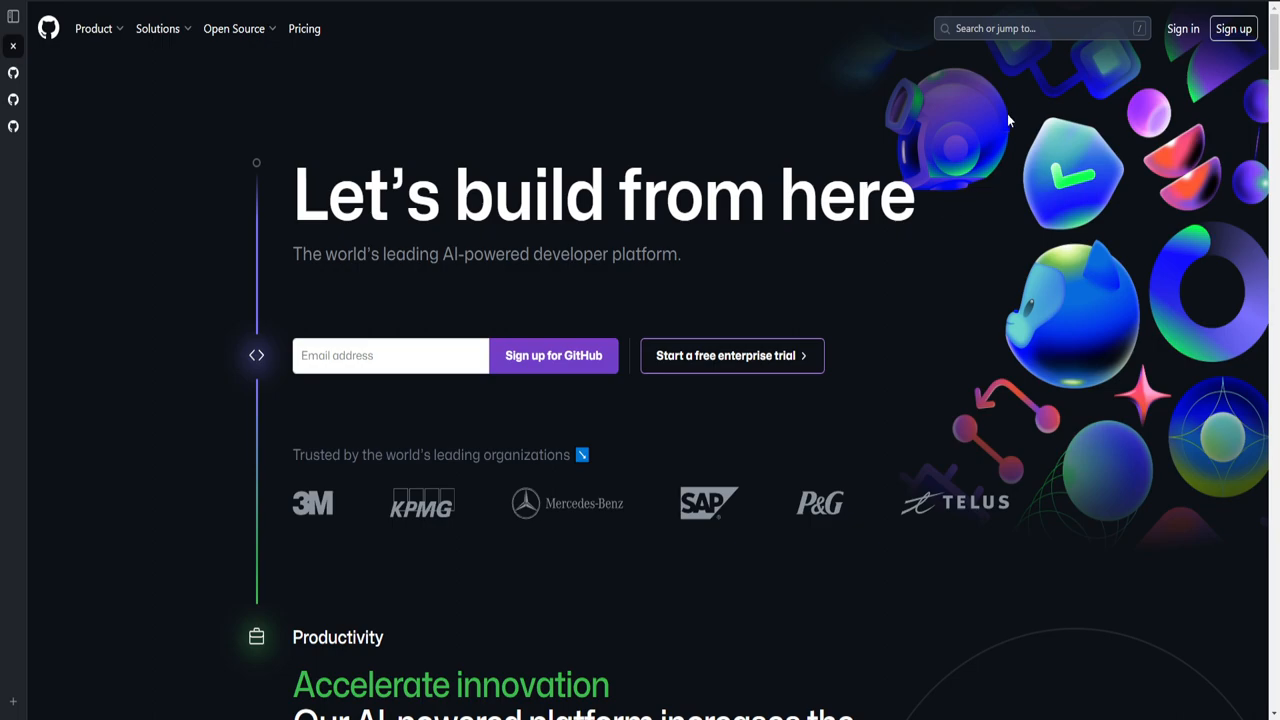
# Step: Search GitHub for 'ancientmonkey' to surface the AncientMonkey repository result
pyautogui.click(1040, 28)
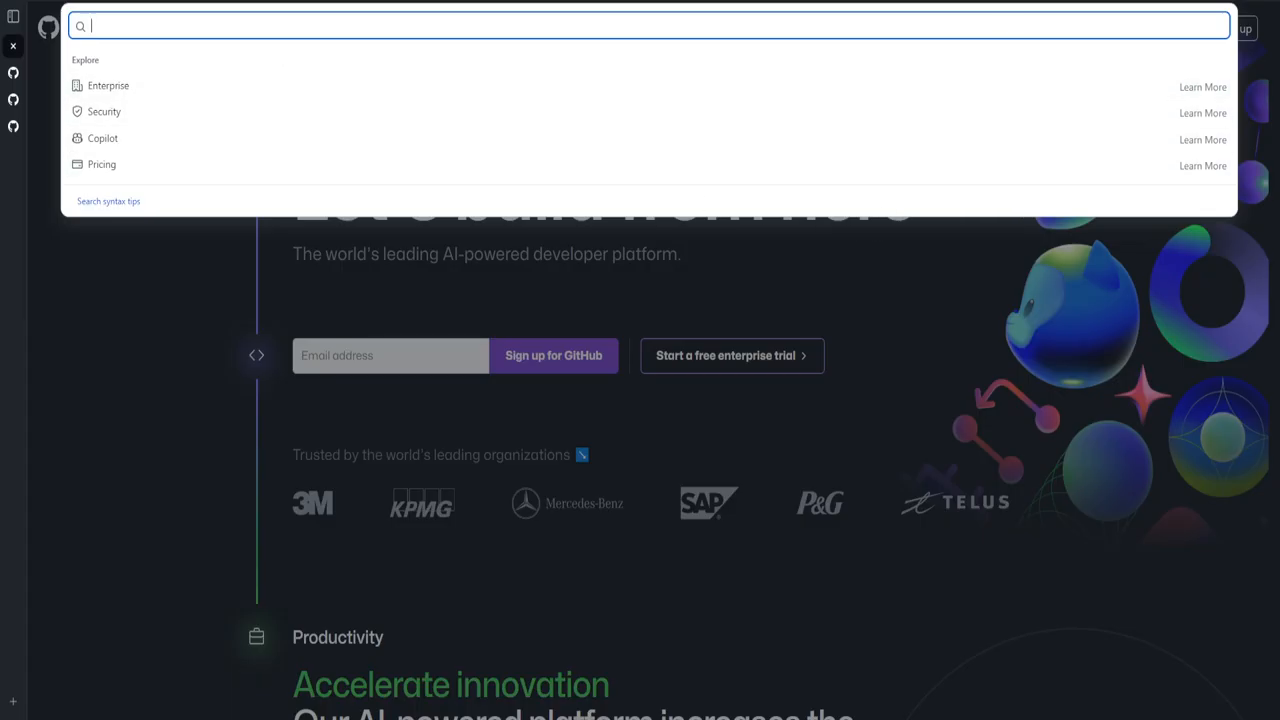
pyautogui.moveTo(568, 370)
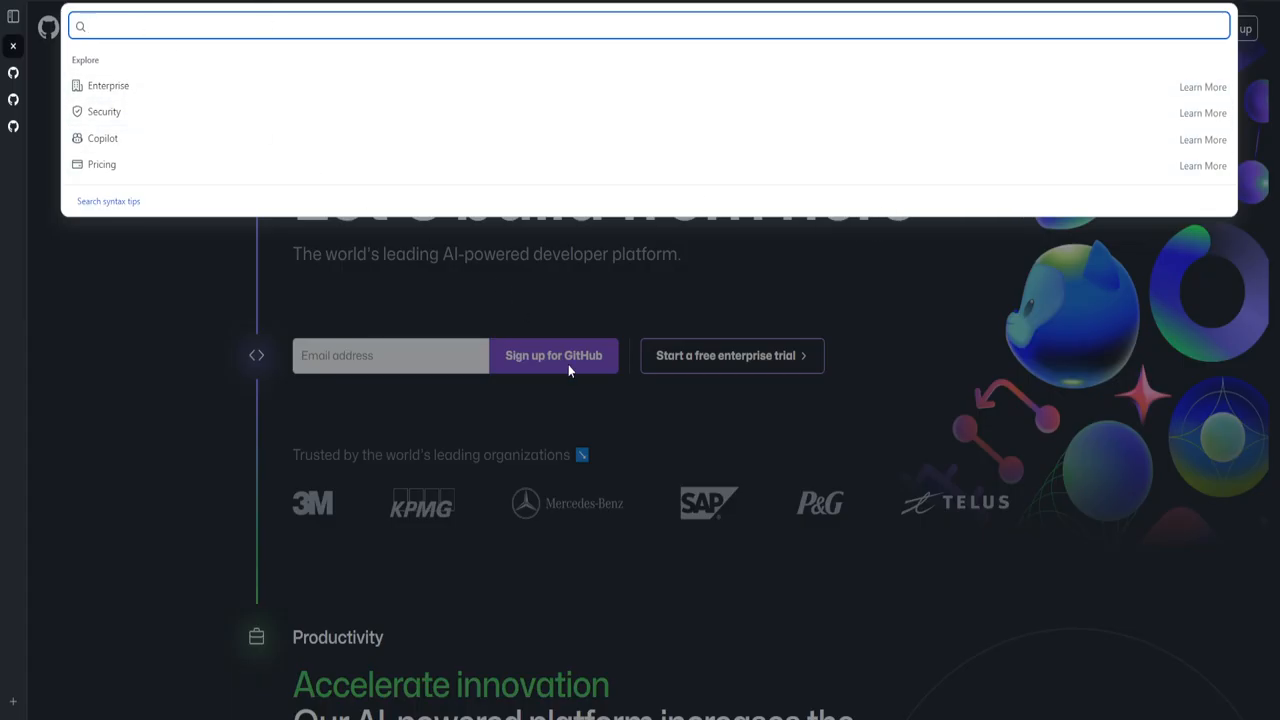
pyautogui.moveTo(556, 388)
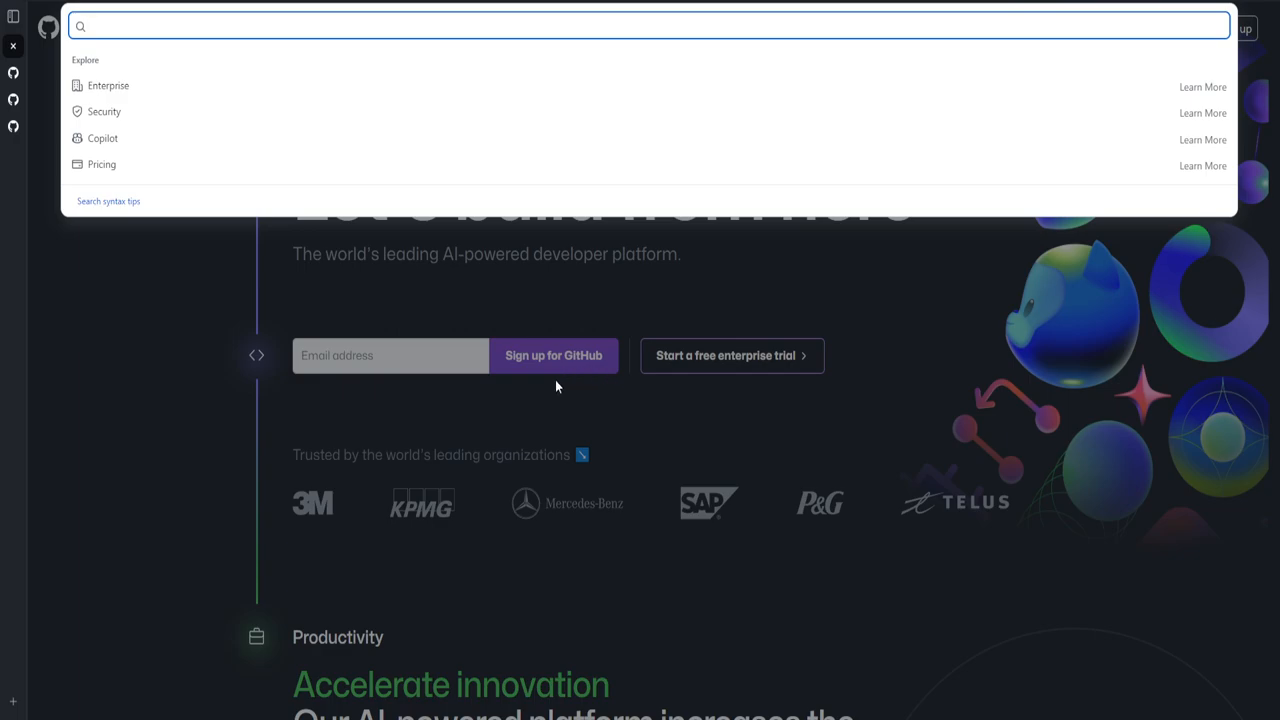
pyautogui.write('ancientm')
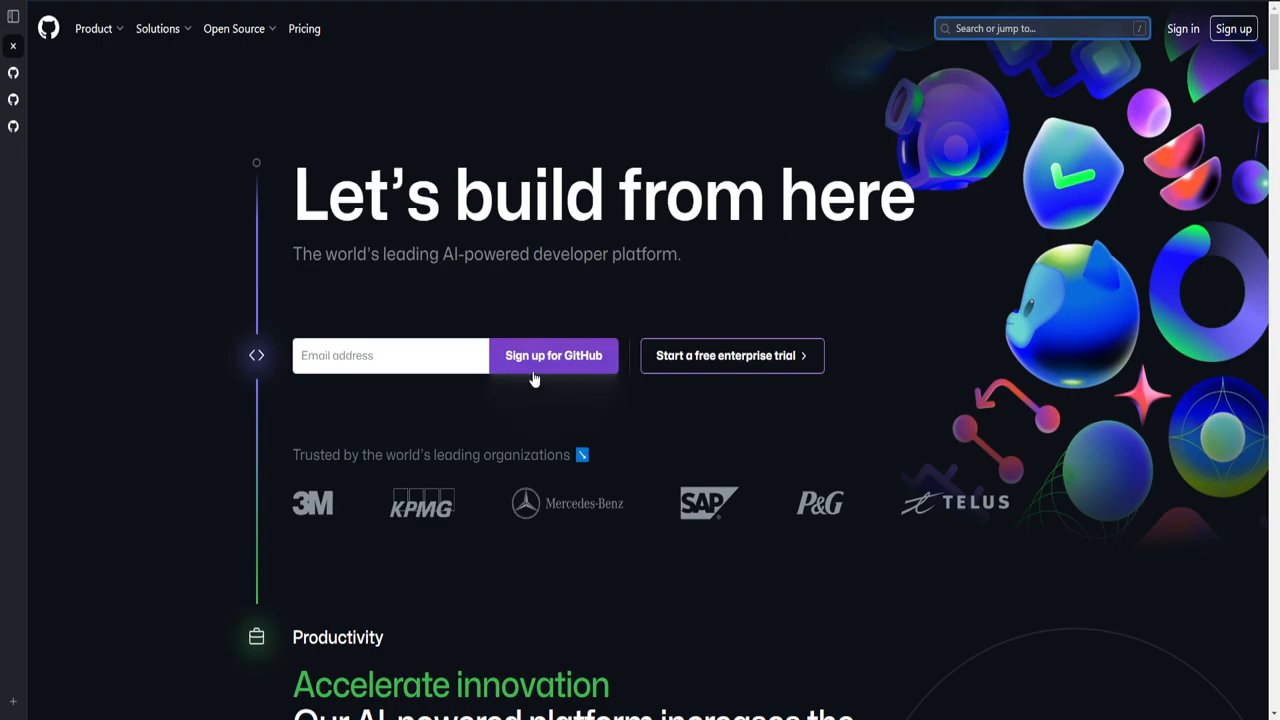
pyautogui.write('ancientmonkey')
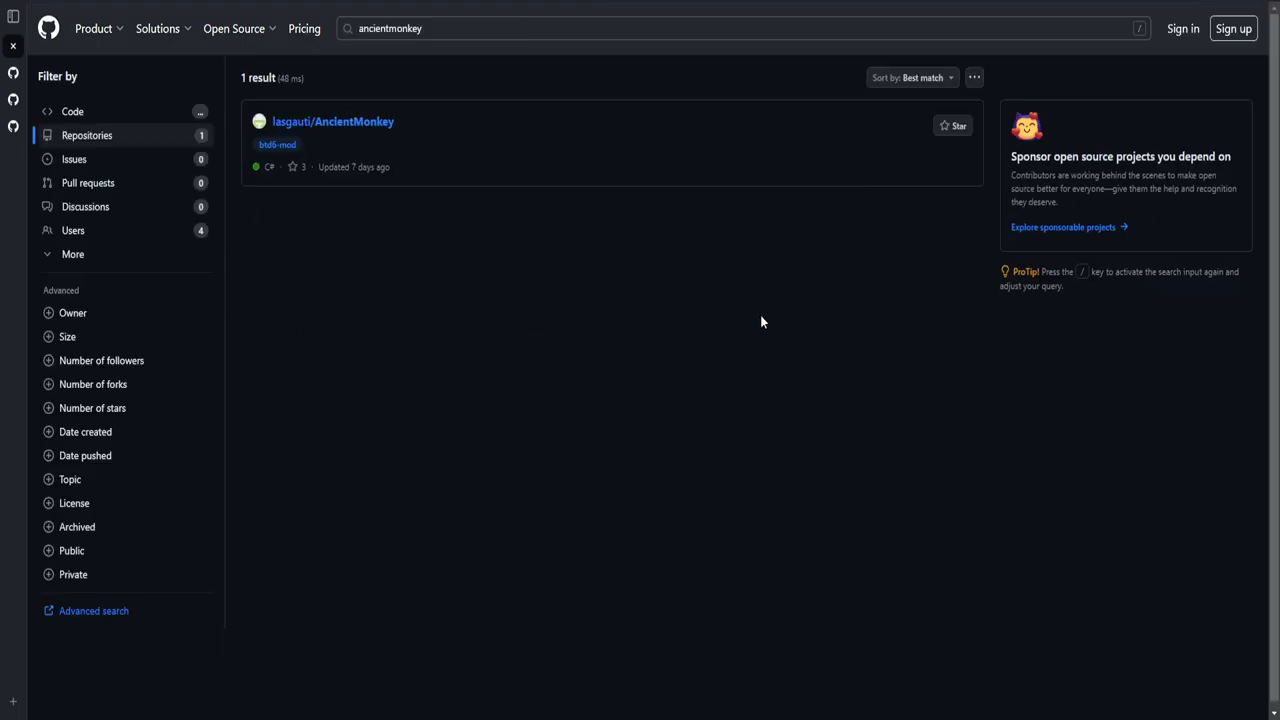
pyautogui.moveTo(332, 122)
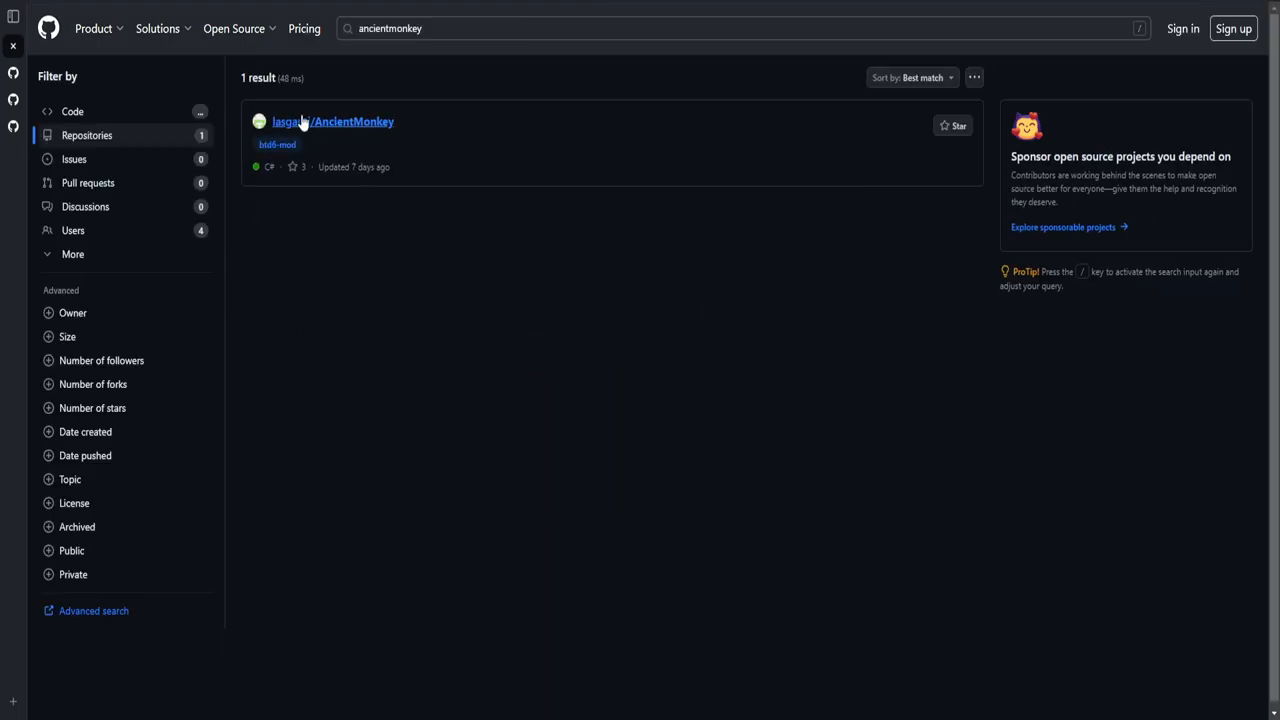
# Step: Open the lasgauti/AncientMonkey repository and read its README update notes
pyautogui.click(352, 122)
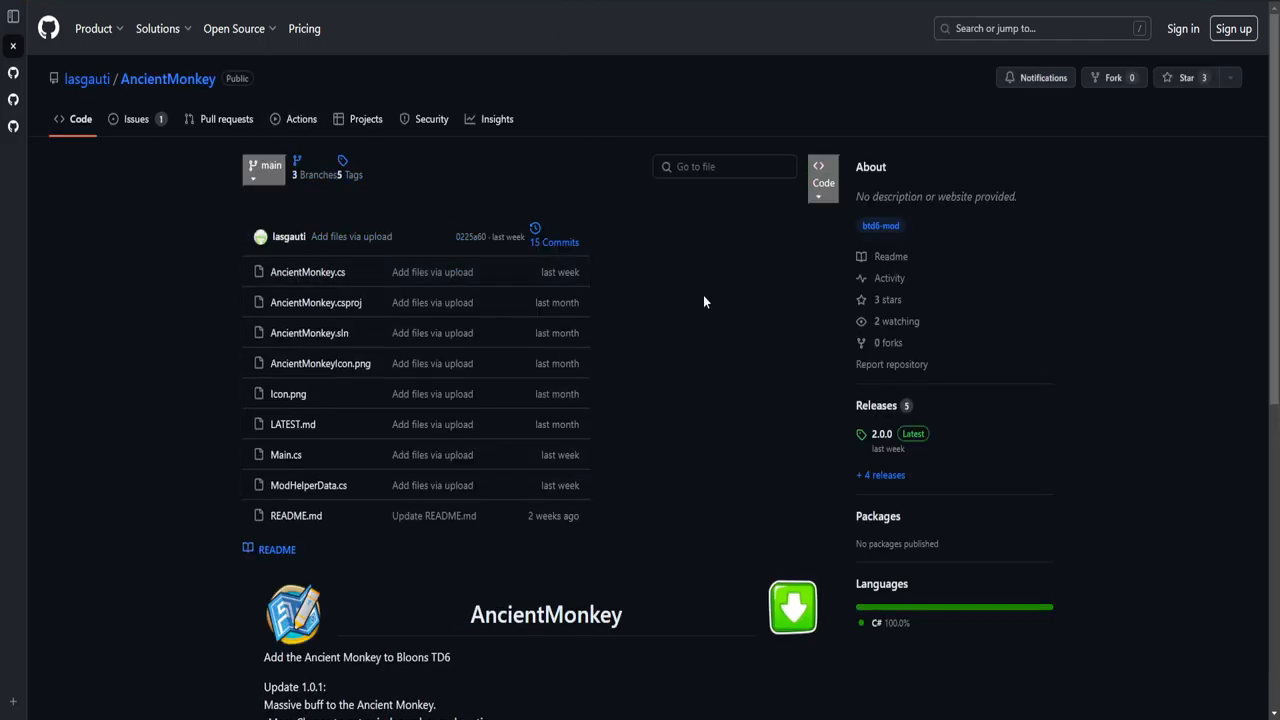
pyautogui.moveTo(782, 400)
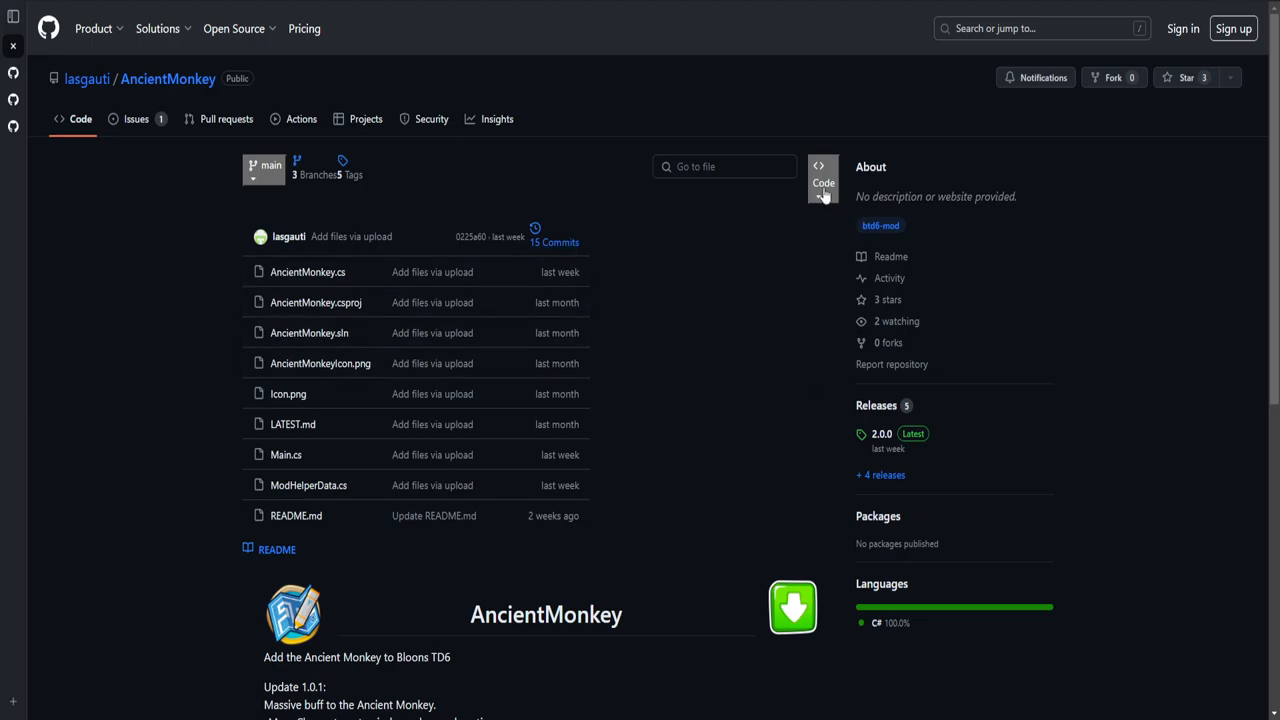
pyautogui.scroll(-3)
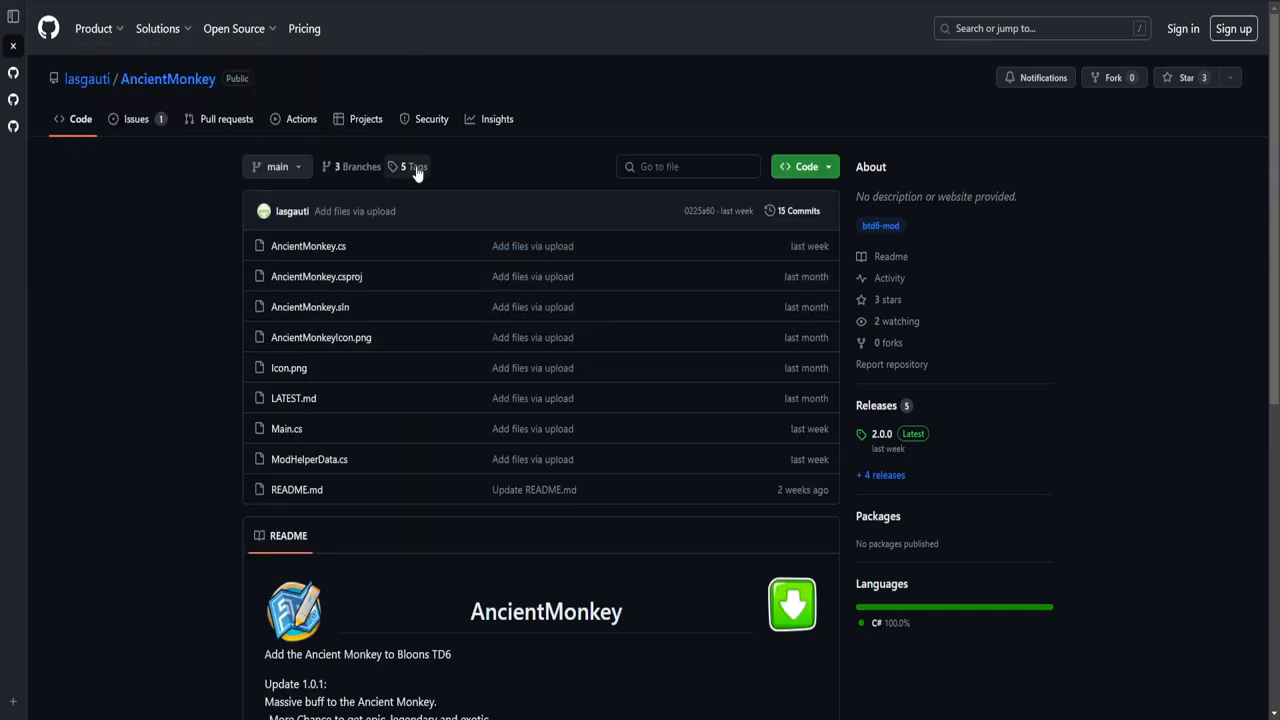
pyautogui.scroll(-3)
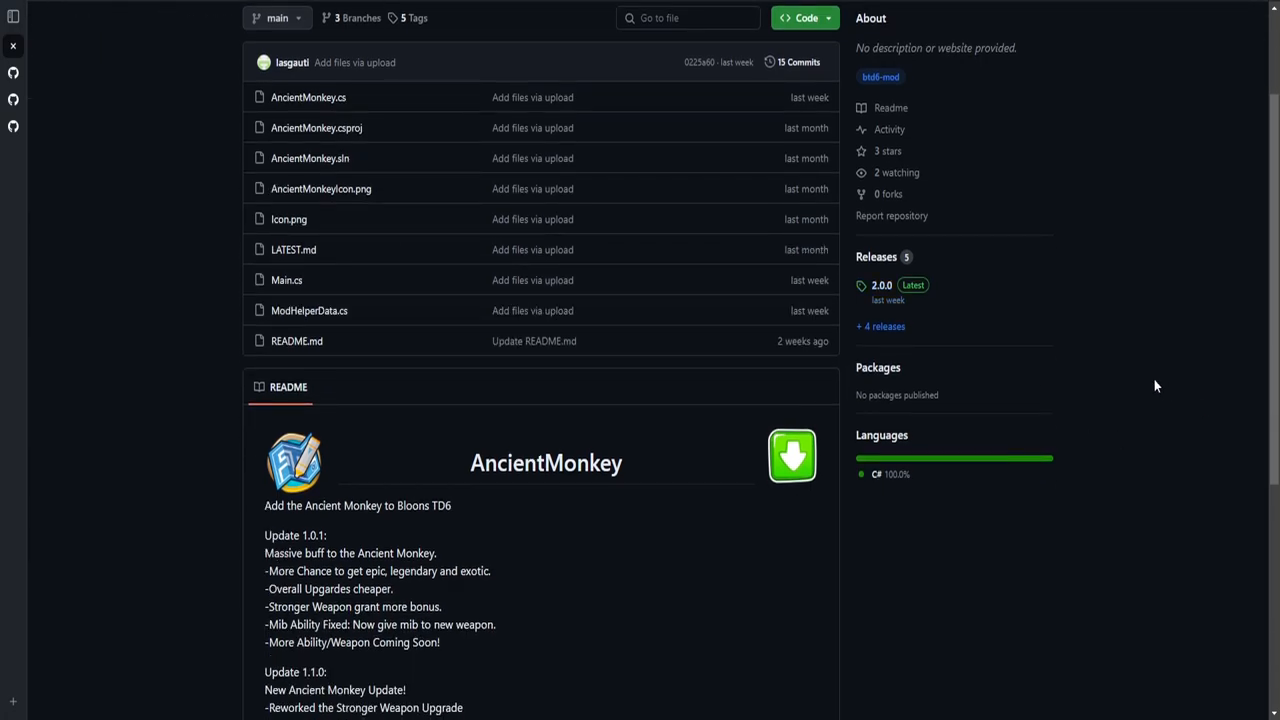
pyautogui.moveTo(852, 314)
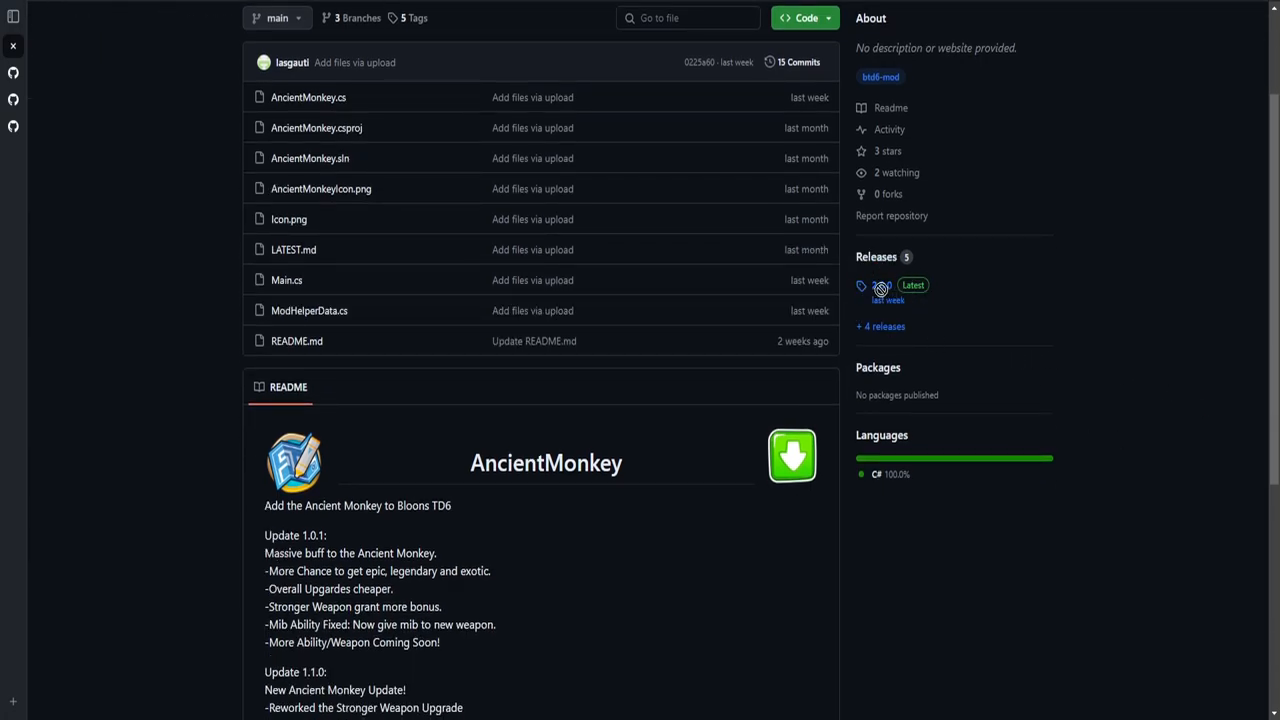
# Step: Open the AncientMonkey Releases page showing release 2.0.0 and its AncientMonkey.dll asset
pyautogui.click(880, 284)
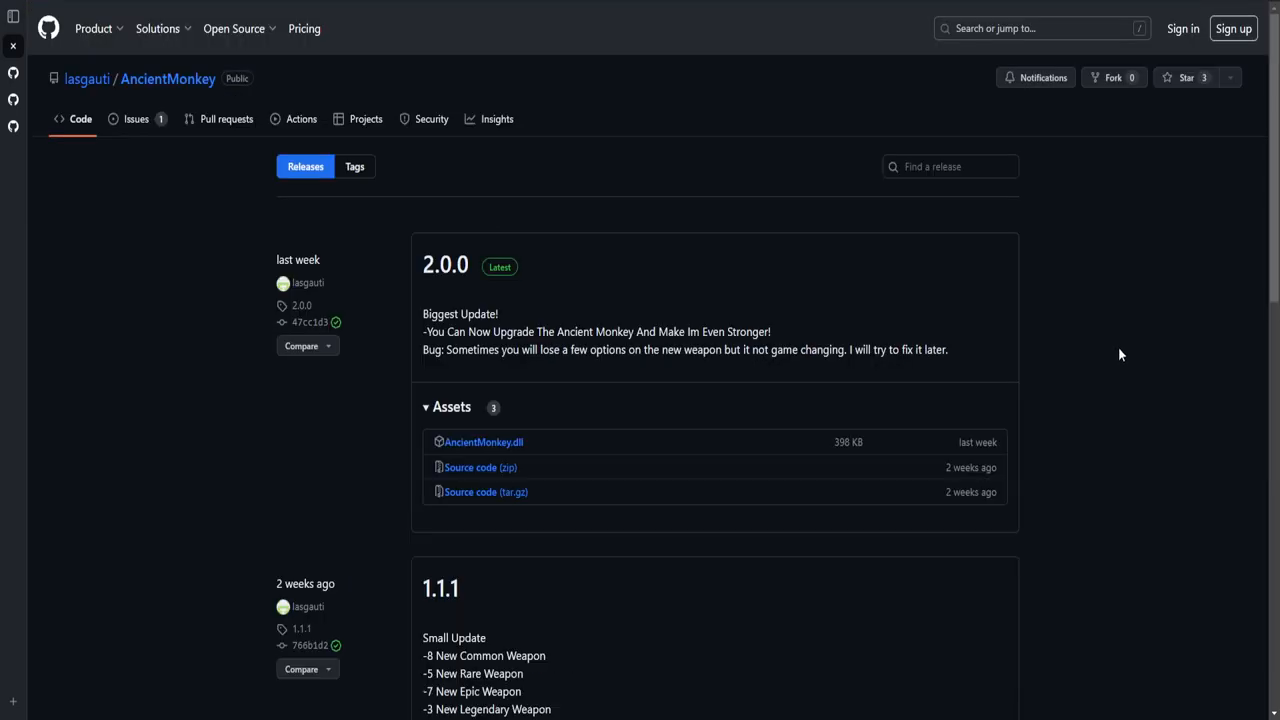
pyautogui.scroll(-3)
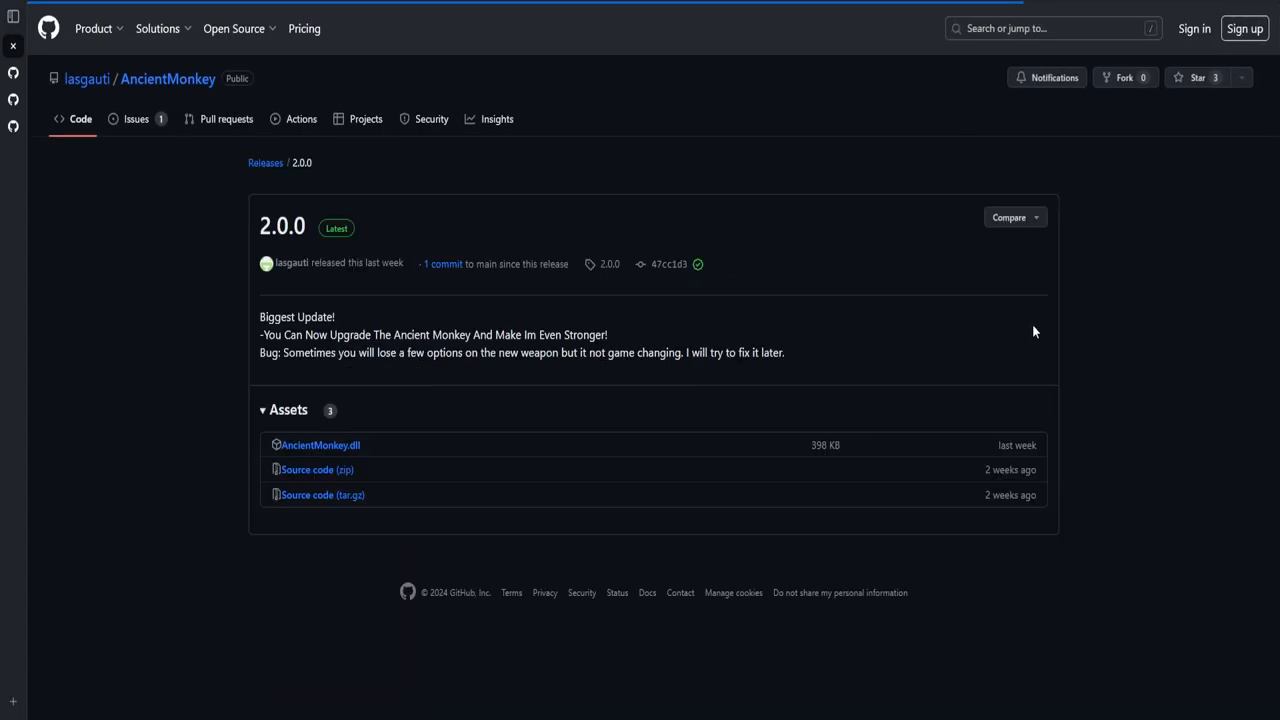
pyautogui.moveTo(376, 448)
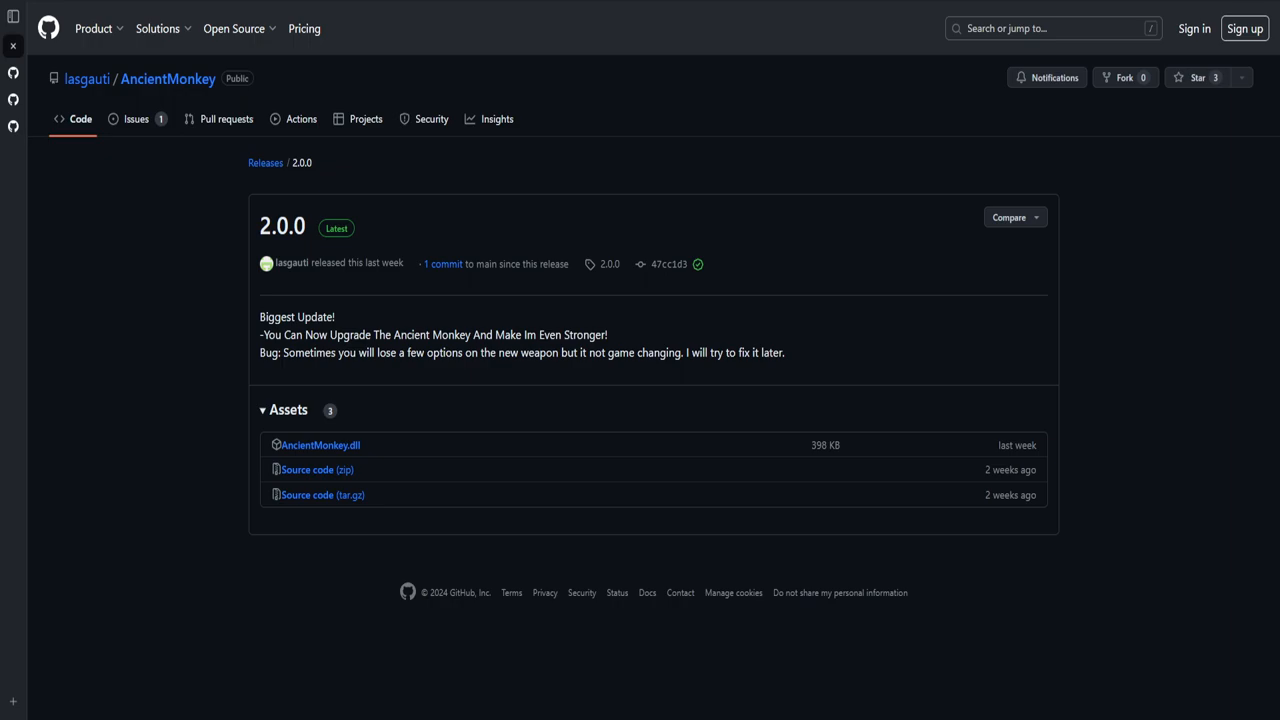
pyautogui.moveTo(530, 332)
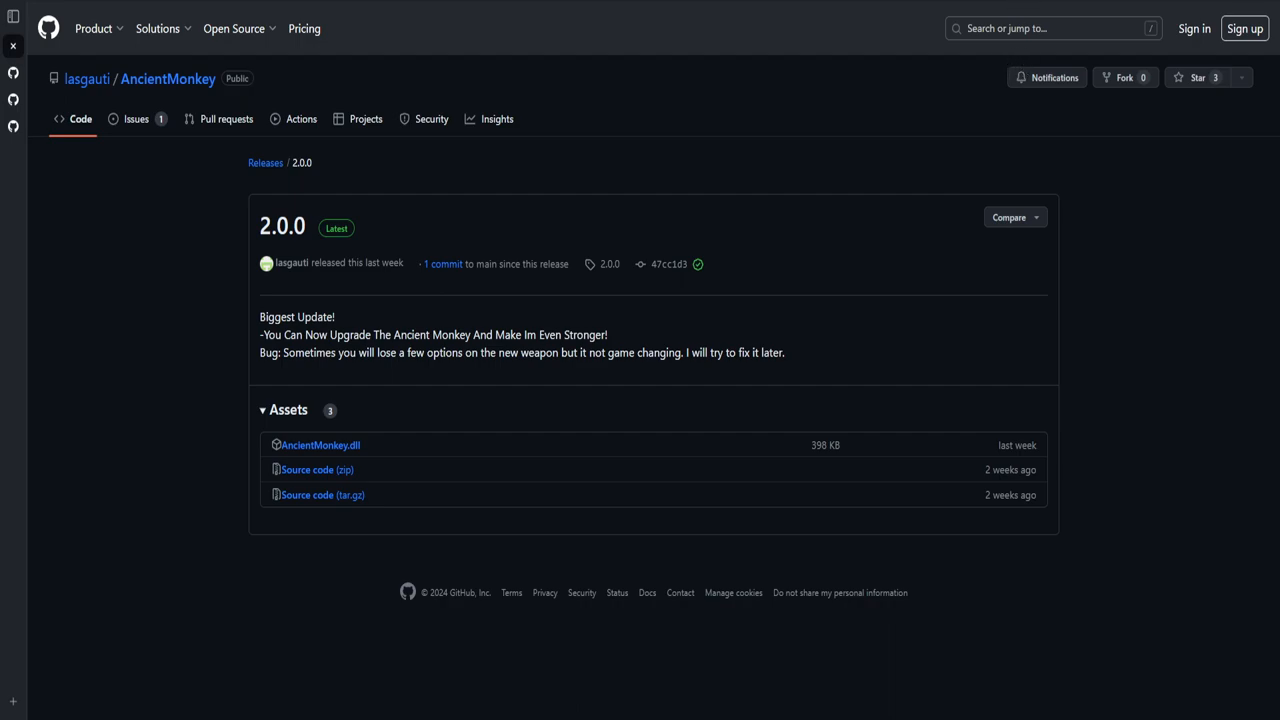
pyautogui.moveTo(922, 12)
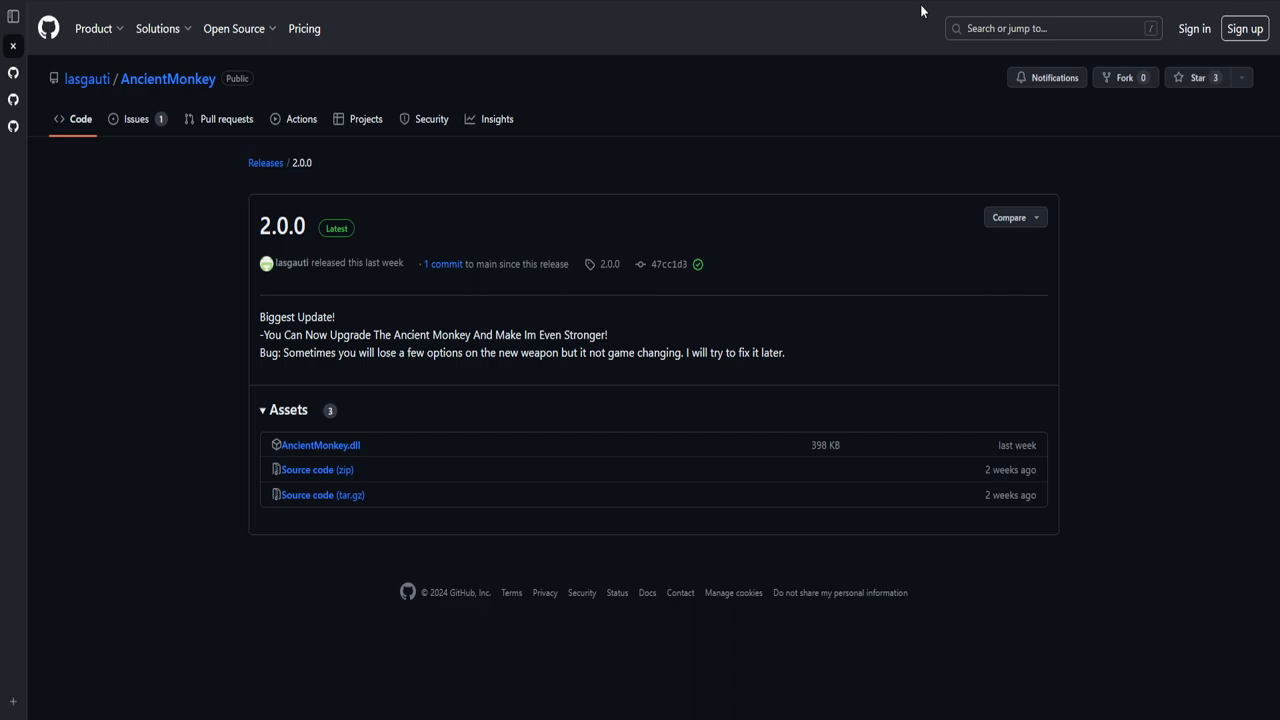
pyautogui.moveTo(960, 106)
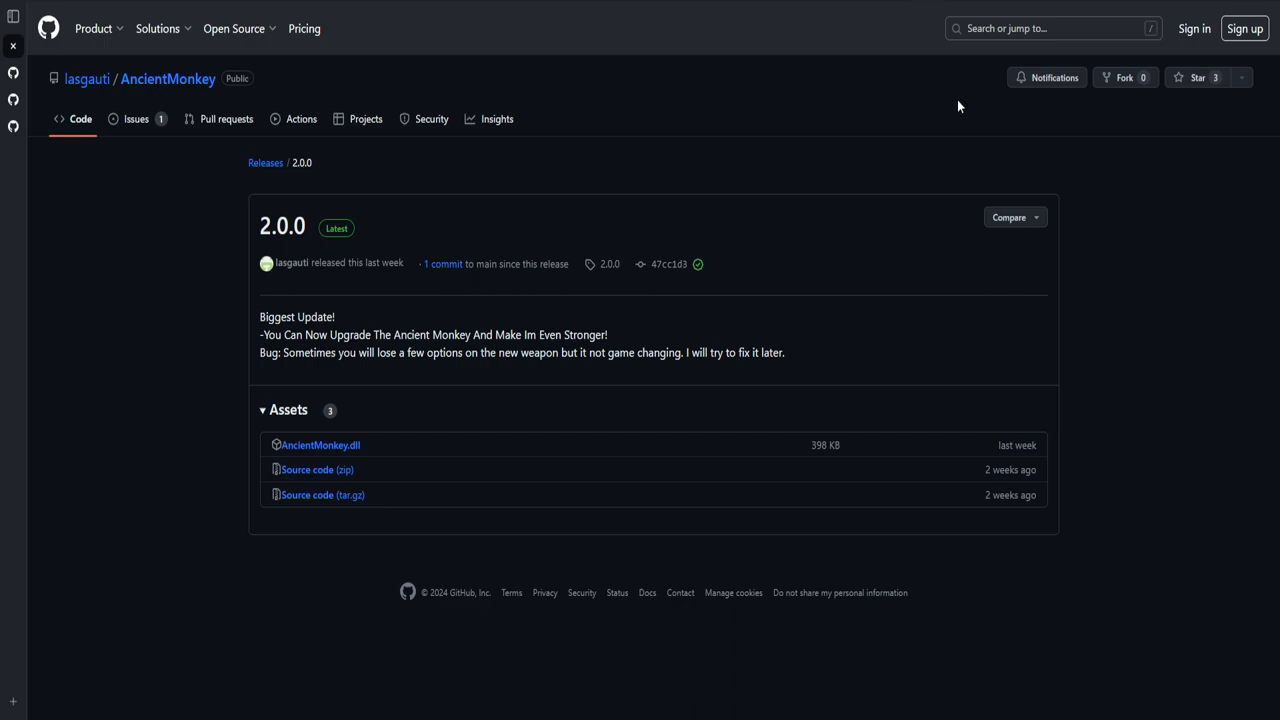
pyautogui.moveTo(748, 8)
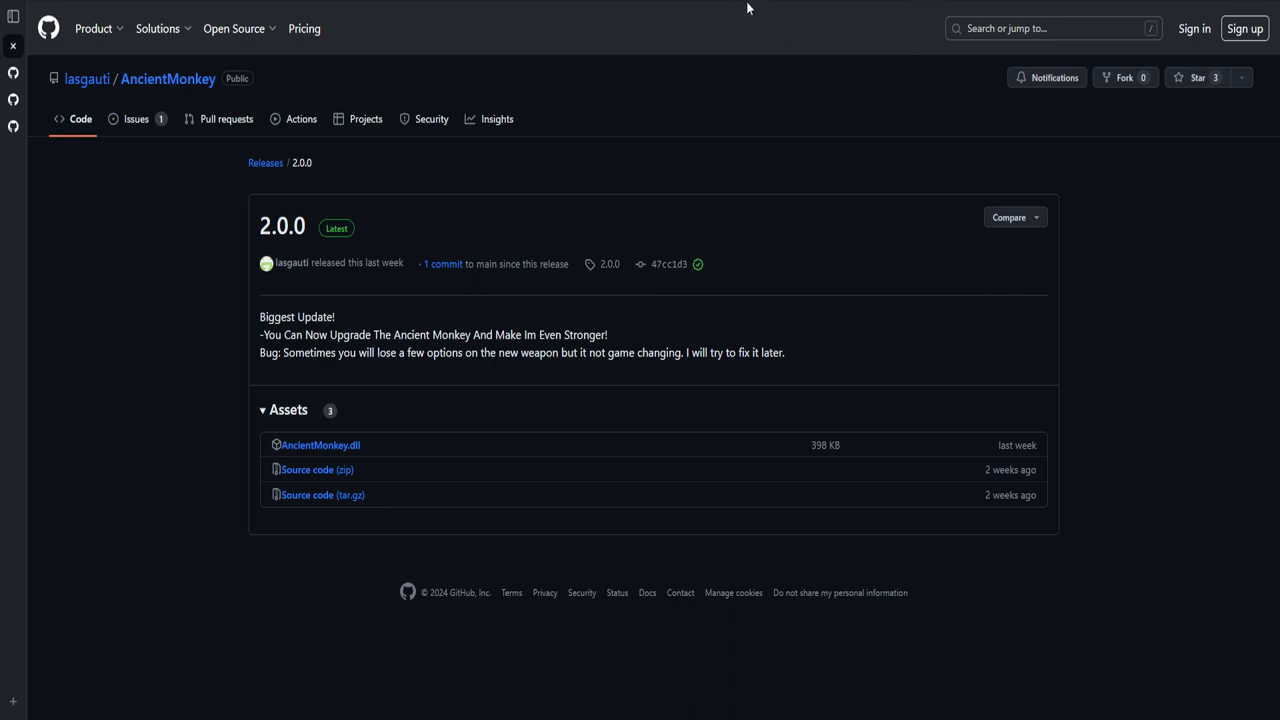
pyautogui.moveTo(764, 708)
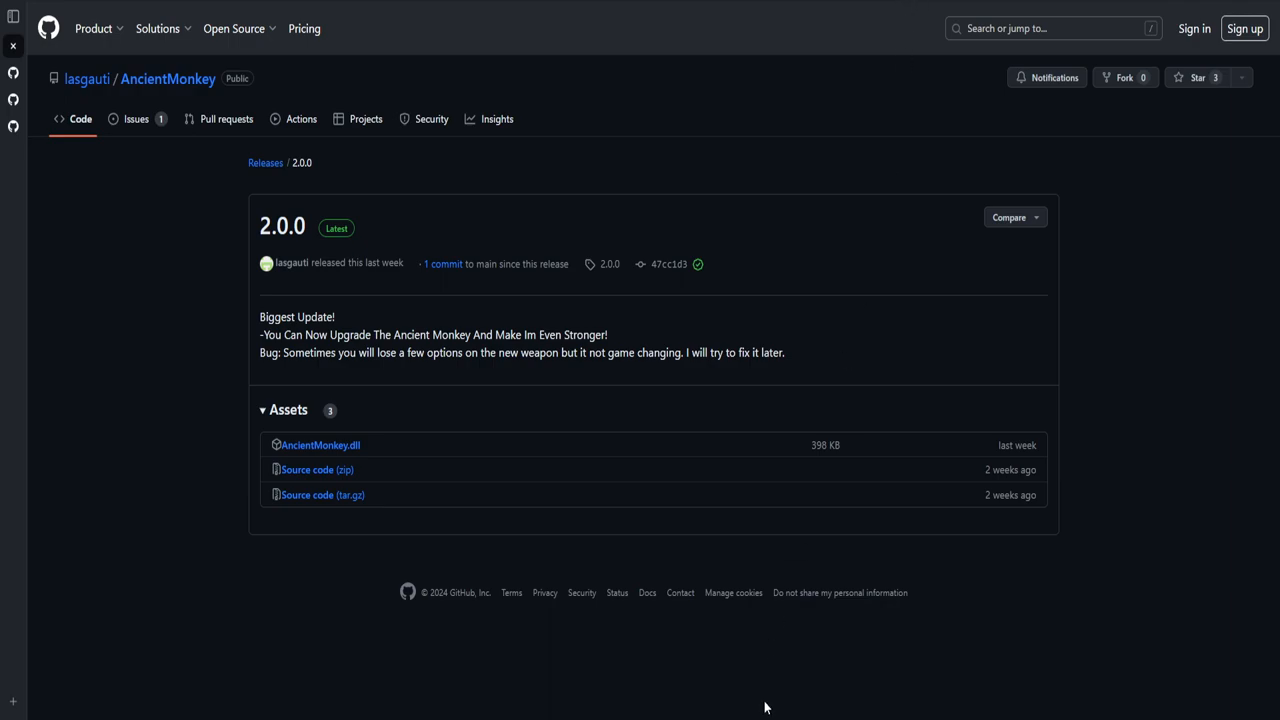
pyautogui.moveTo(762, 680)
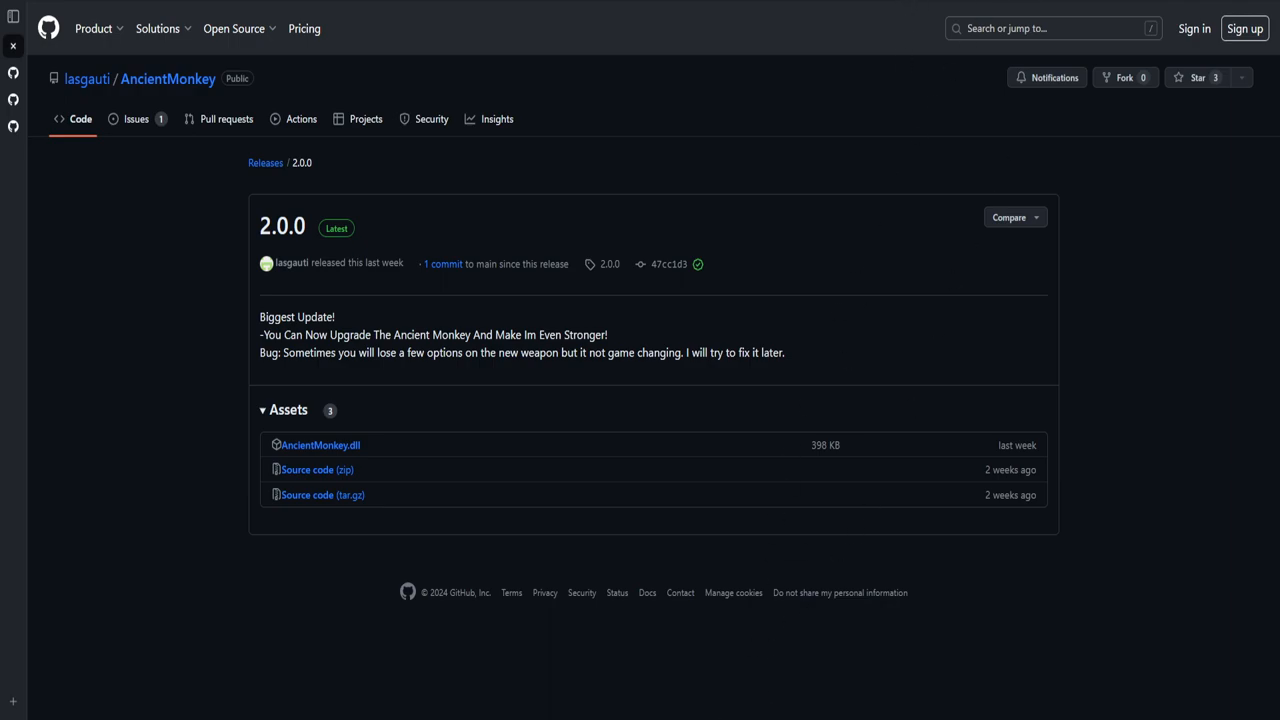
pyautogui.moveTo(954, 224)
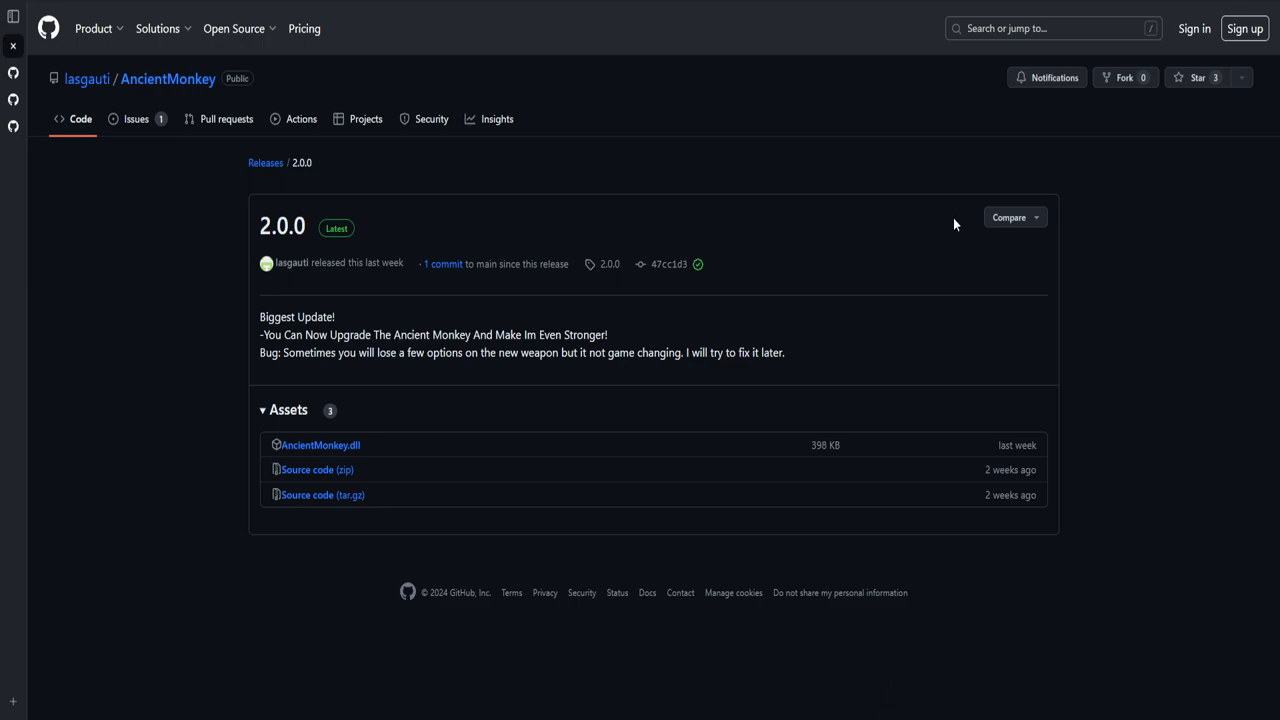
pyautogui.moveTo(944, 44)
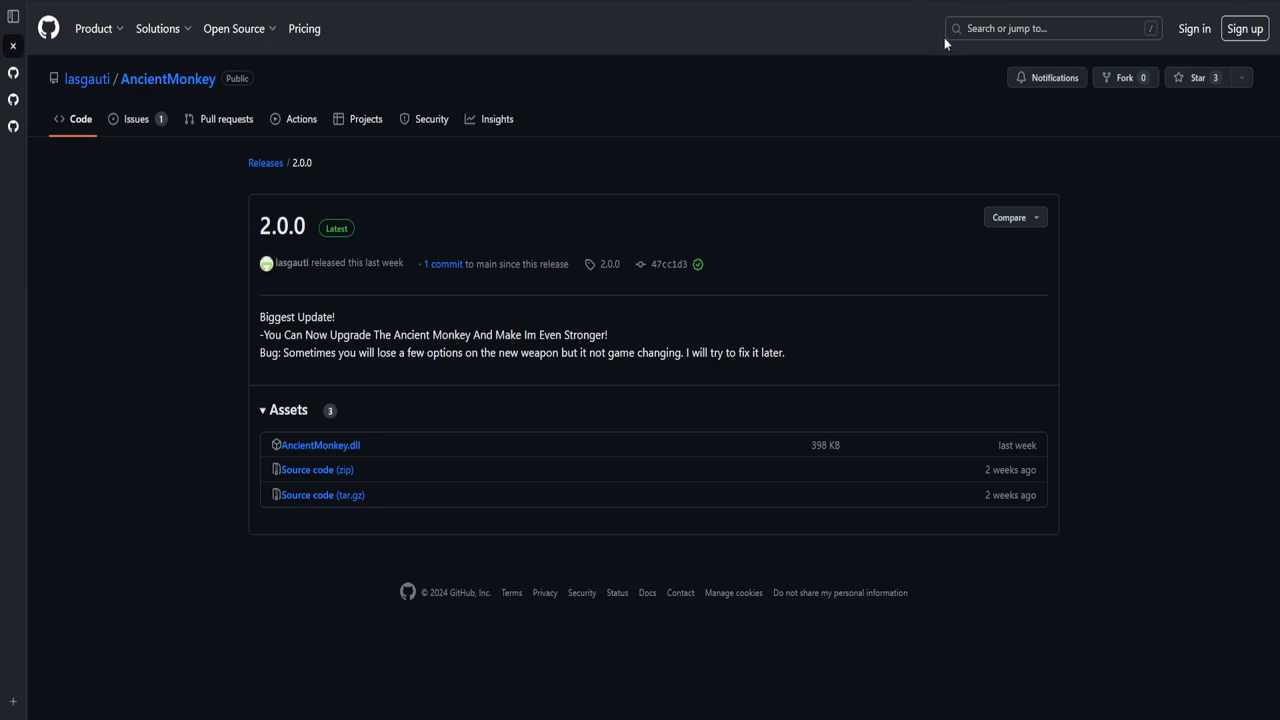
pyautogui.moveTo(948, 36)
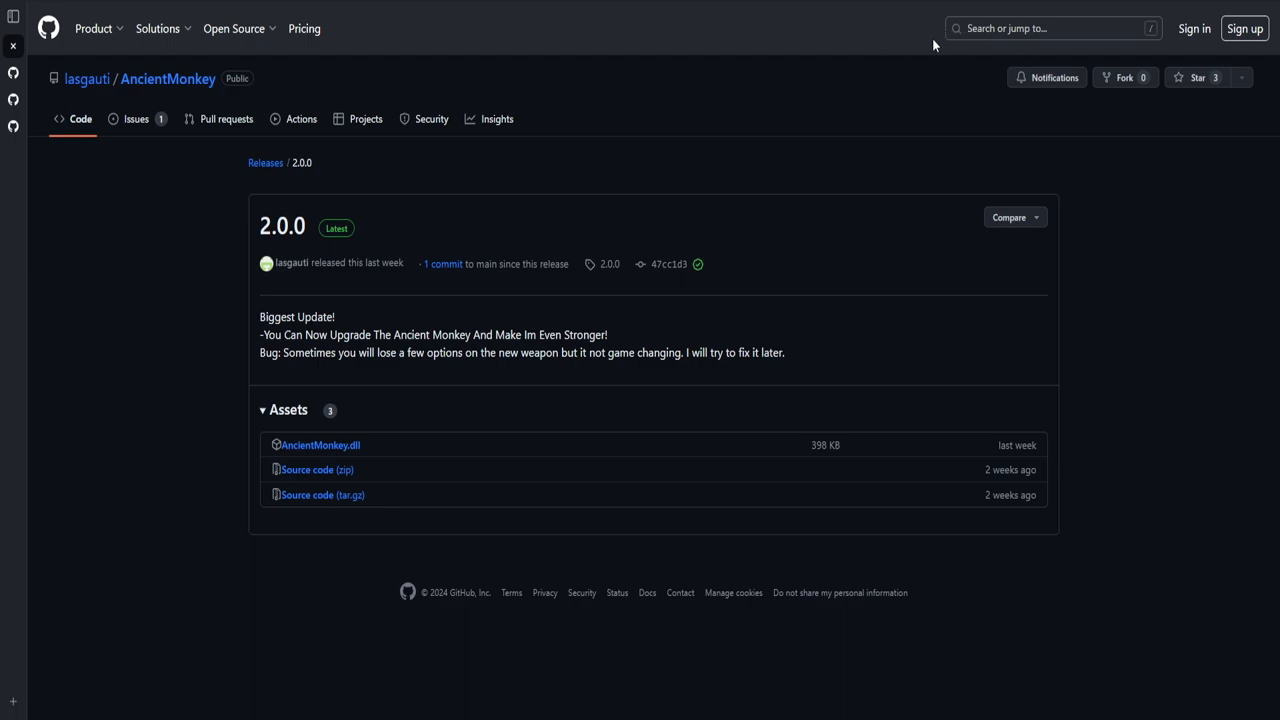
pyautogui.moveTo(962, 48)
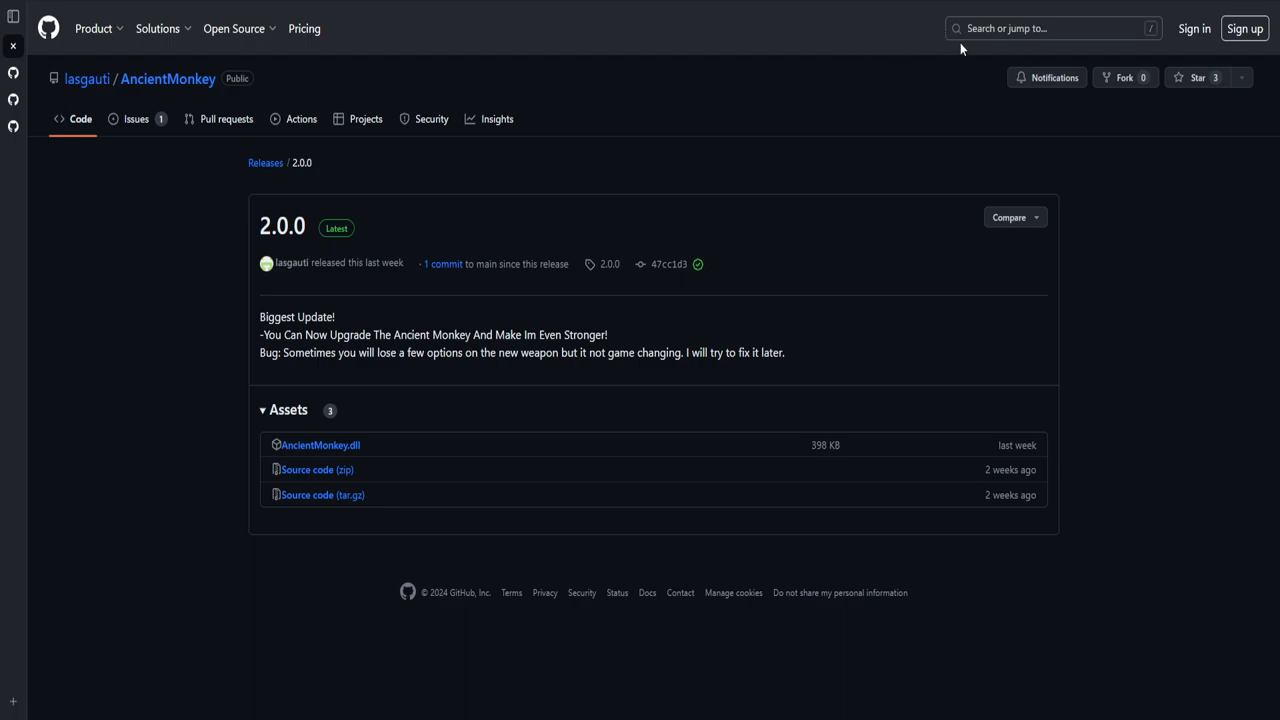
pyautogui.moveTo(962, 108)
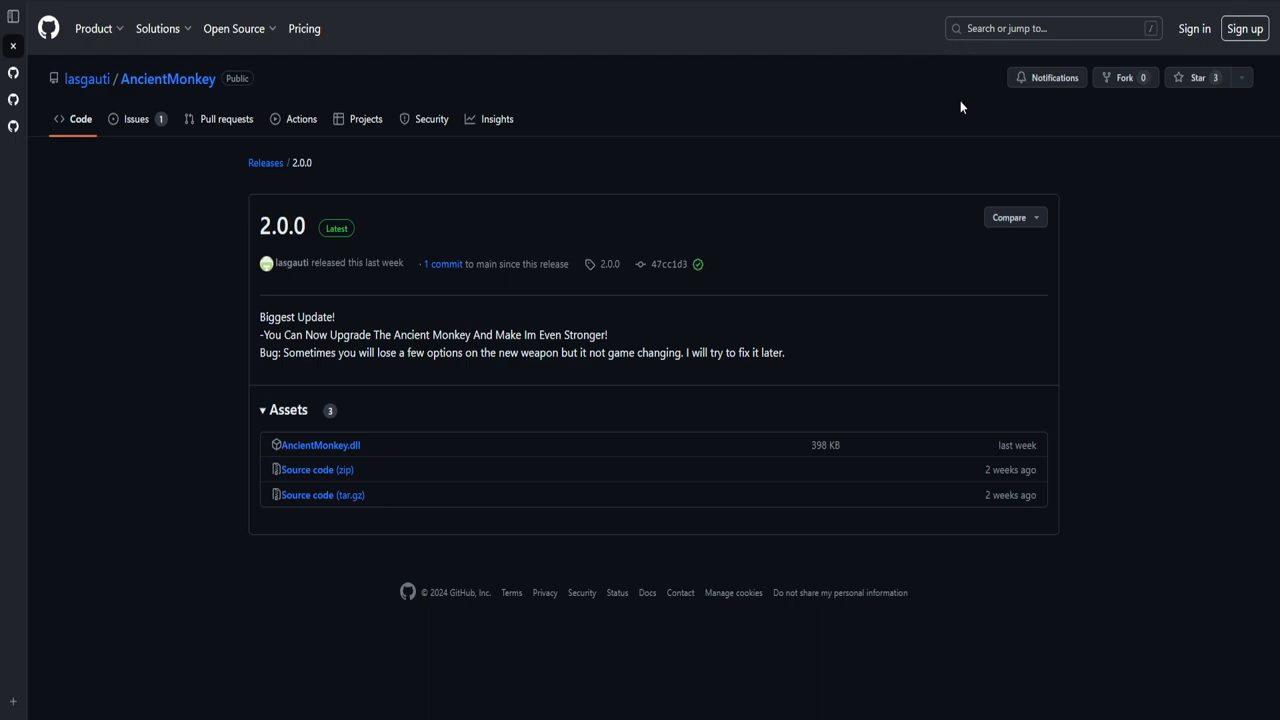
pyautogui.moveTo(840, 100)
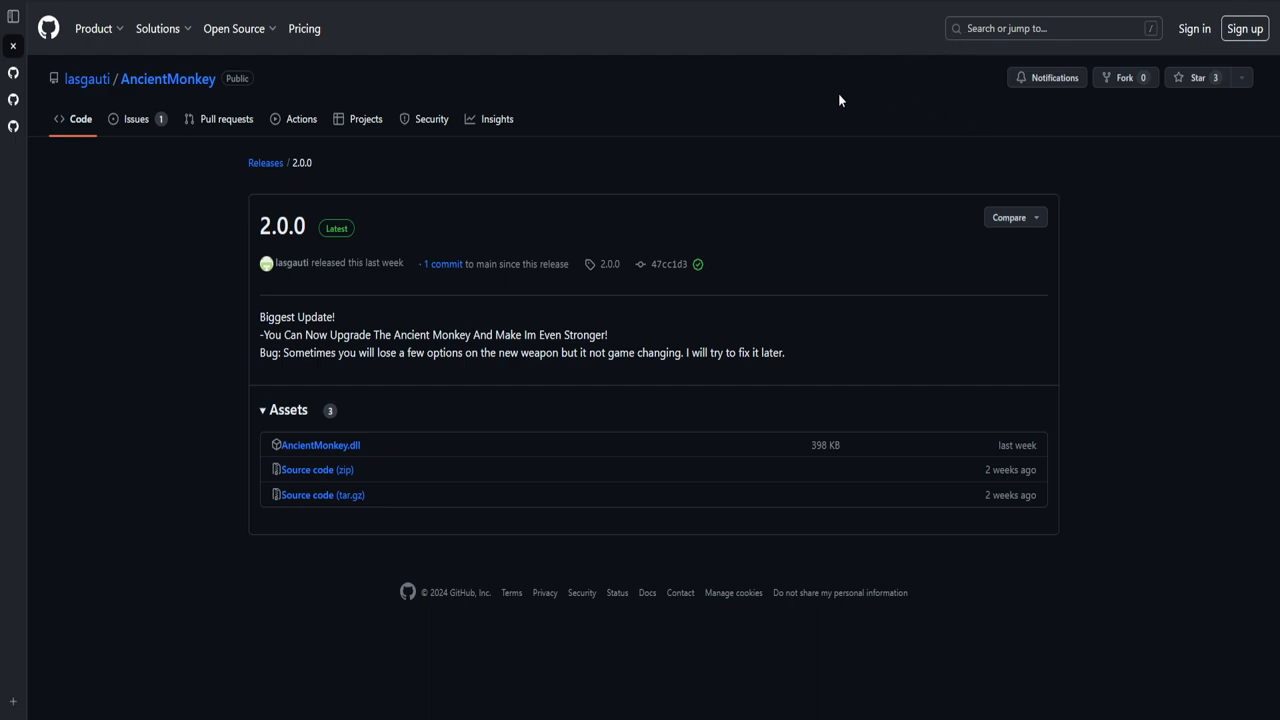
pyautogui.moveTo(950, 100)
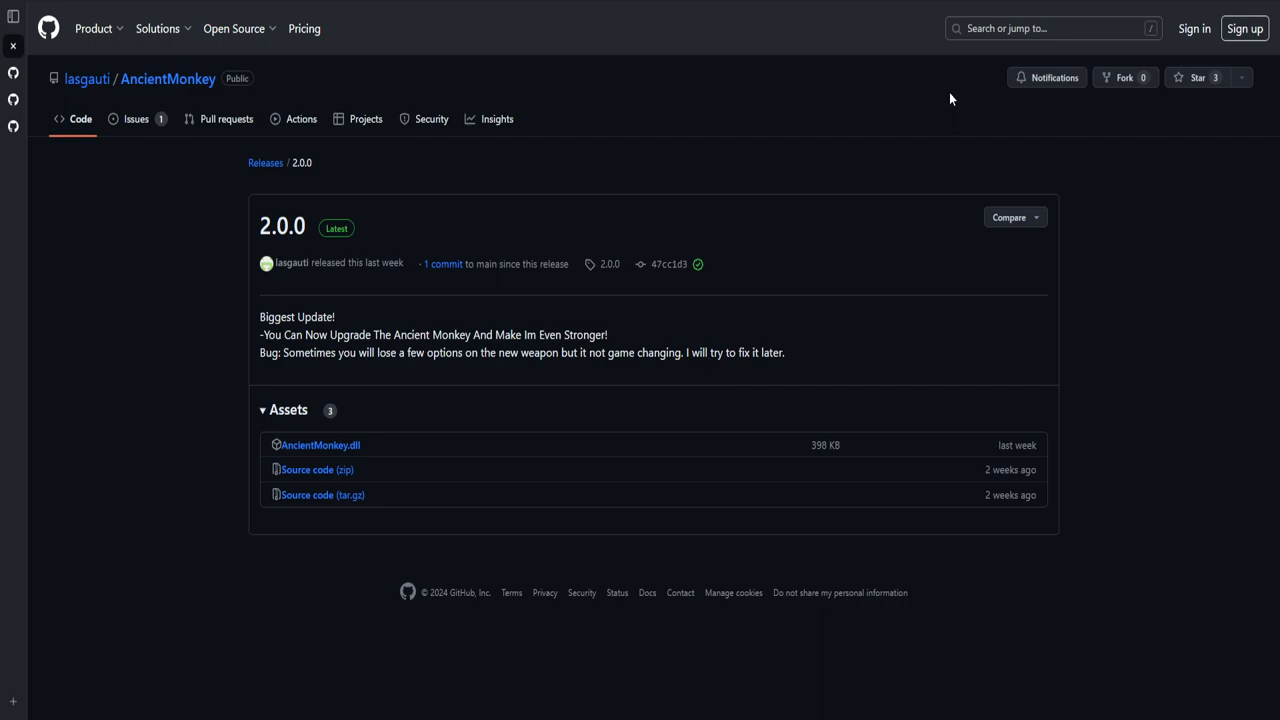
pyautogui.moveTo(948, 100)
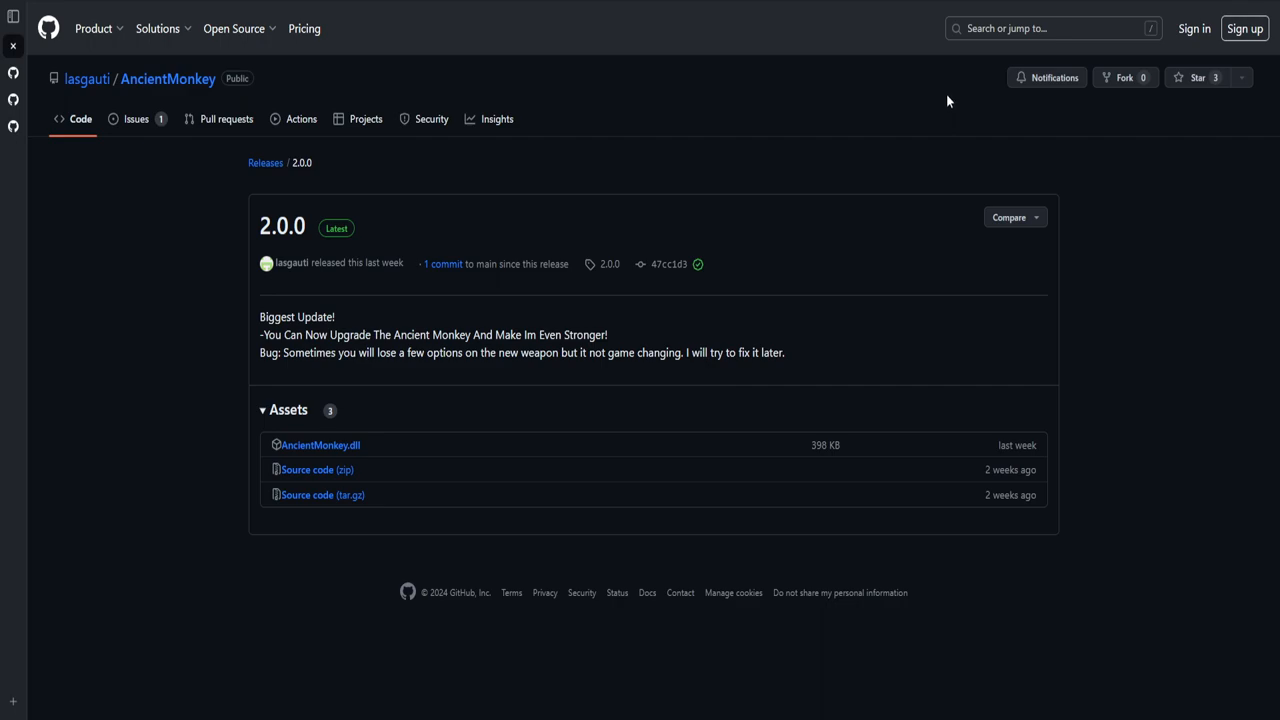
pyautogui.moveTo(924, 96)
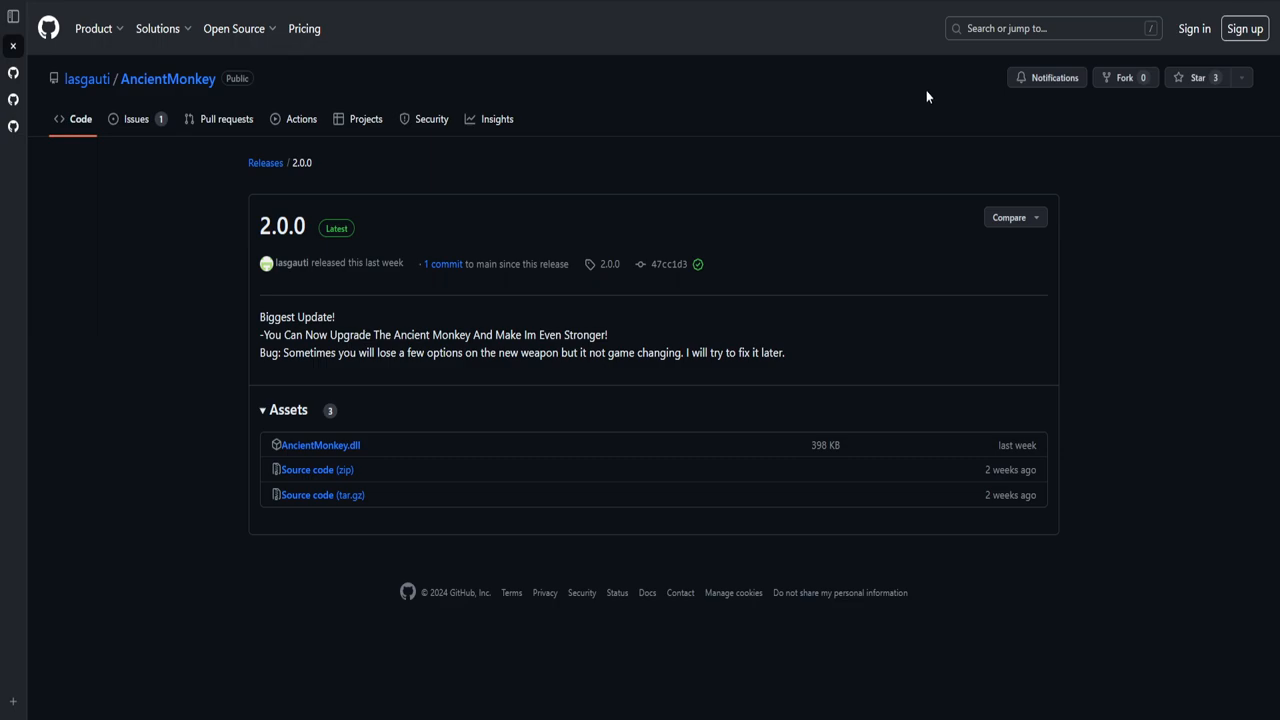
pyautogui.moveTo(1064, 16)
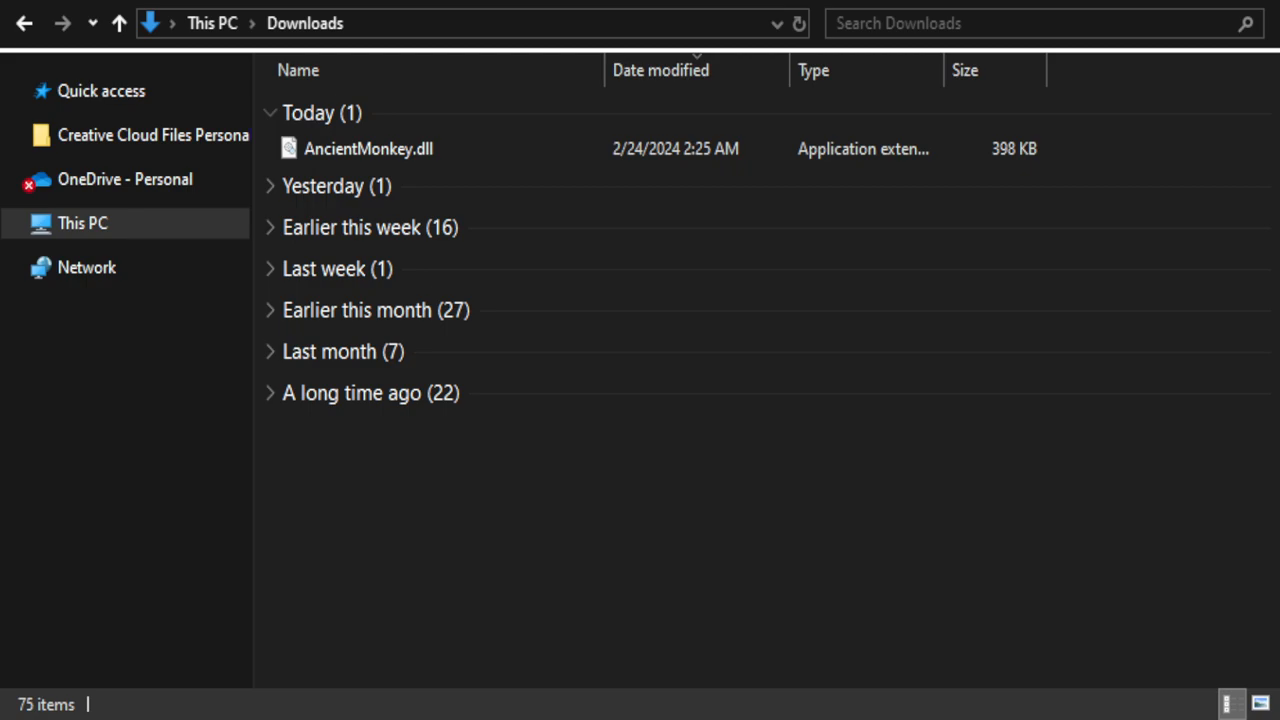
pyautogui.moveTo(876, 310)
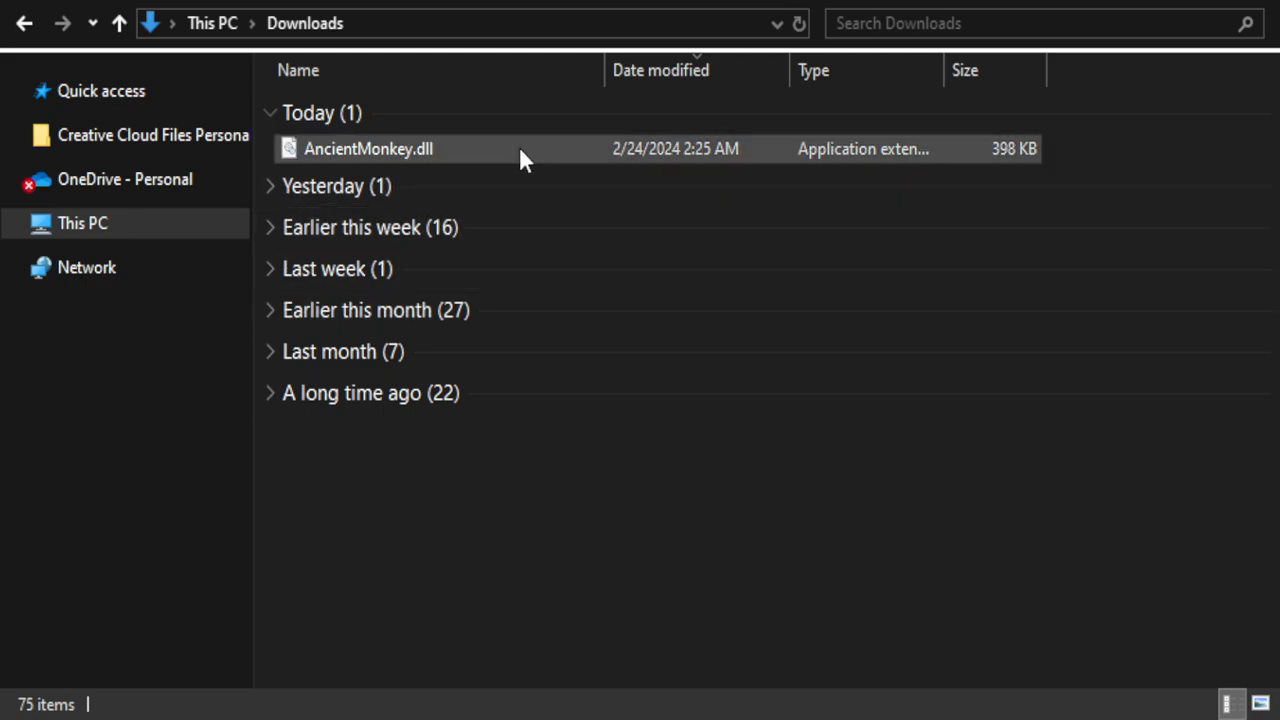
# Step: Select the downloaded AncientMonkey.dll under Today in the Downloads folder
pyautogui.click(368, 148)
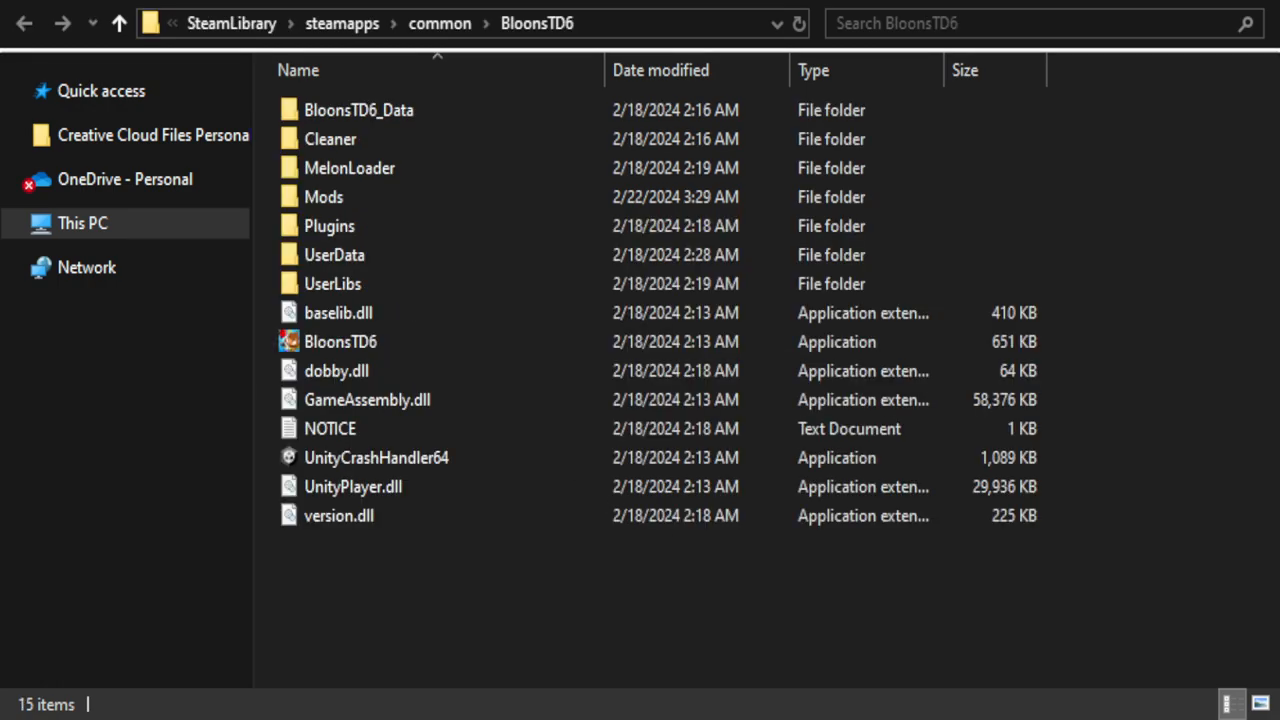
# Step: Navigate into the BloonsTD6 game folder in the Steam library
pyautogui.click(358, 110)
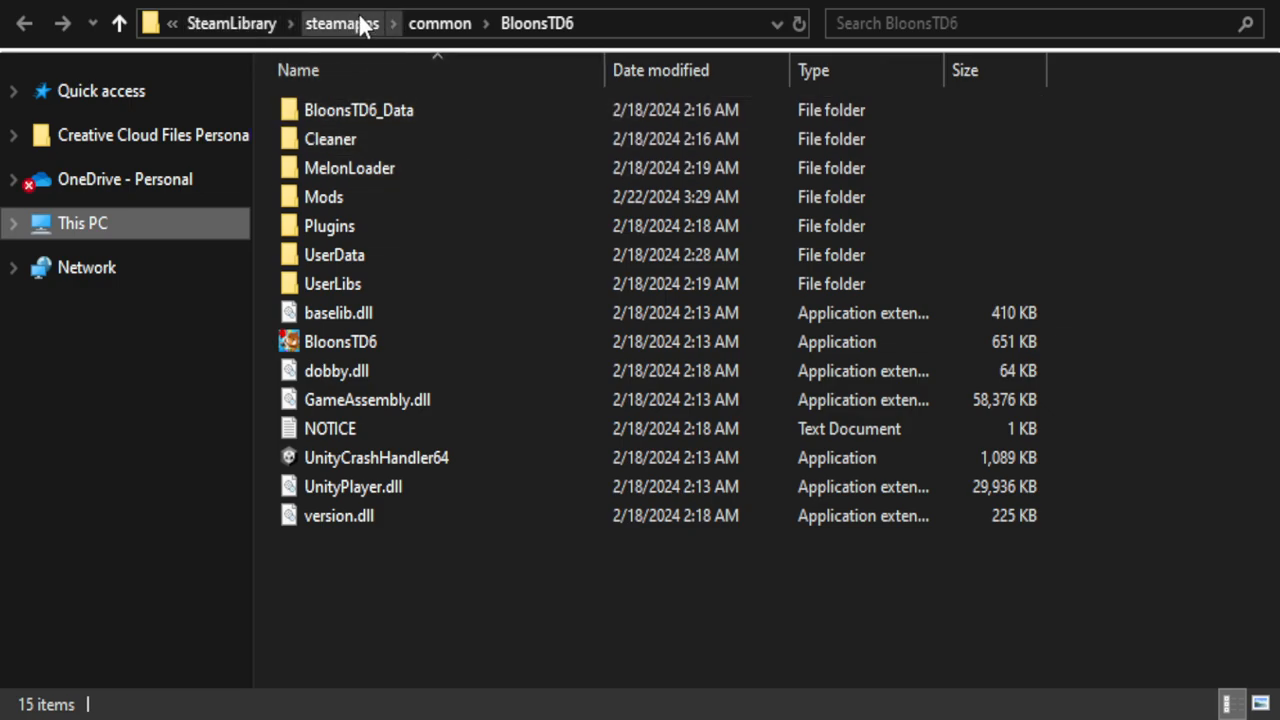
pyautogui.moveTo(1016, 710)
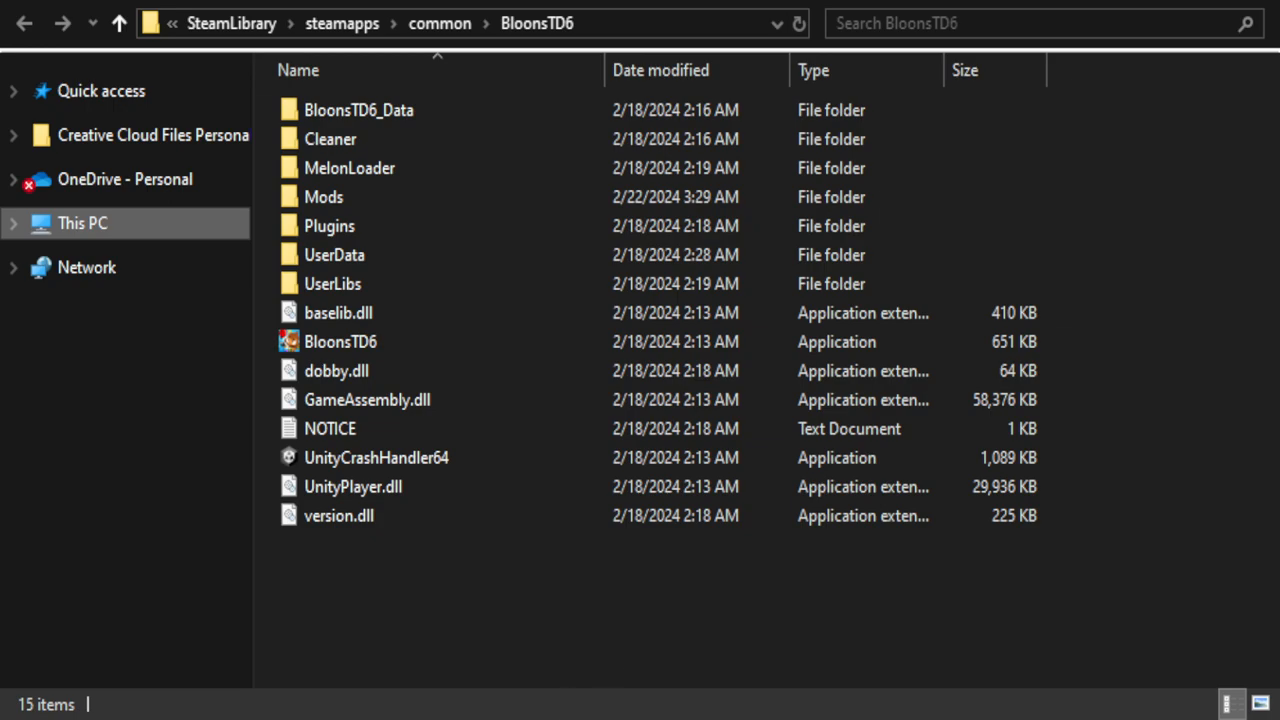
pyautogui.click(84, 224)
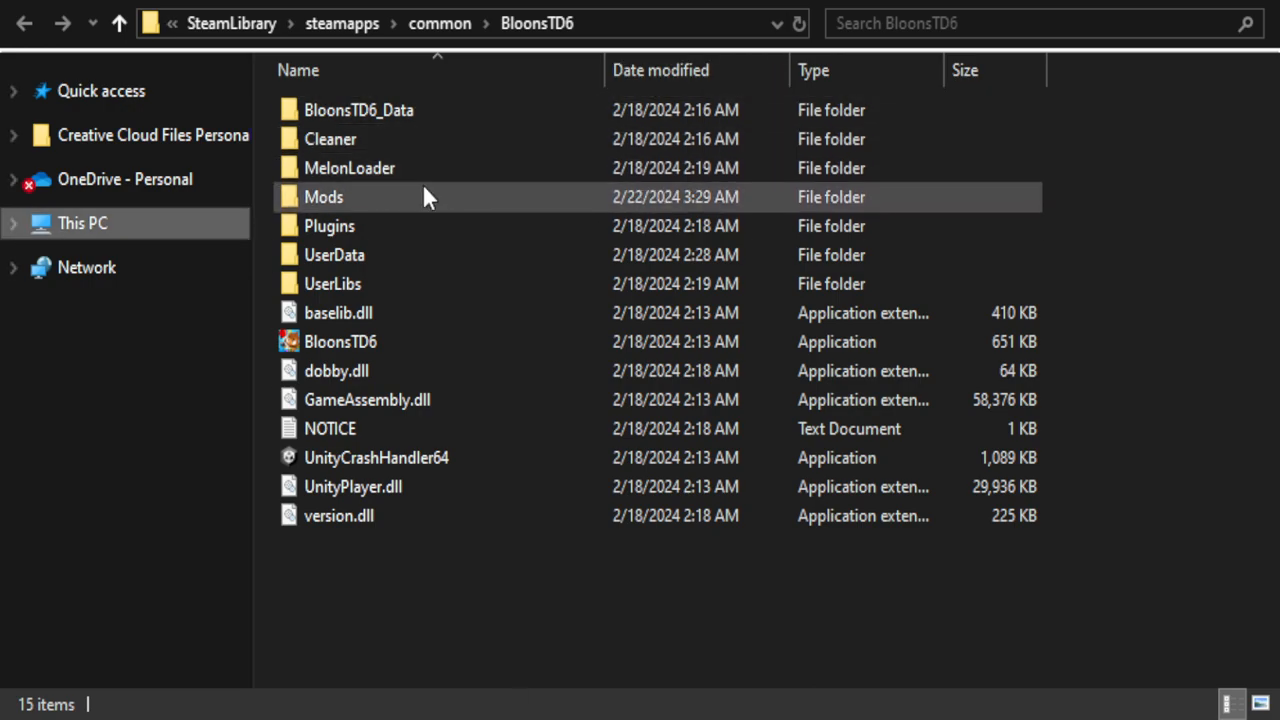
# Step: In the Mods folder, remove the old AncientMonkey.dll and confirm the new 2/24/2024 version is in place
pyautogui.doubleClick(324, 198)
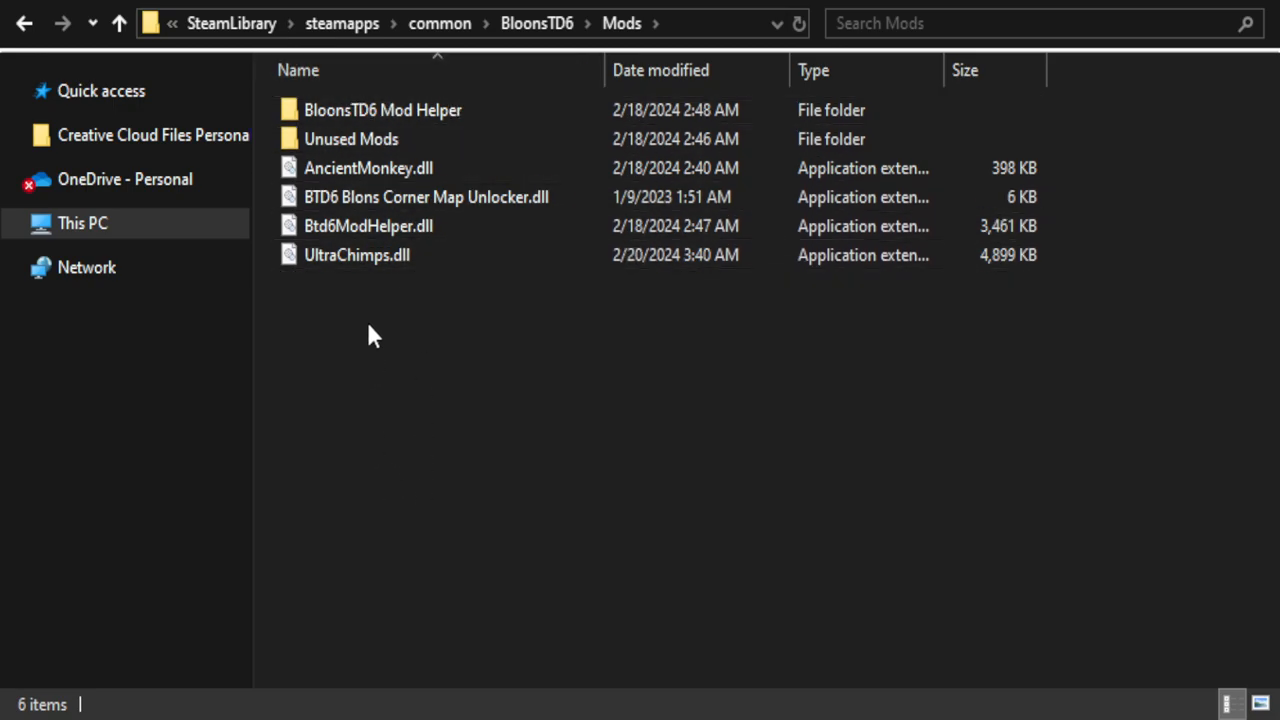
pyautogui.click(356, 254)
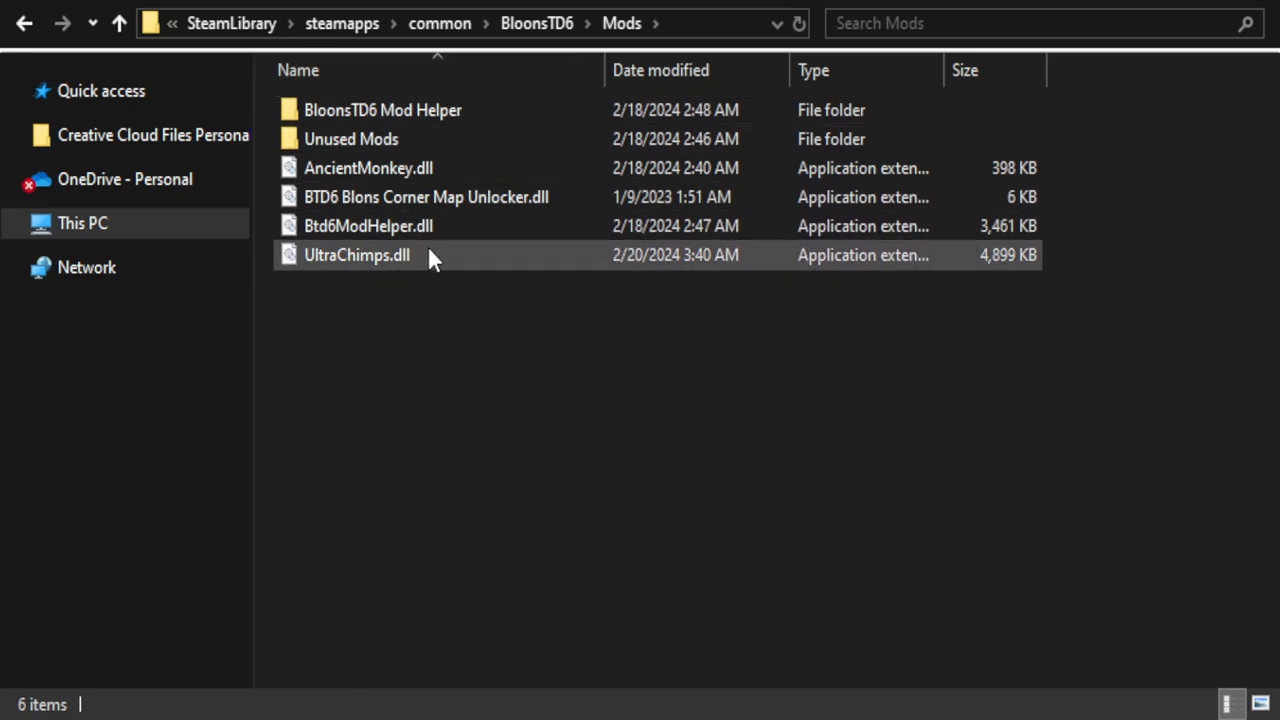
pyautogui.click(368, 168)
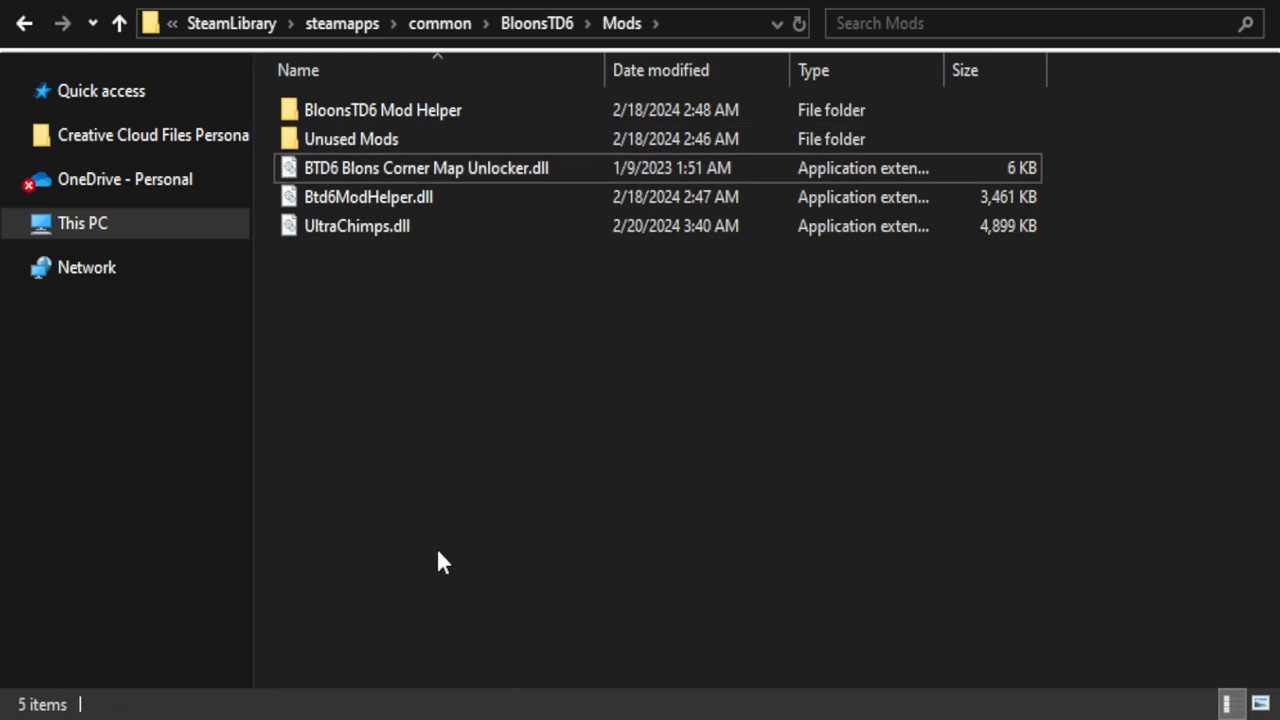
pyautogui.moveTo(340, 486)
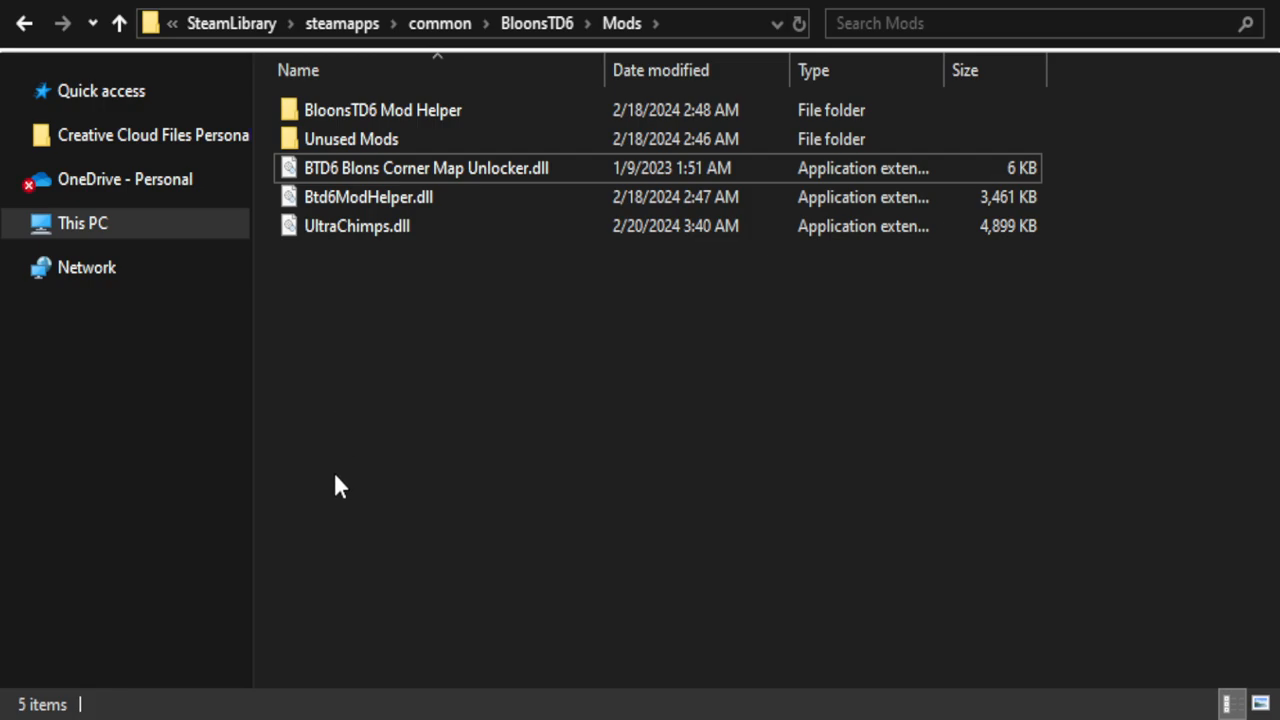
pyautogui.moveTo(584, 496)
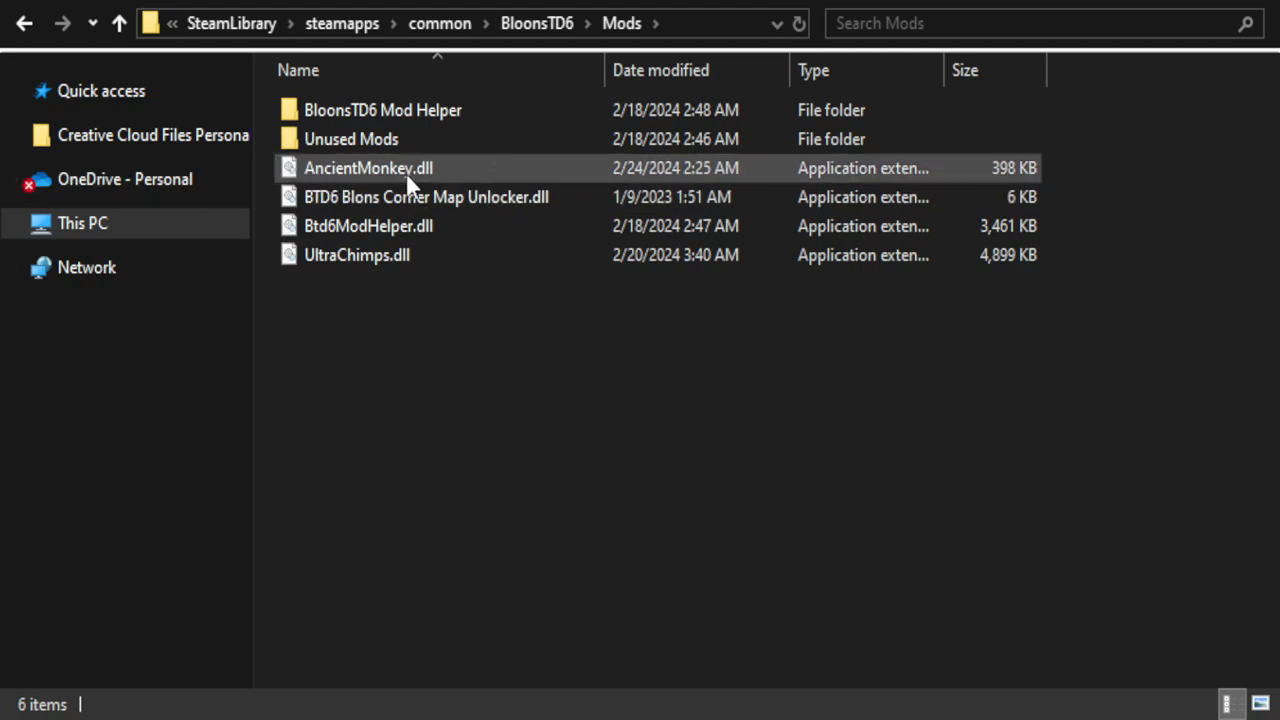
pyautogui.click(368, 168)
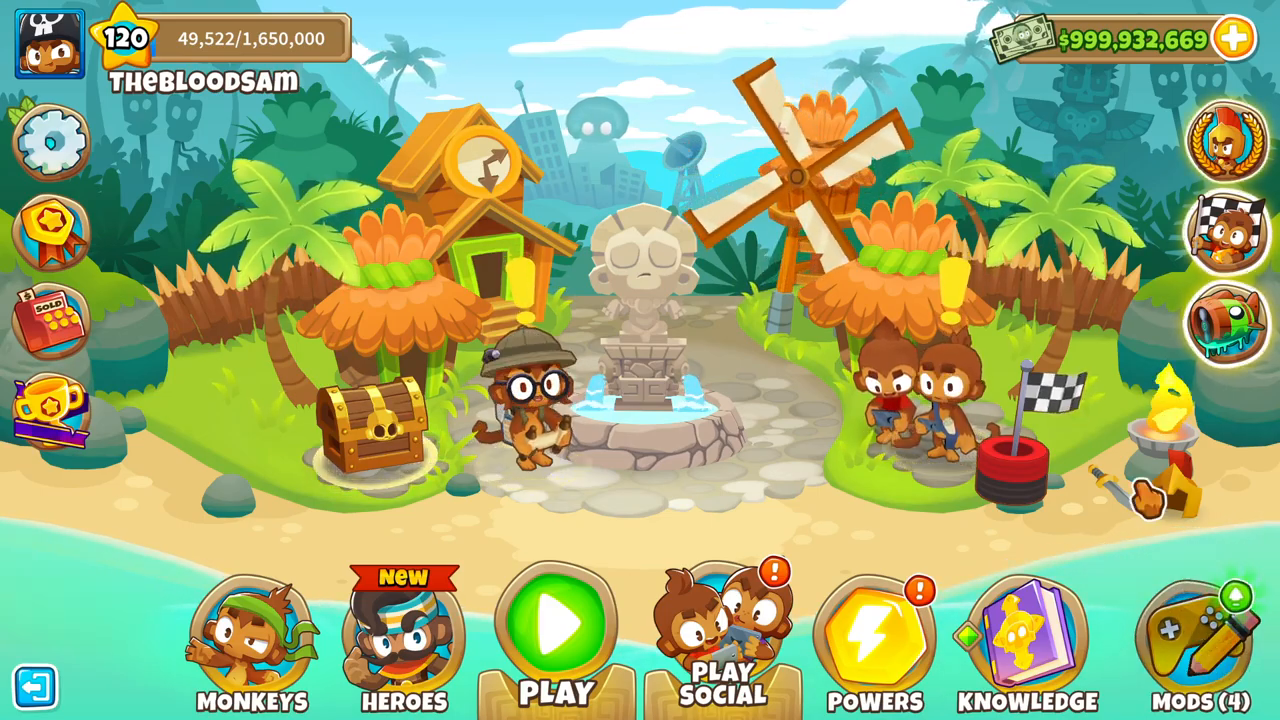
# Step: Update all installed mods, confirm AncientMonkey now reads v2.0.0, and return to the main menu
pyautogui.click(1210, 636)
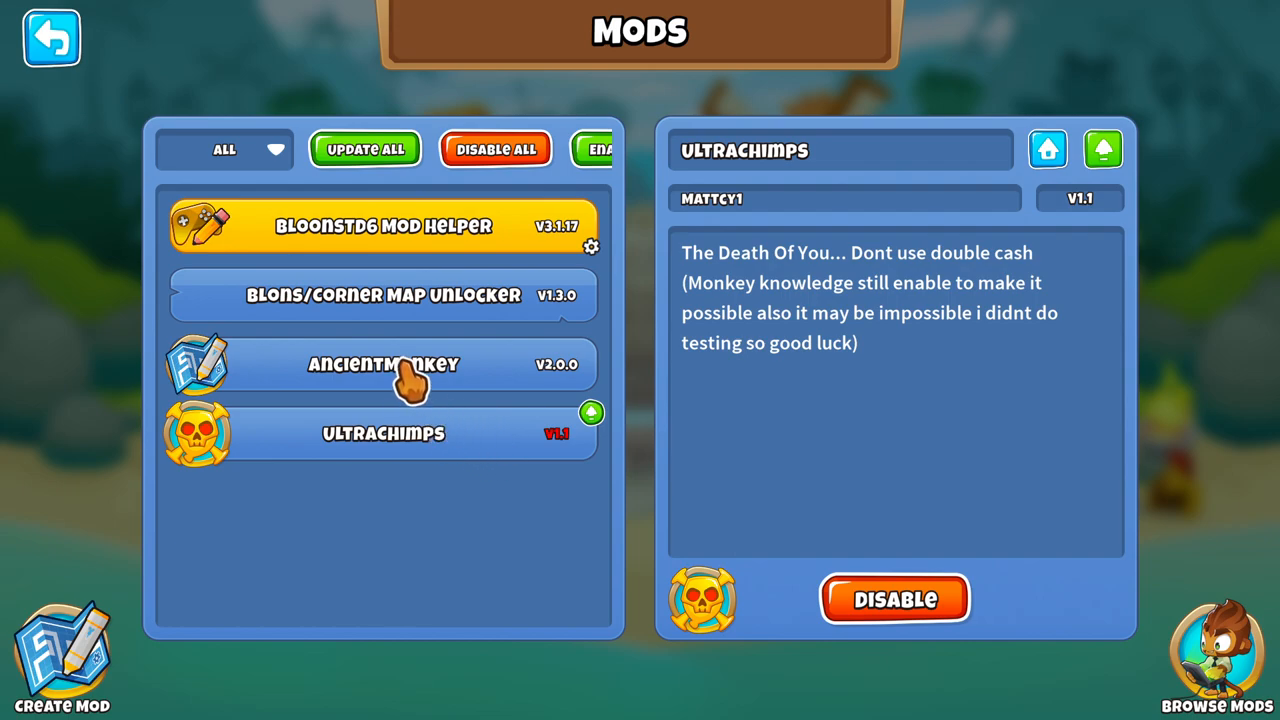
pyautogui.click(384, 364)
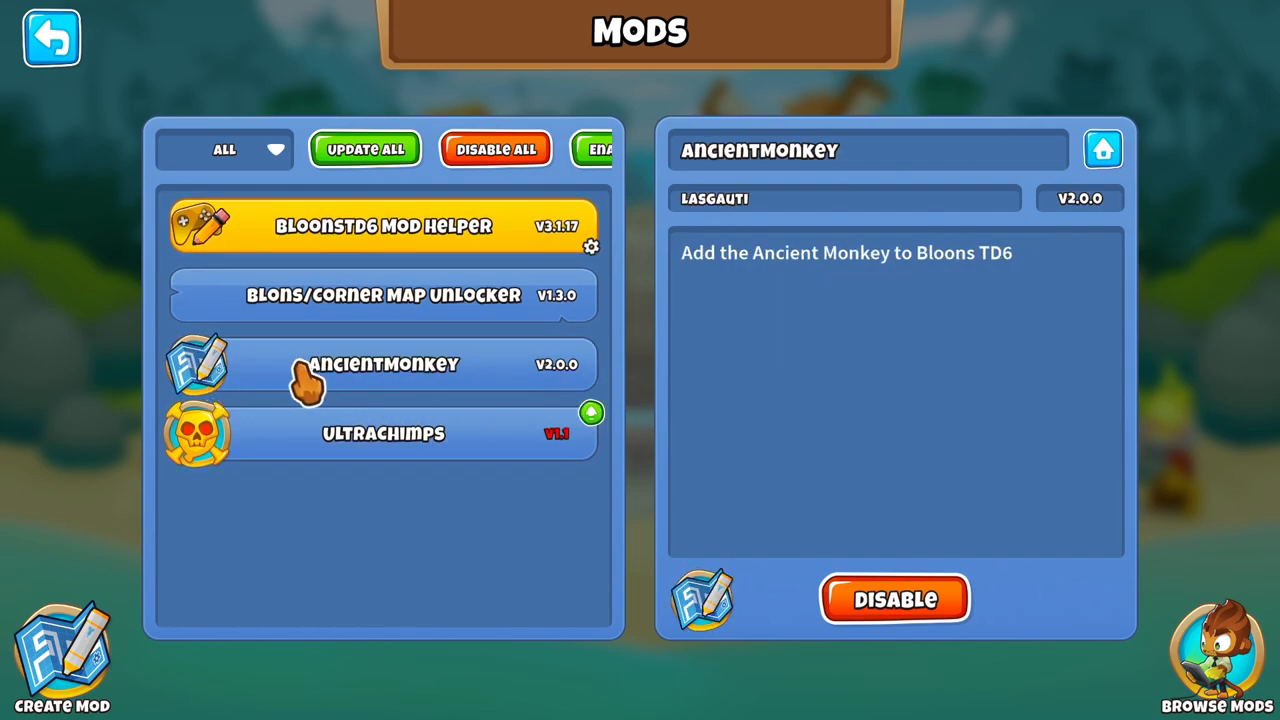
pyautogui.moveTo(624, 350)
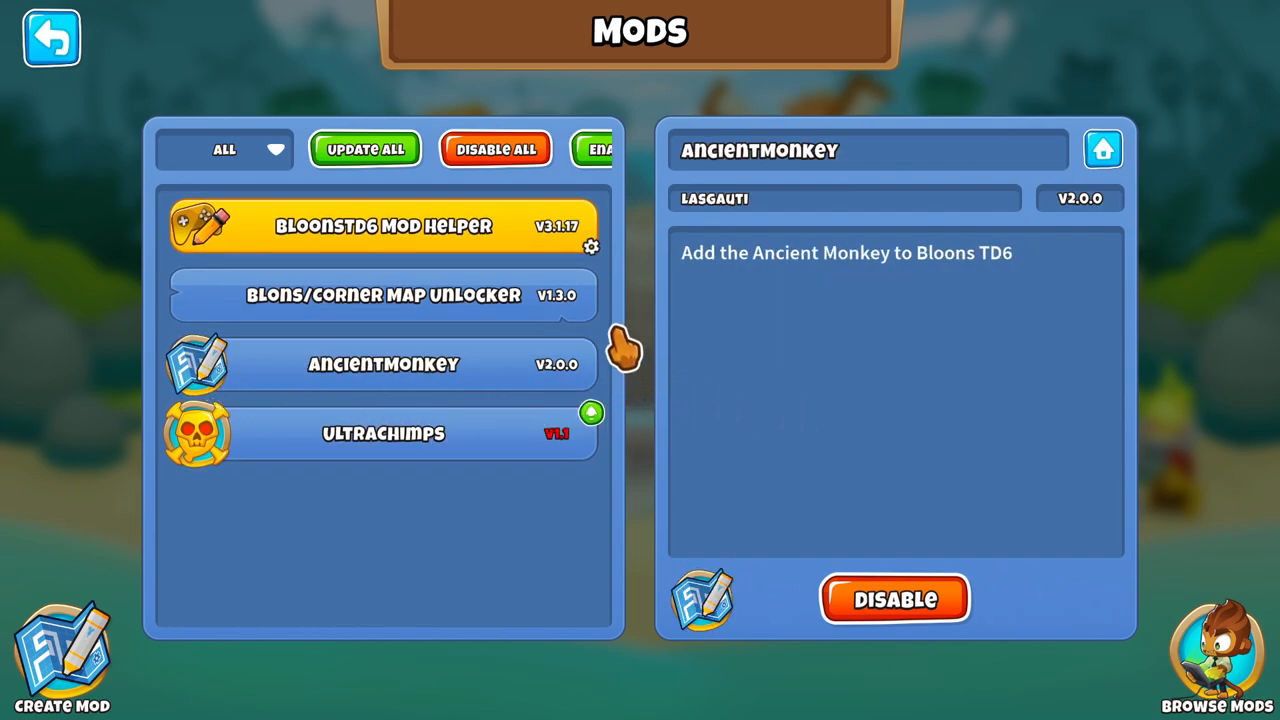
pyautogui.moveTo(640, 300)
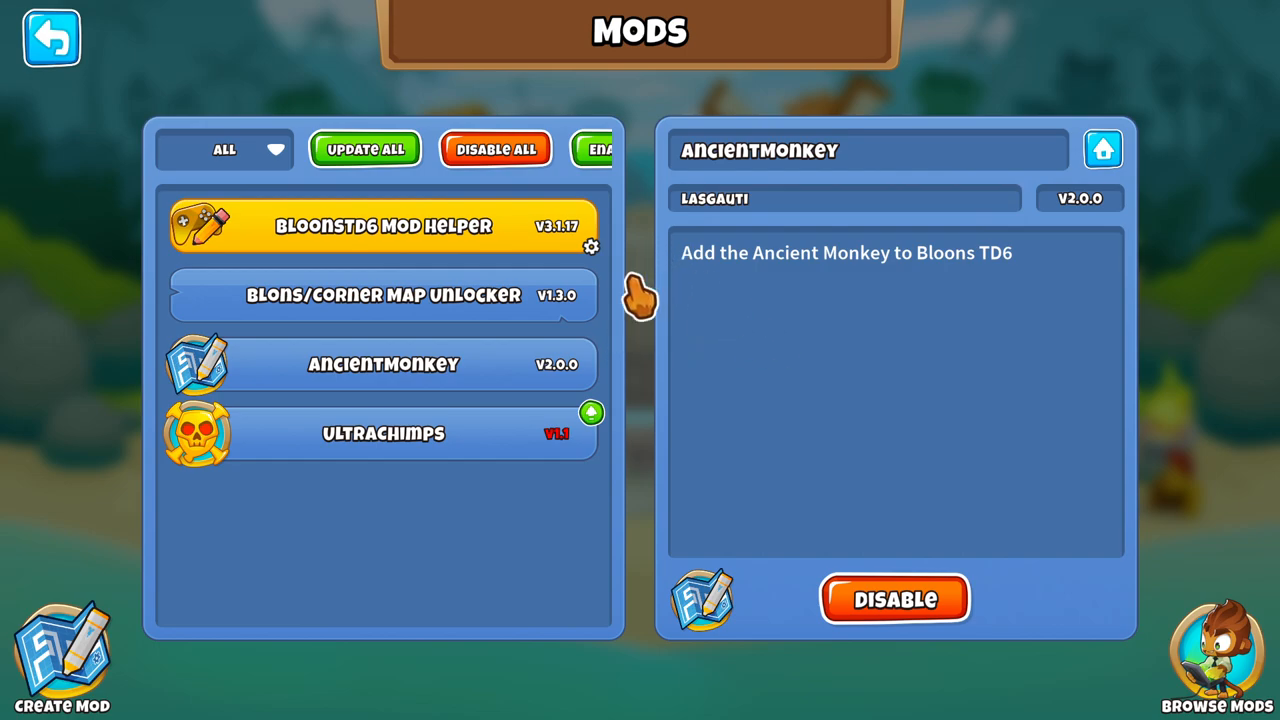
pyautogui.click(364, 148)
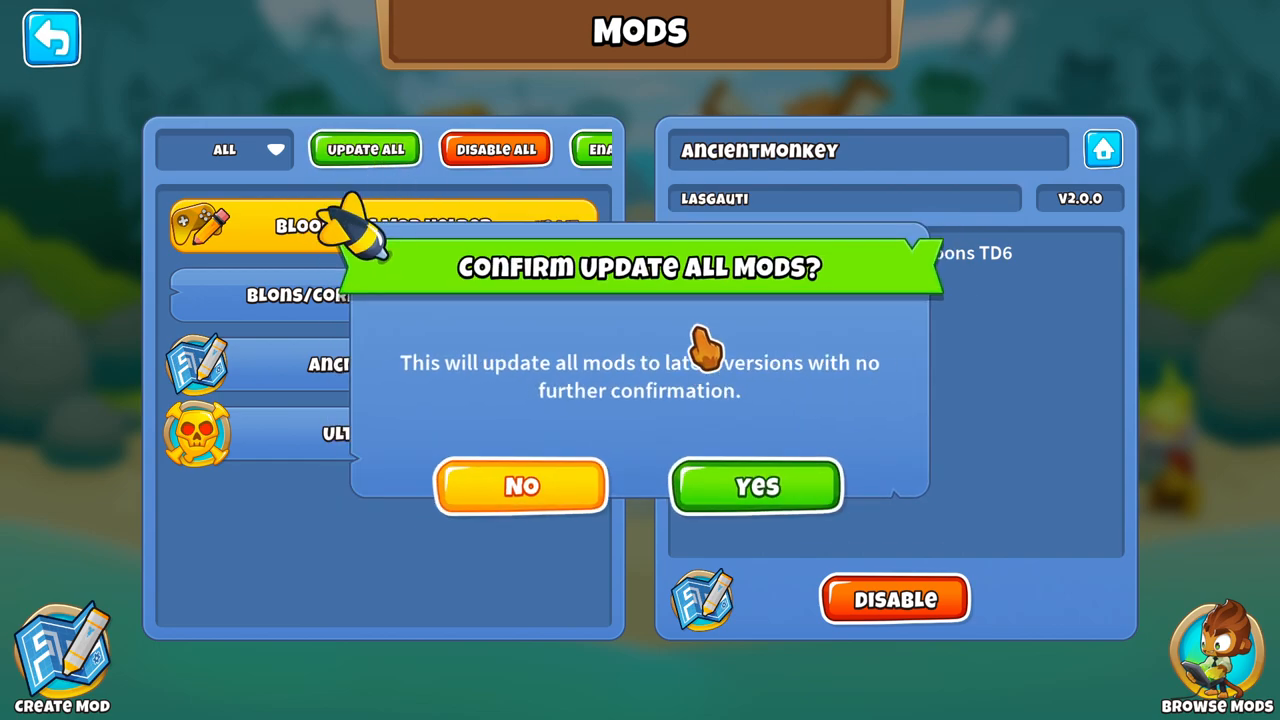
pyautogui.moveTo(724, 410)
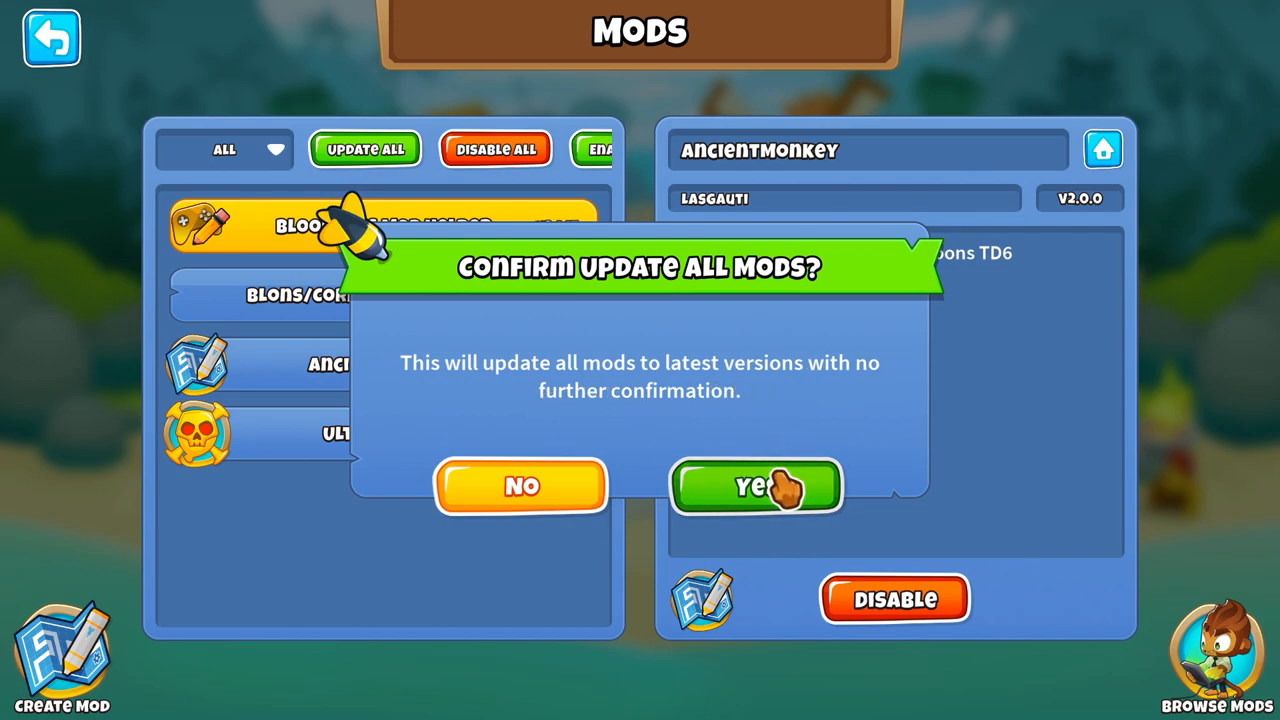
pyautogui.click(756, 488)
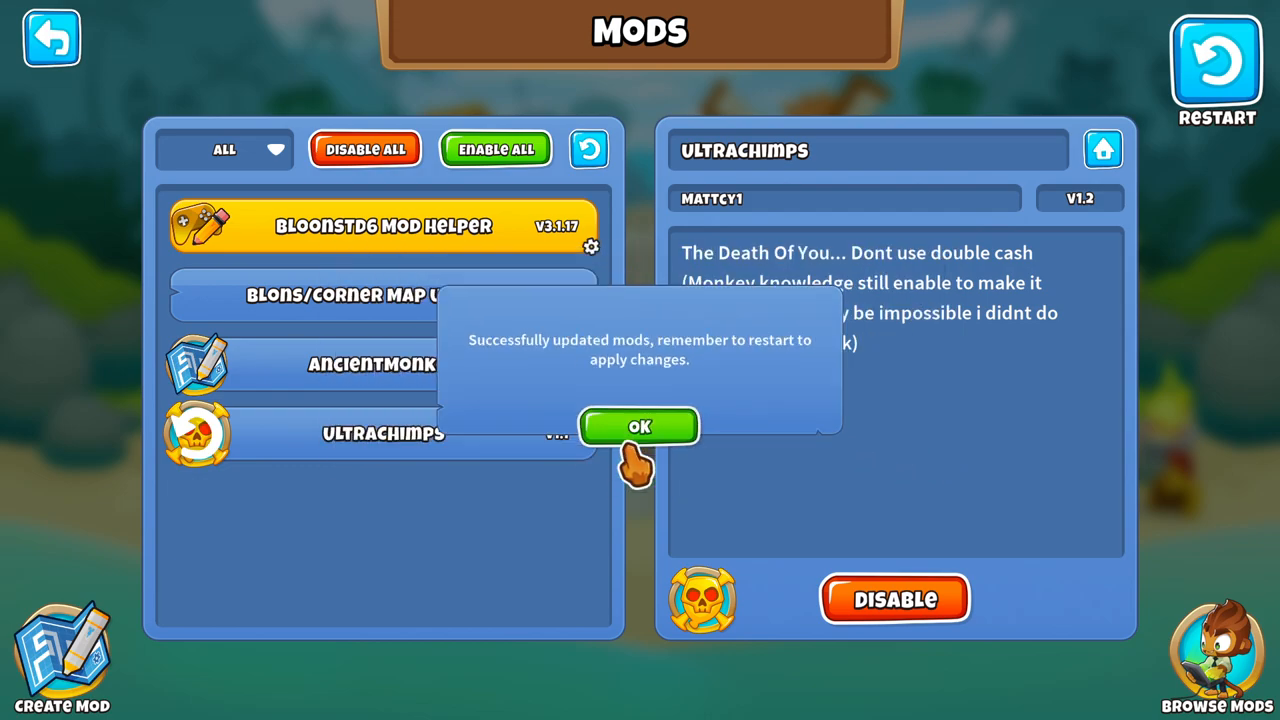
pyautogui.click(640, 426)
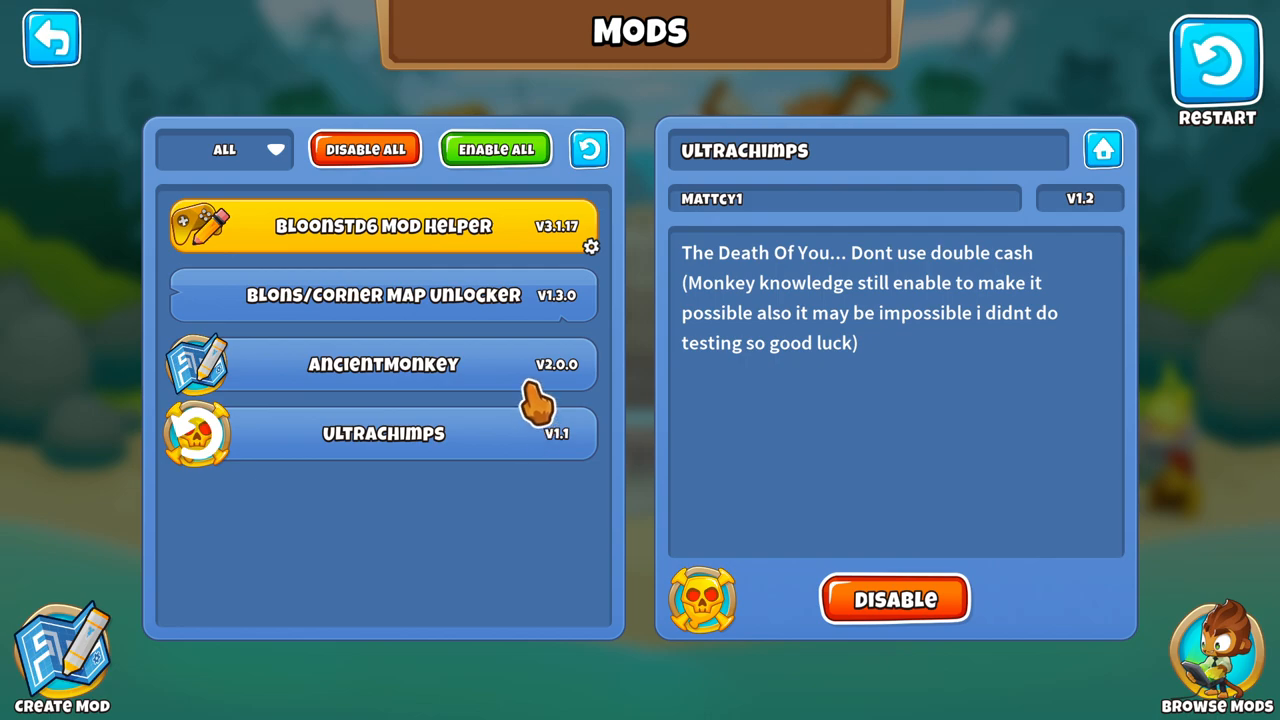
pyautogui.moveTo(380, 390)
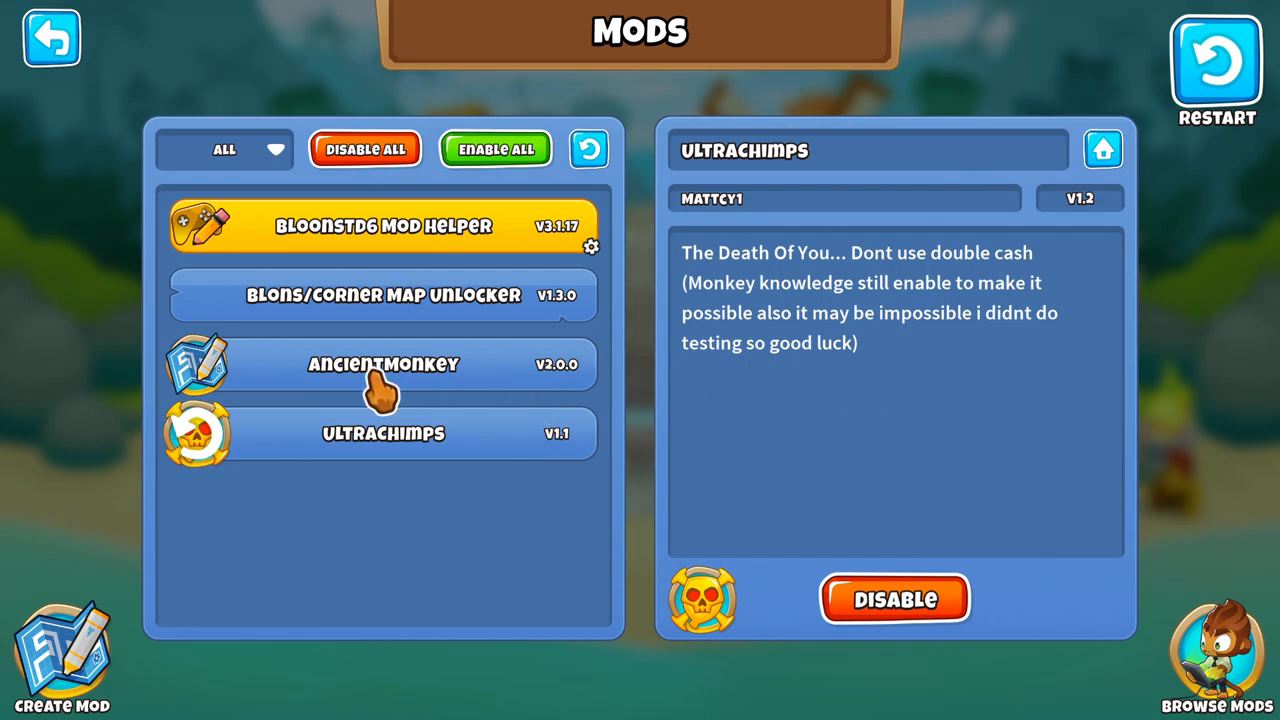
pyautogui.click(384, 364)
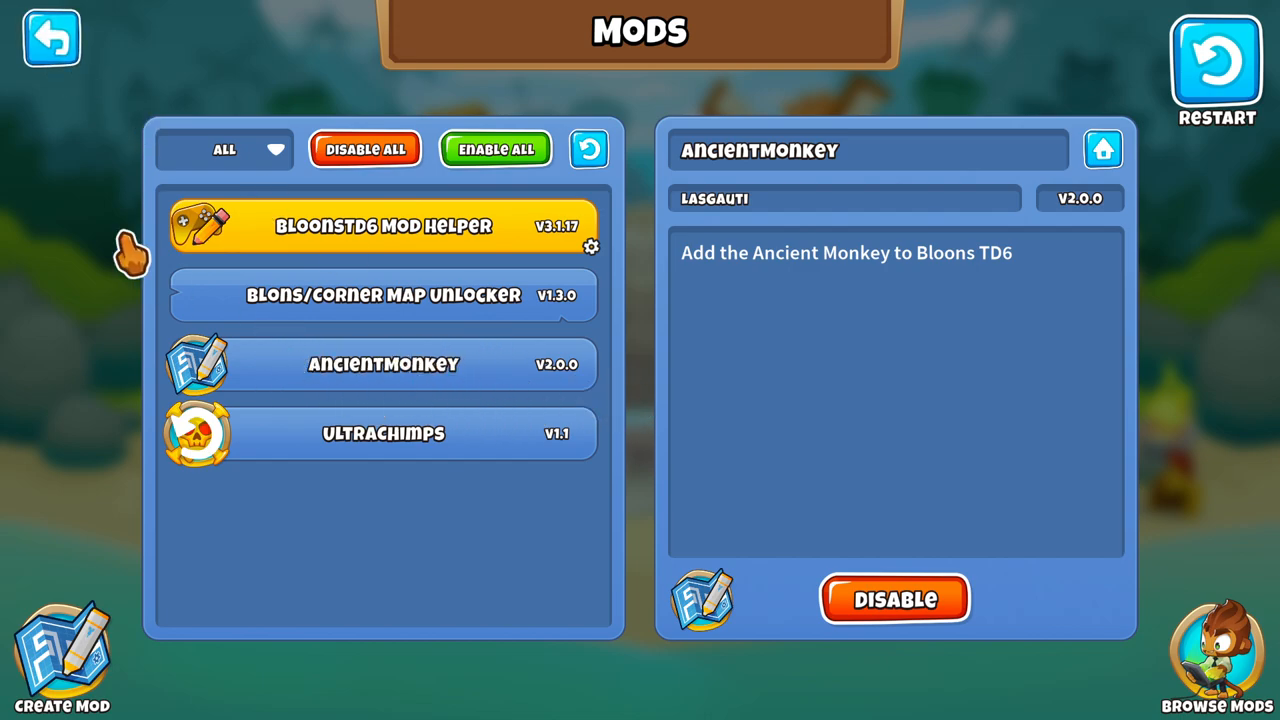
pyautogui.click(52, 36)
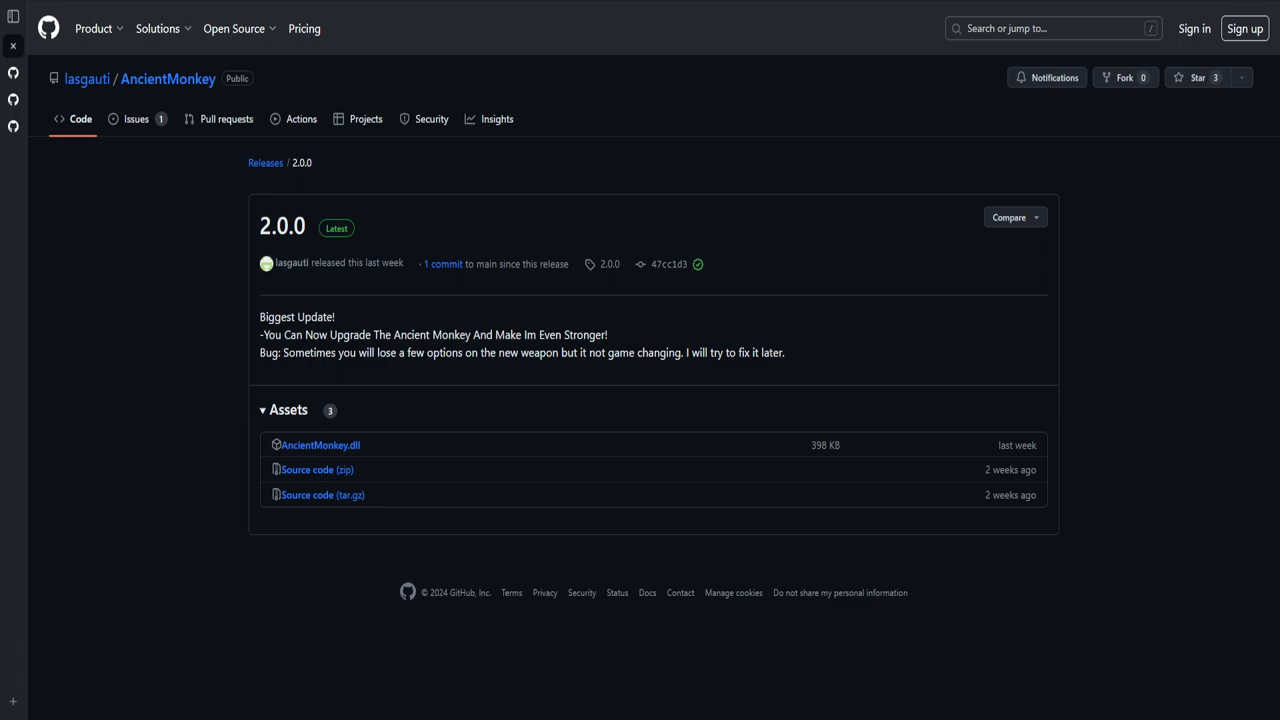
pyautogui.moveTo(104, 440)
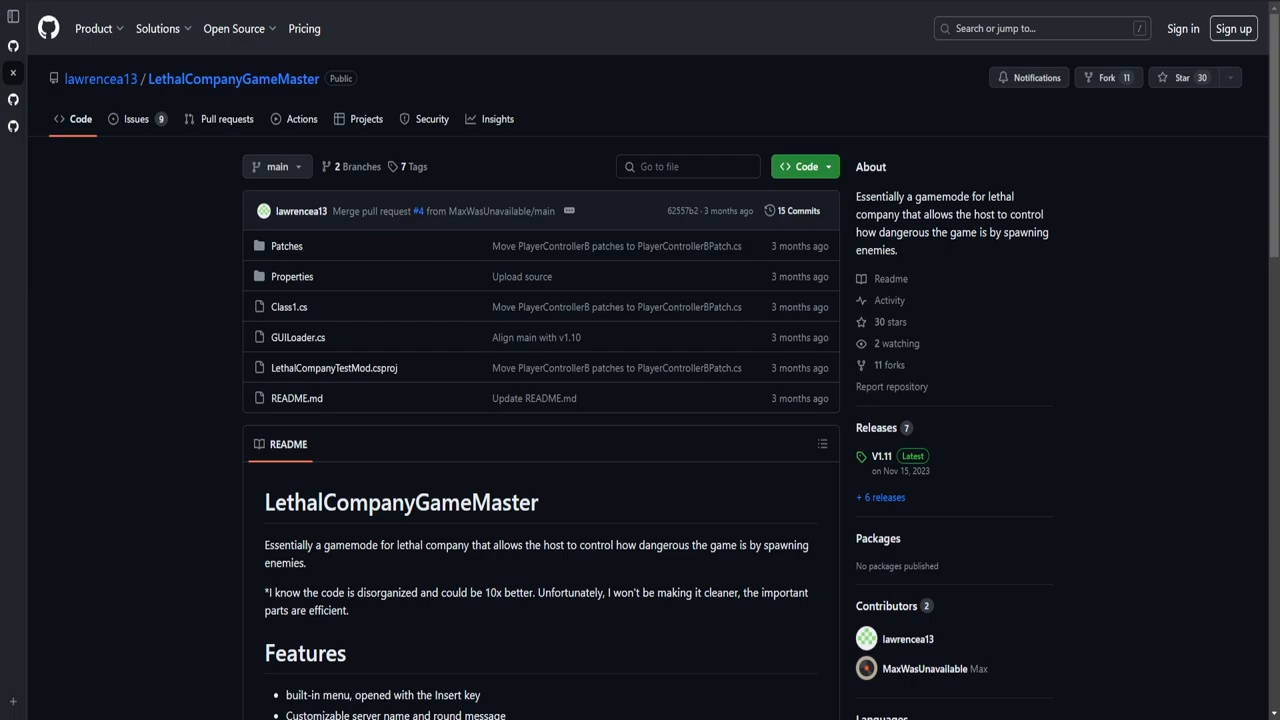
pyautogui.moveTo(840, 584)
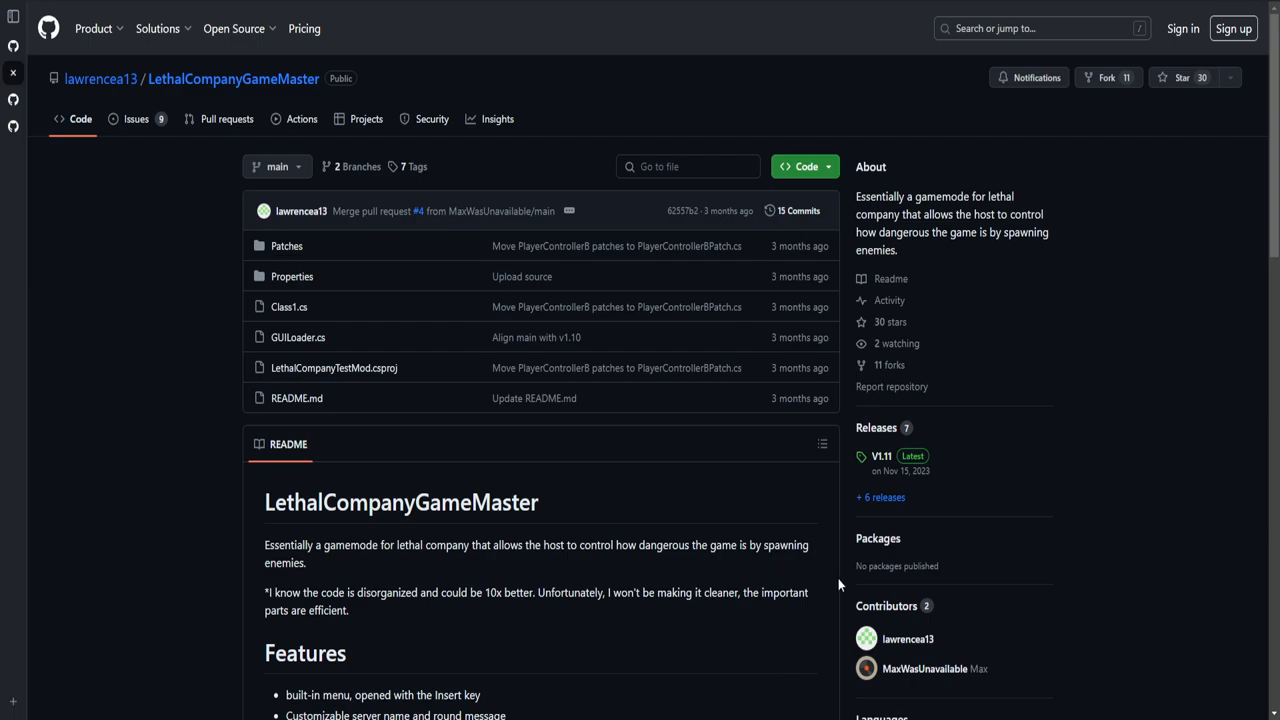
pyautogui.moveTo(880, 420)
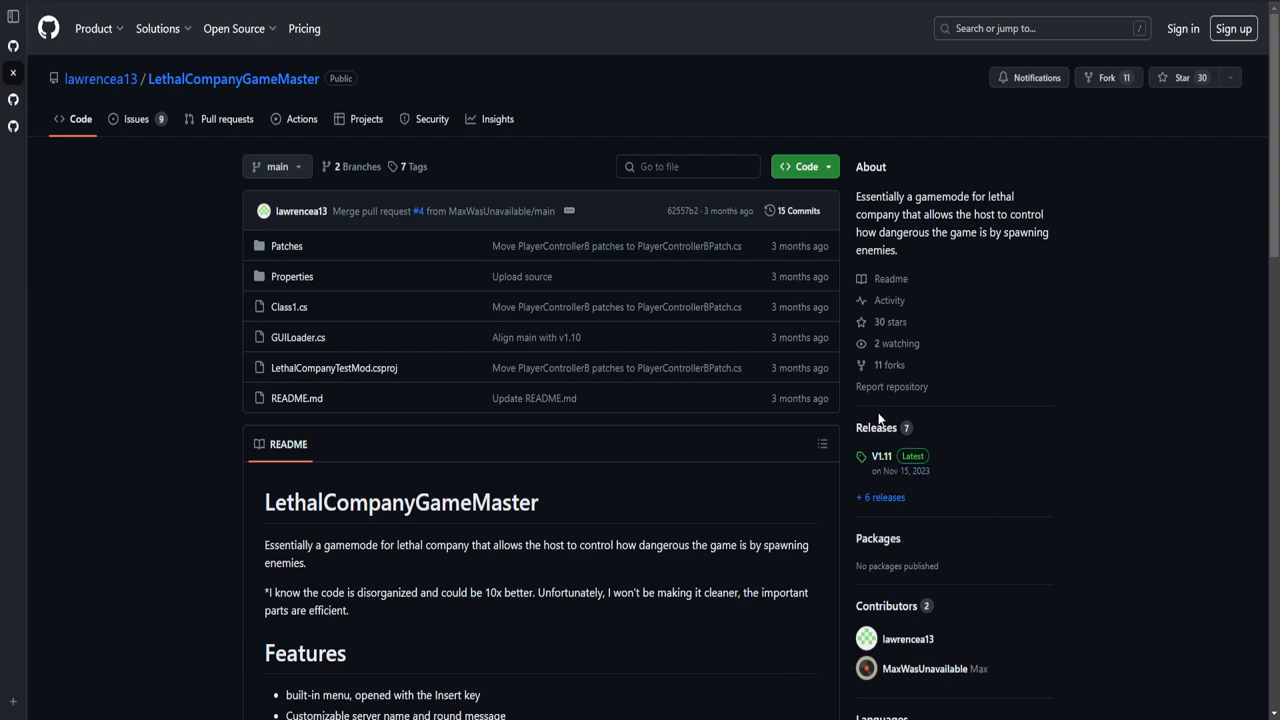
# Step: Check the LethalCompanyGameMaster releases (V1.11, GameMaster.dll) and move to the PlayerDogModel repository
pyautogui.click(876, 428)
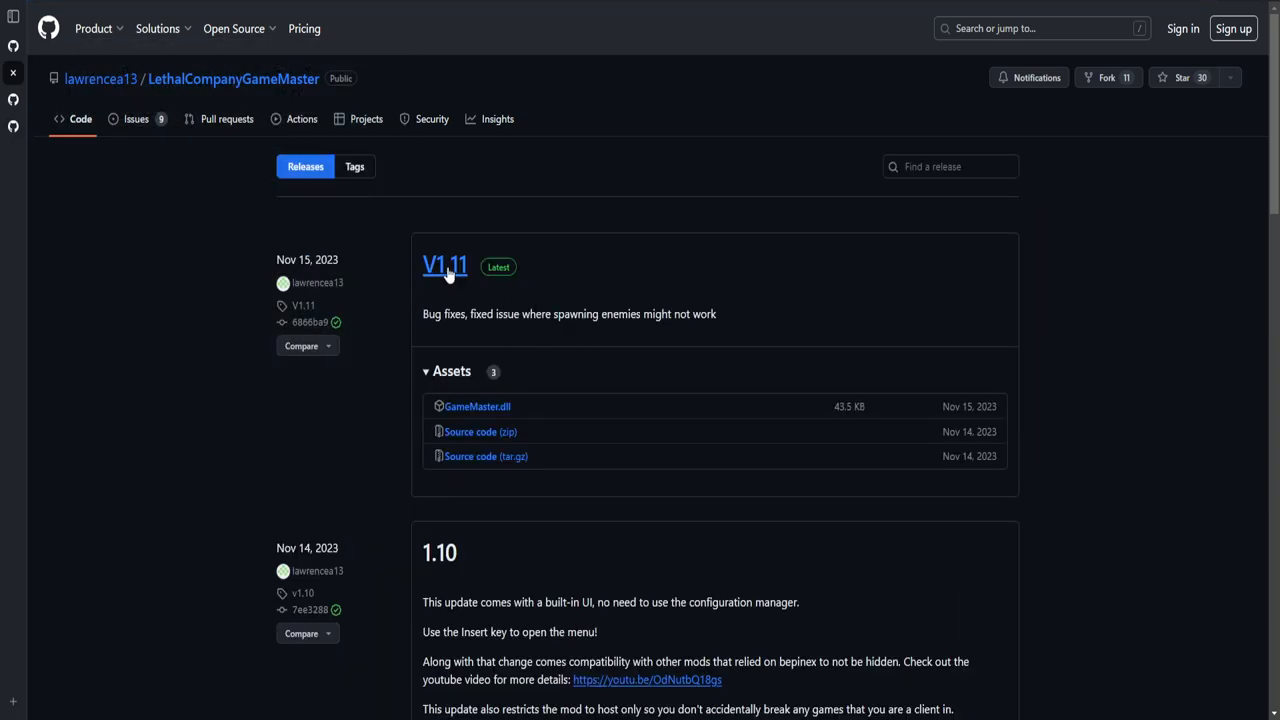
pyautogui.click(80, 120)
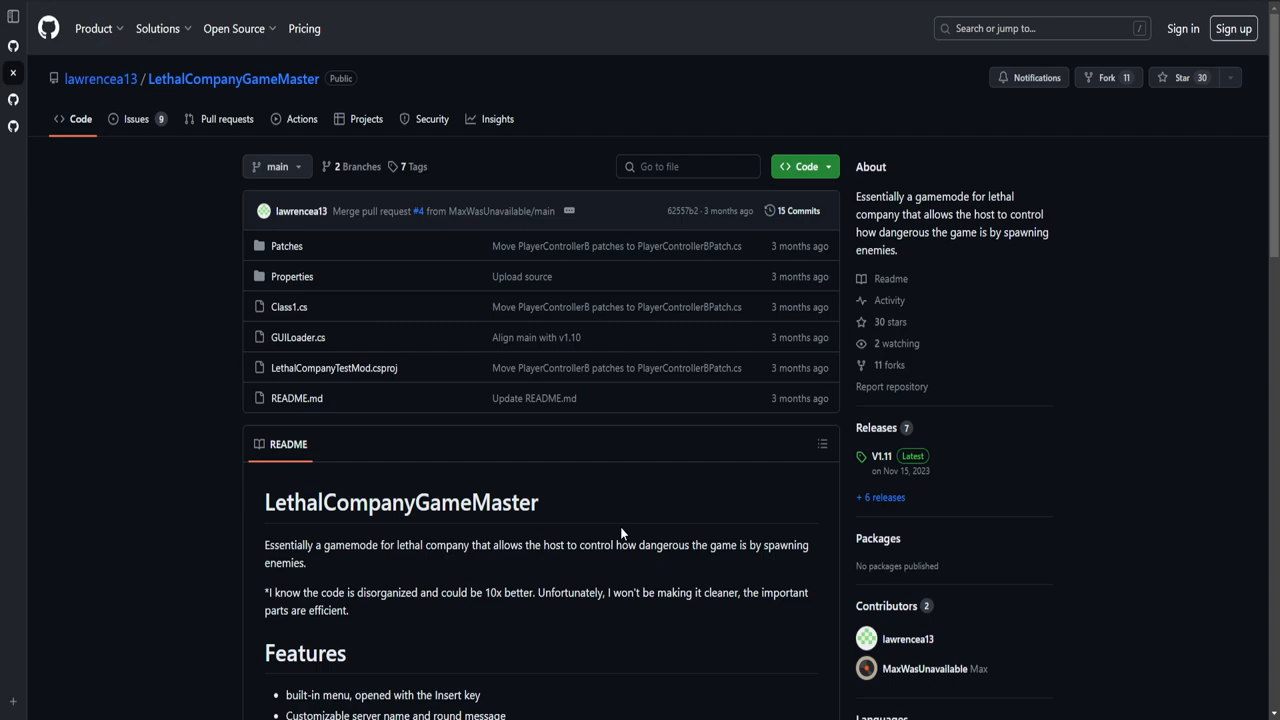
pyautogui.moveTo(910, 486)
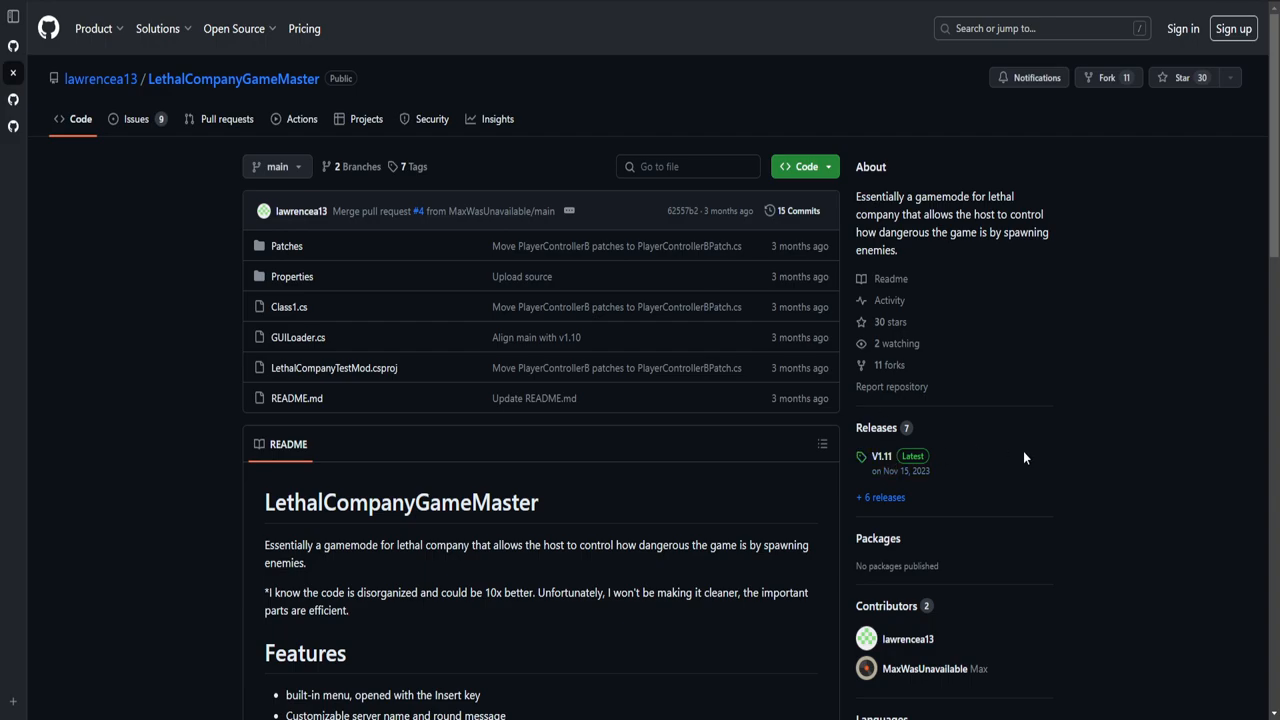
pyautogui.click(880, 428)
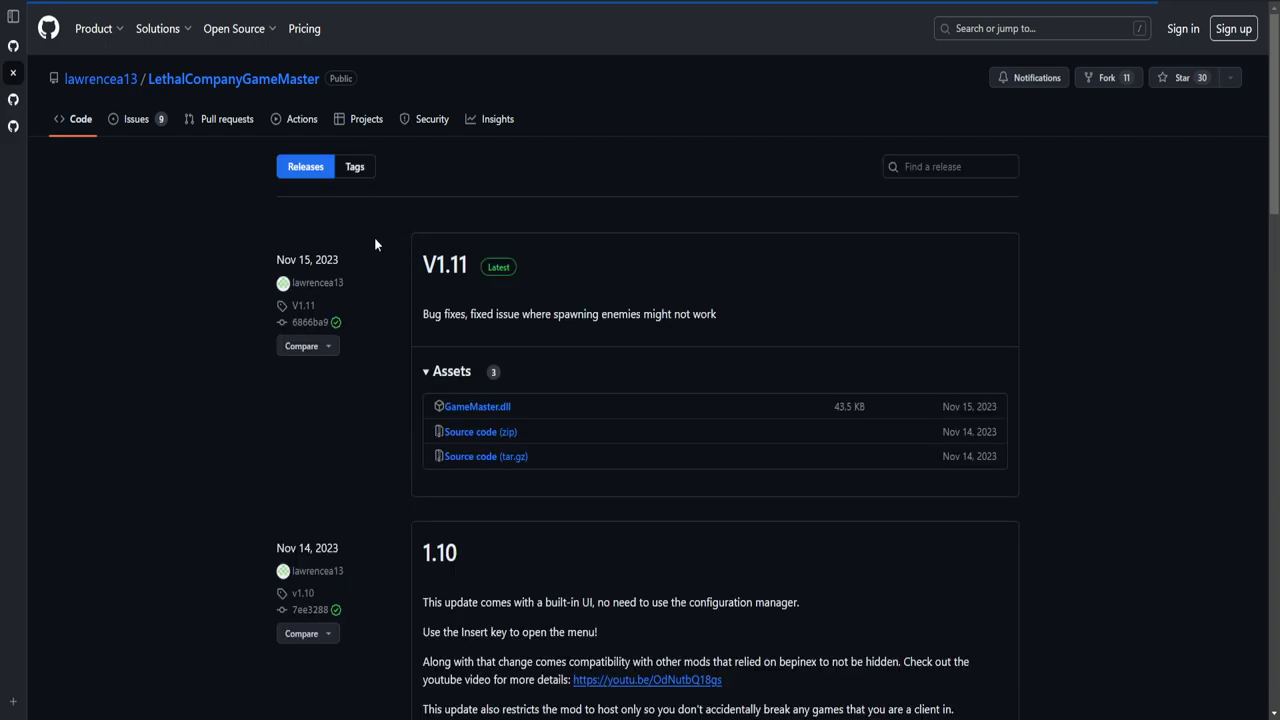
pyautogui.moveTo(476, 406)
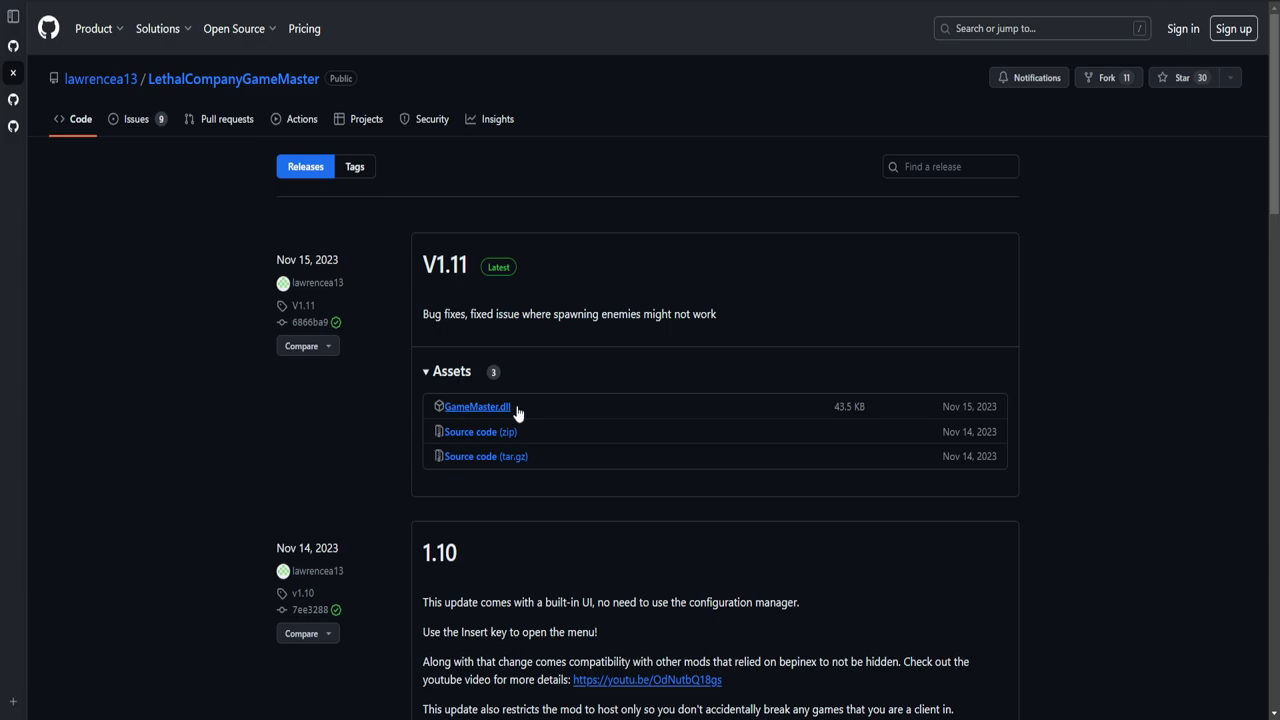
pyautogui.moveTo(548, 416)
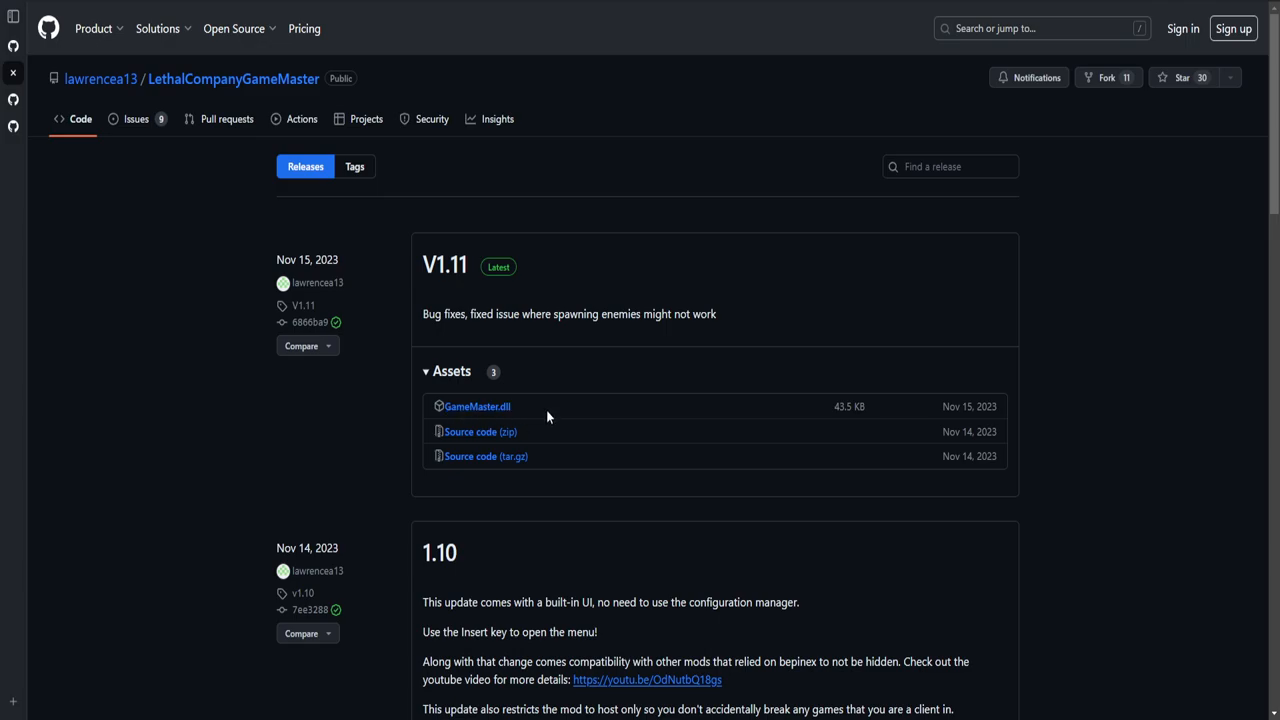
pyautogui.moveTo(544, 376)
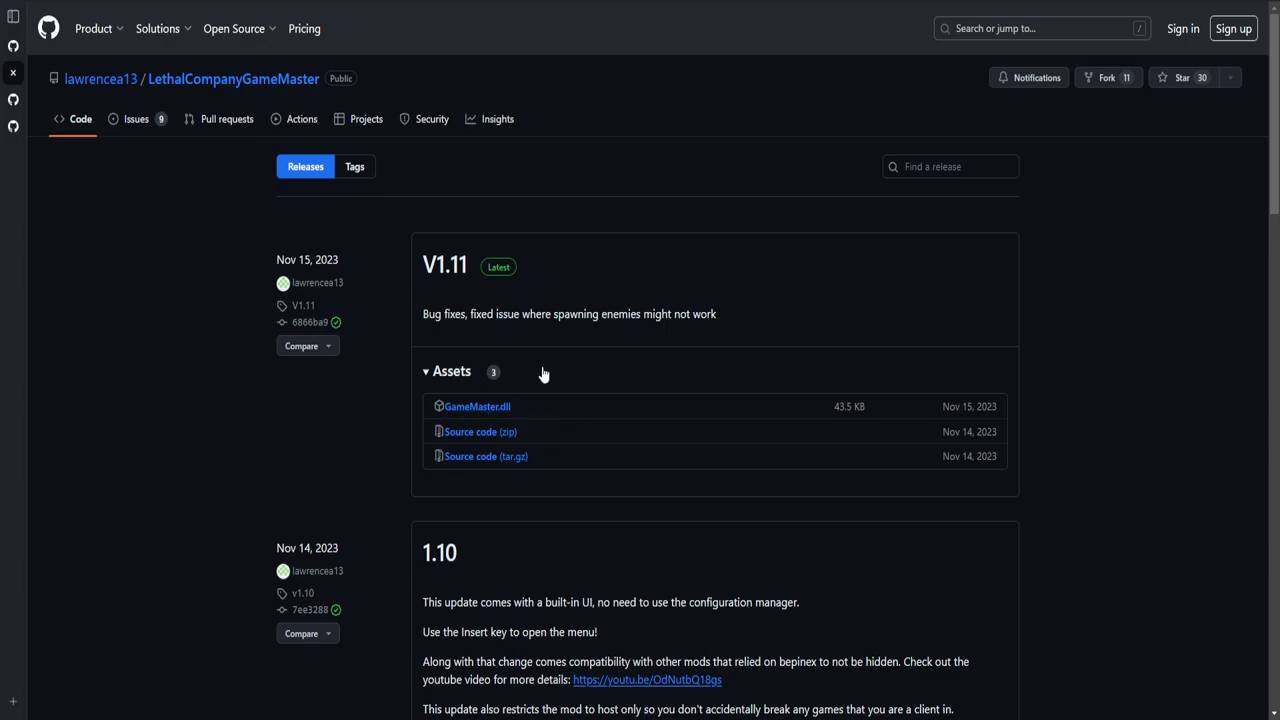
pyautogui.moveTo(488, 344)
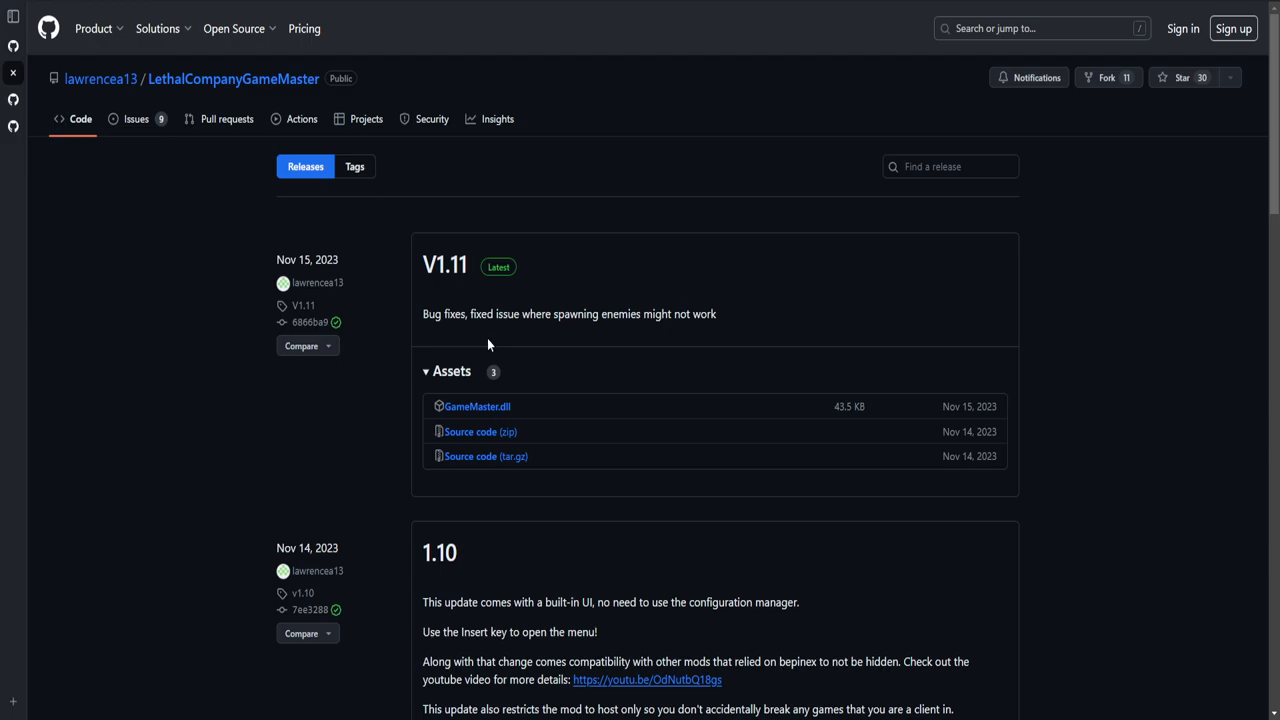
pyautogui.moveTo(484, 352)
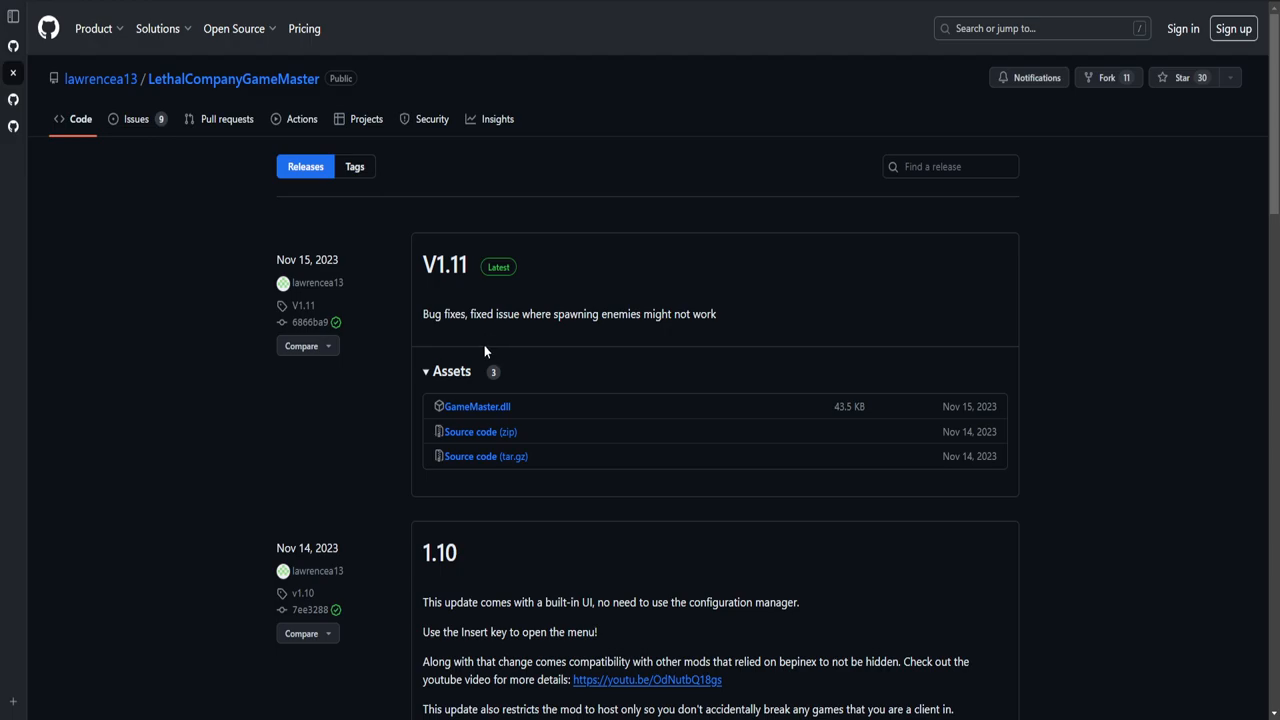
pyautogui.moveTo(30, 108)
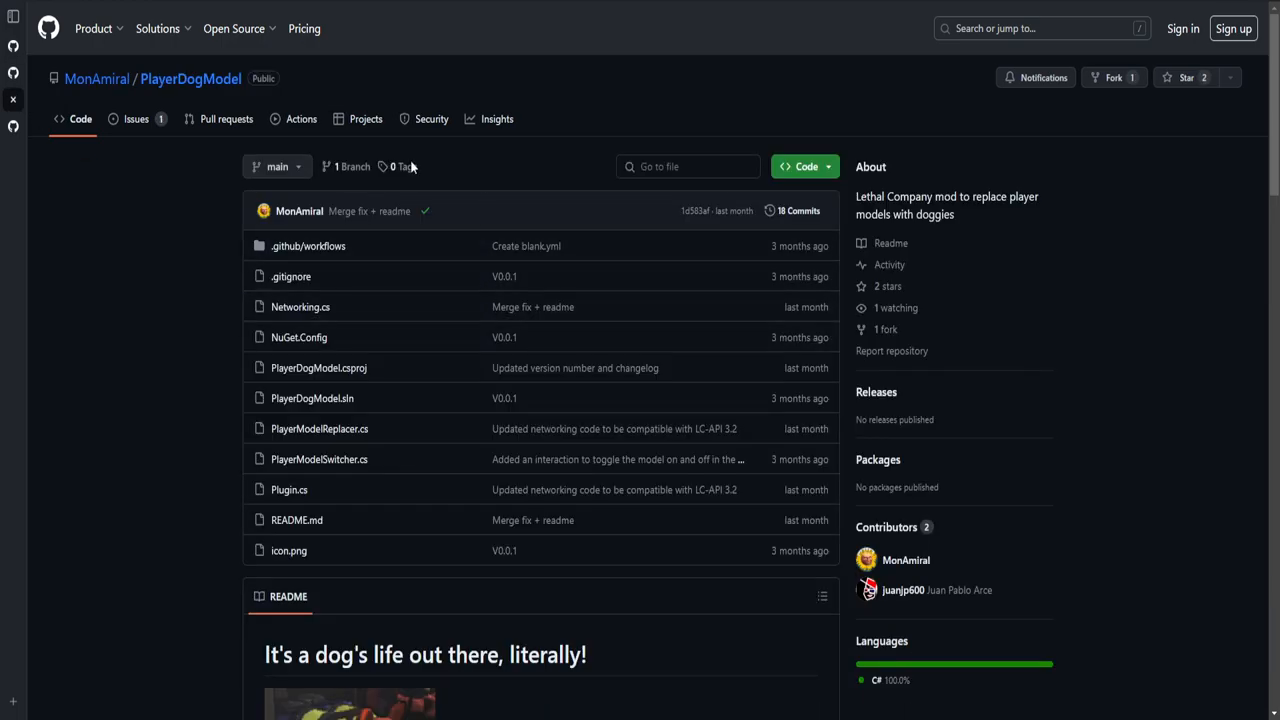
# Step: Check PlayerDogModel's Releases page, find none published, and return to the repository overview
pyautogui.scroll(-3)
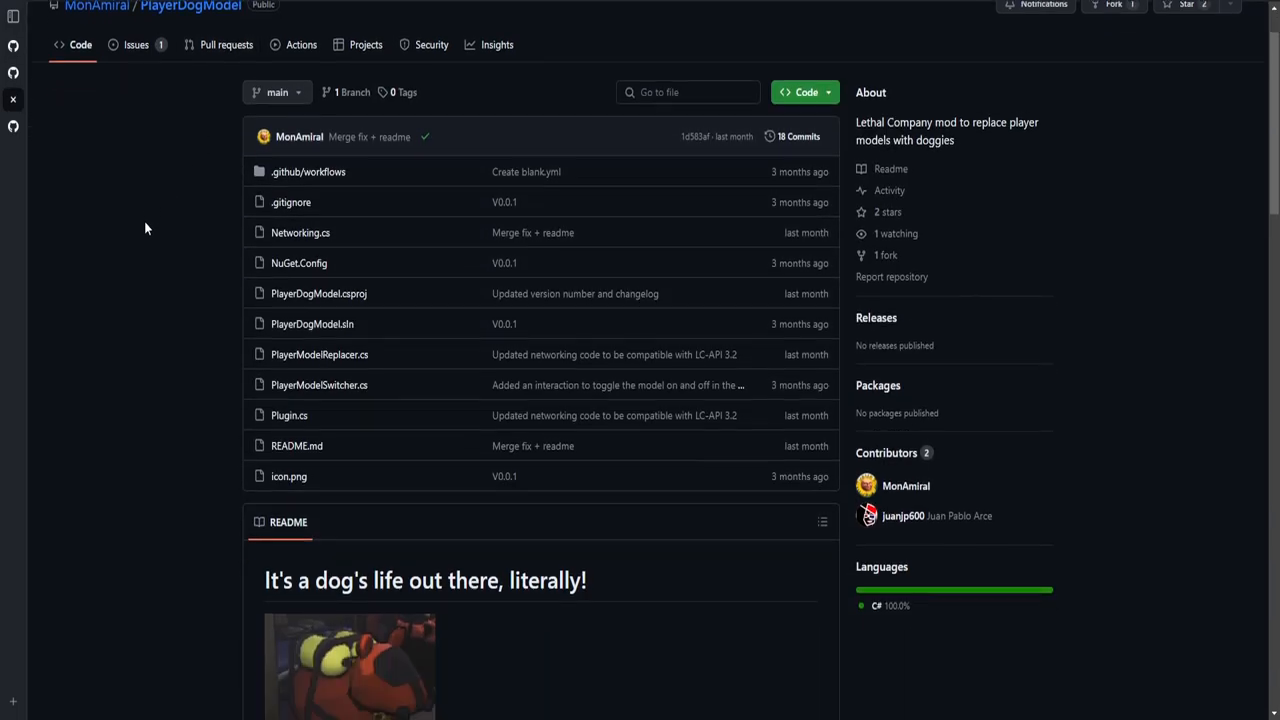
pyautogui.scroll(-3)
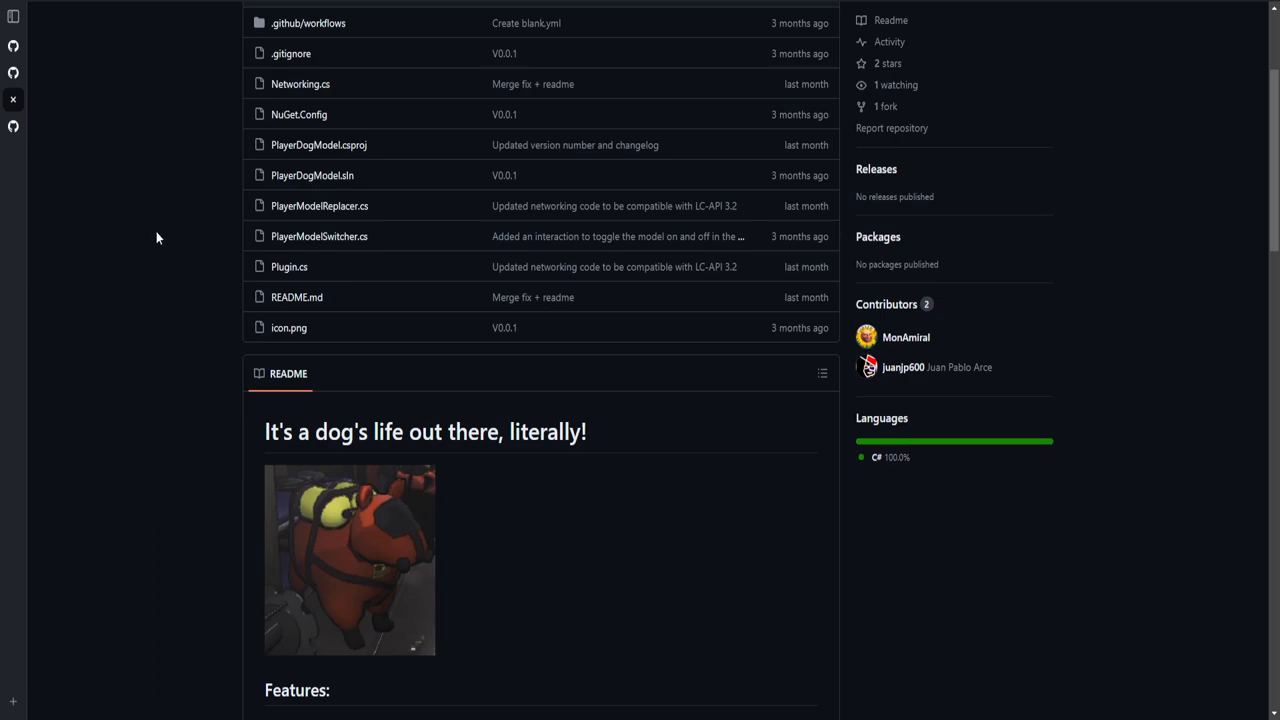
pyautogui.moveTo(444, 300)
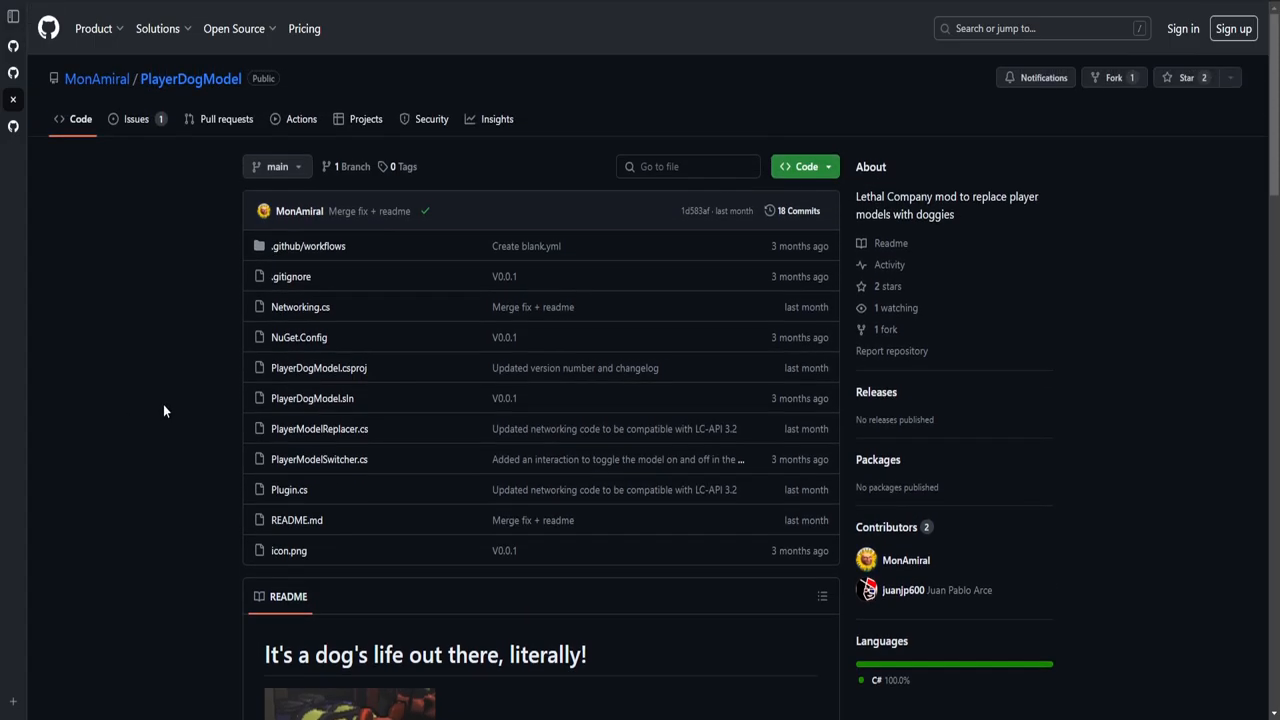
pyautogui.scroll(-3)
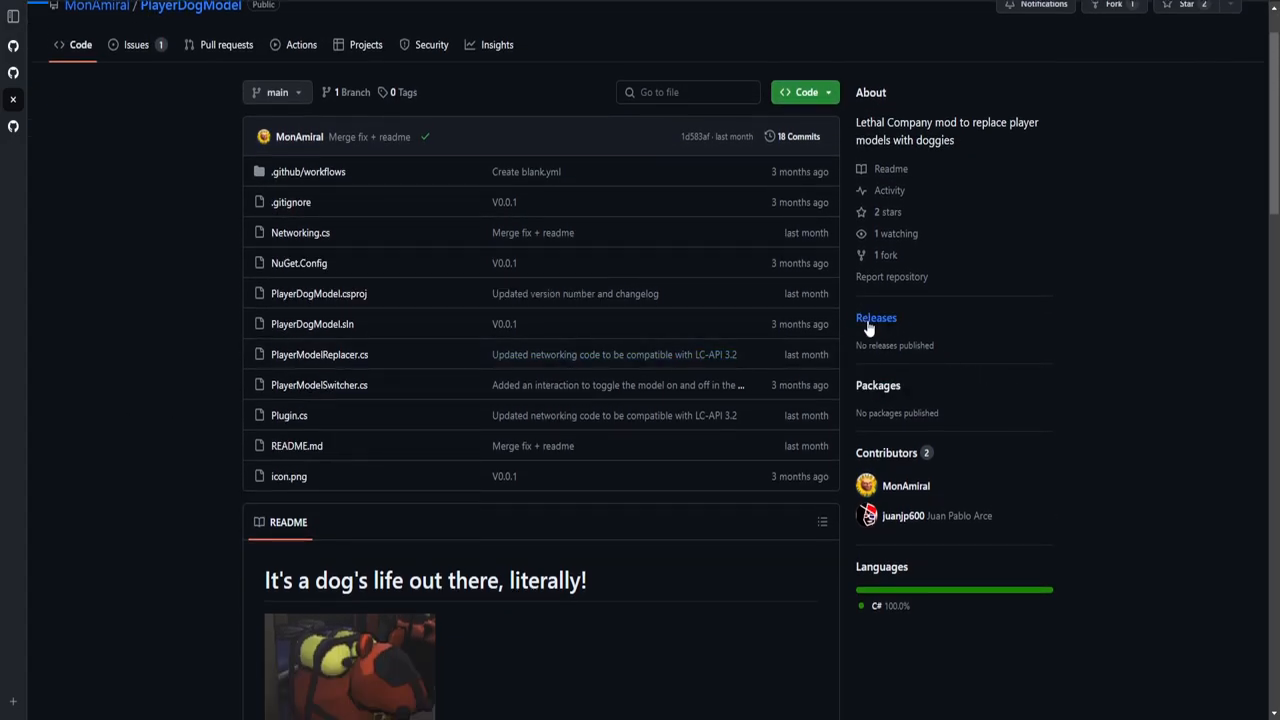
pyautogui.click(876, 318)
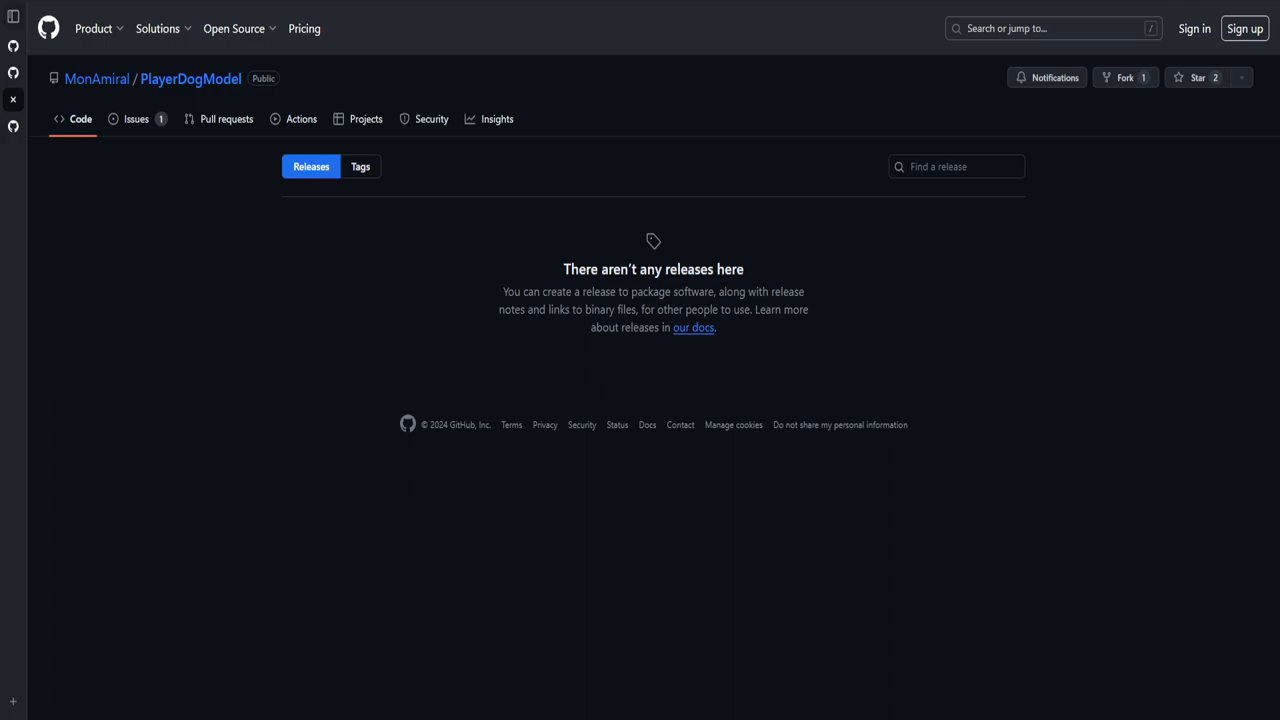
pyautogui.click(80, 120)
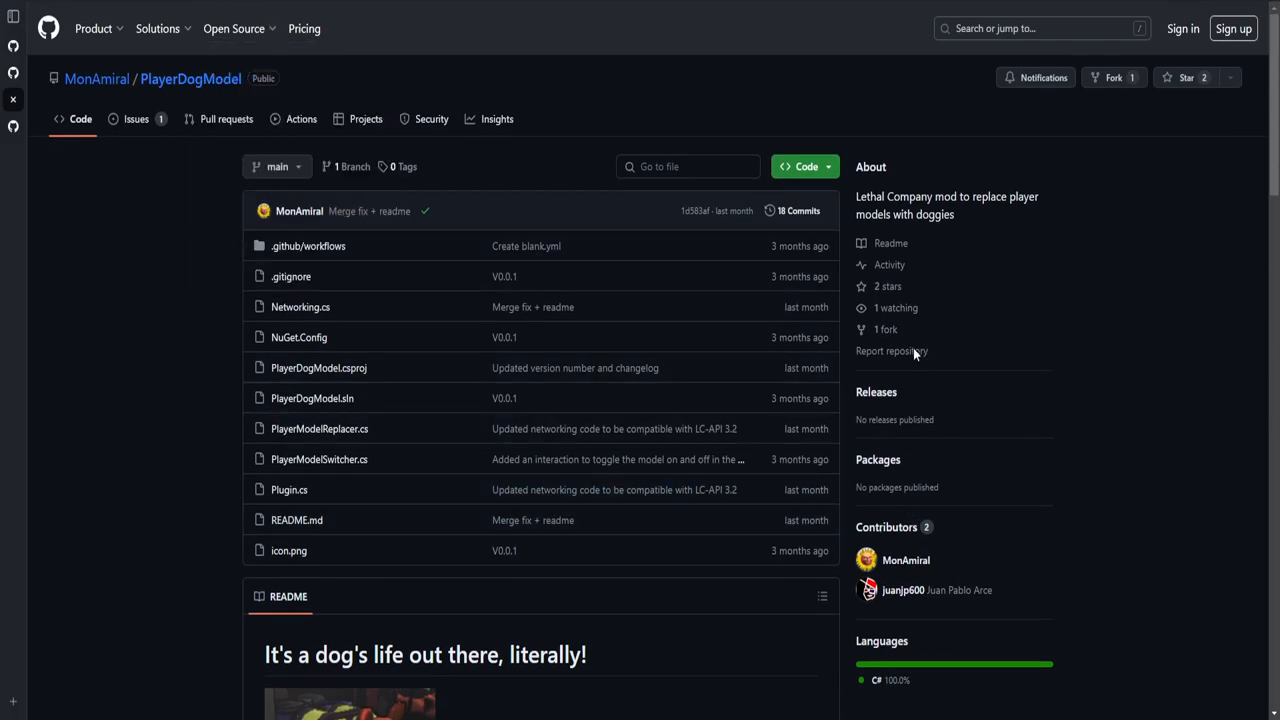
# Step: Read through the PlayerDogModel README further down the page
pyautogui.scroll(-3)
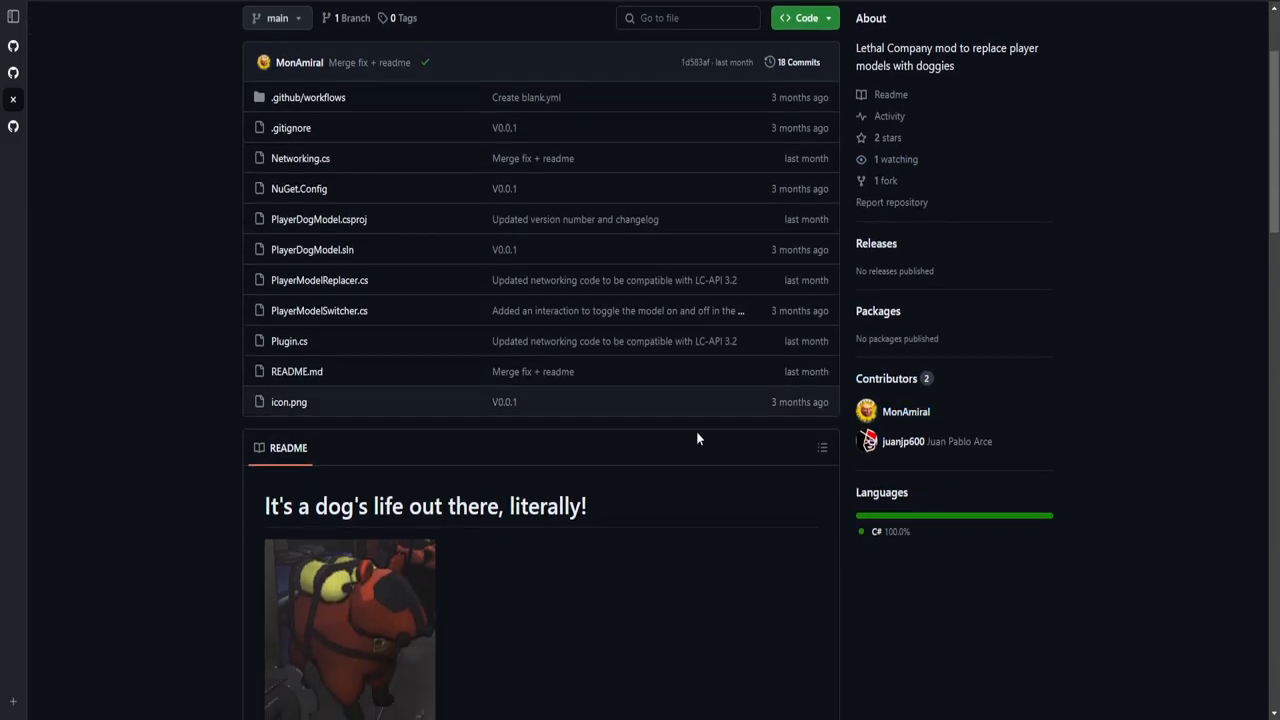
pyautogui.scroll(-3)
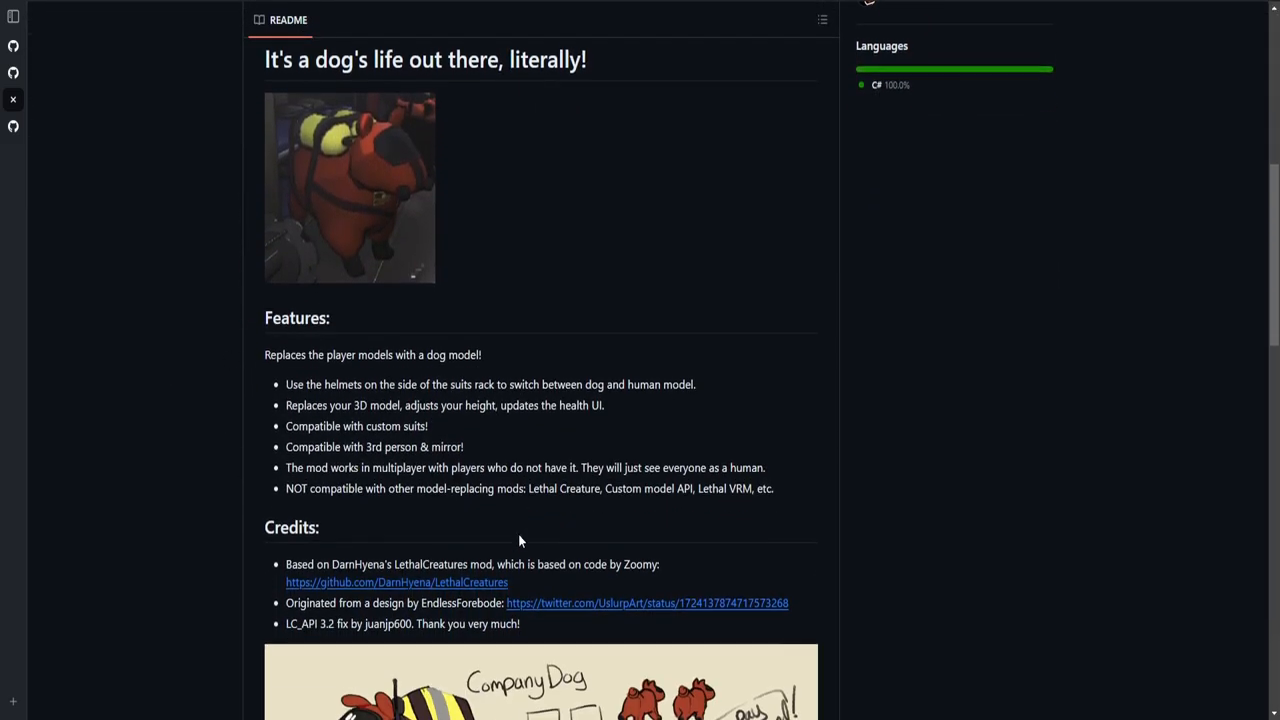
pyautogui.scroll(-3)
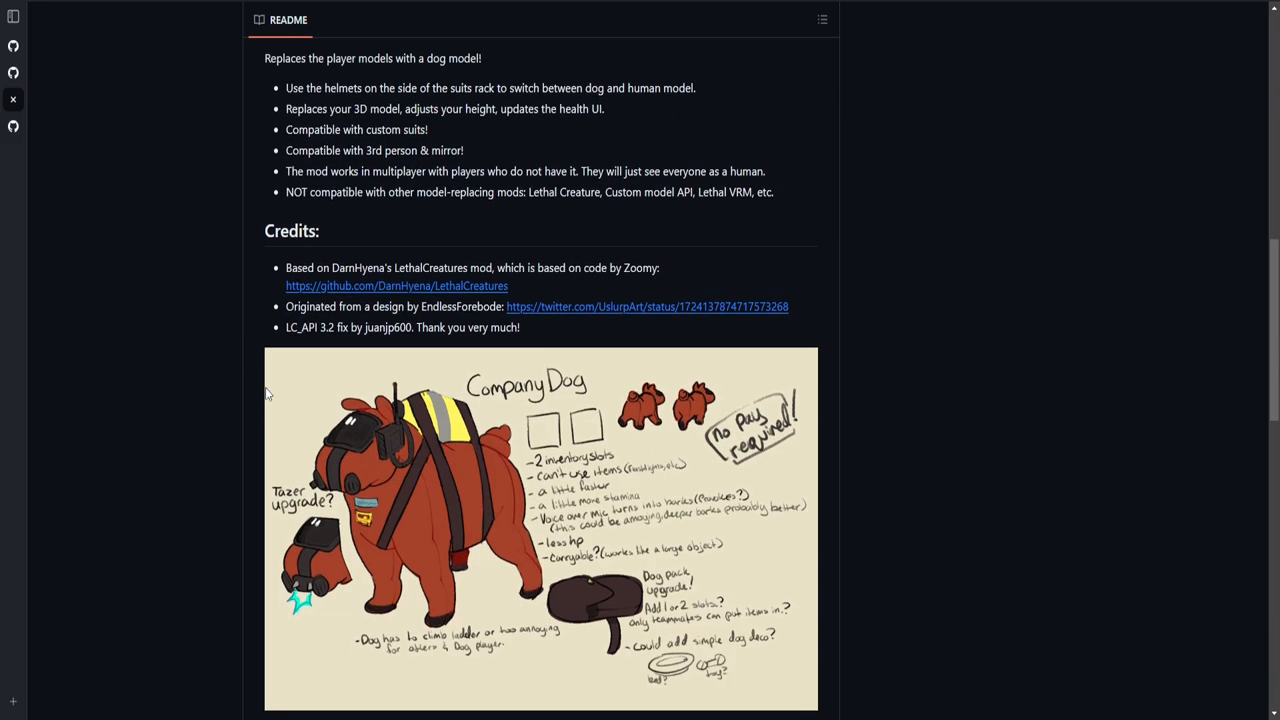
pyautogui.scroll(-3)
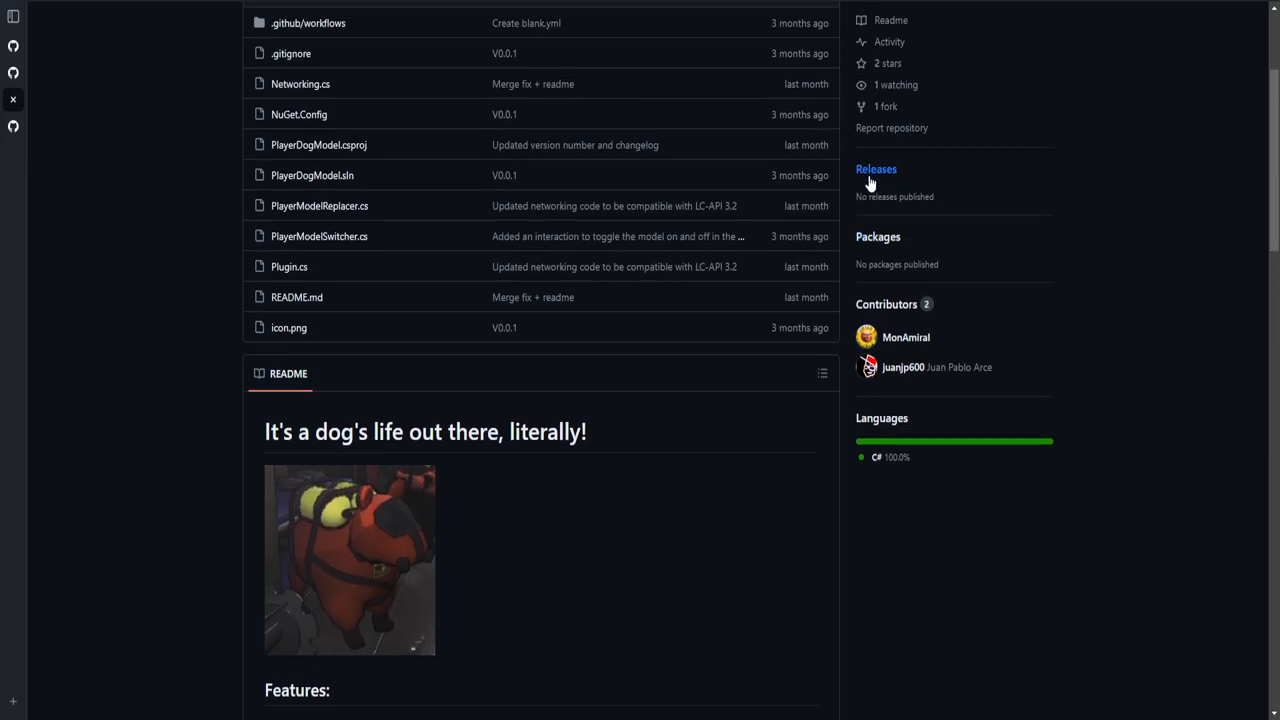
pyautogui.moveTo(852, 184)
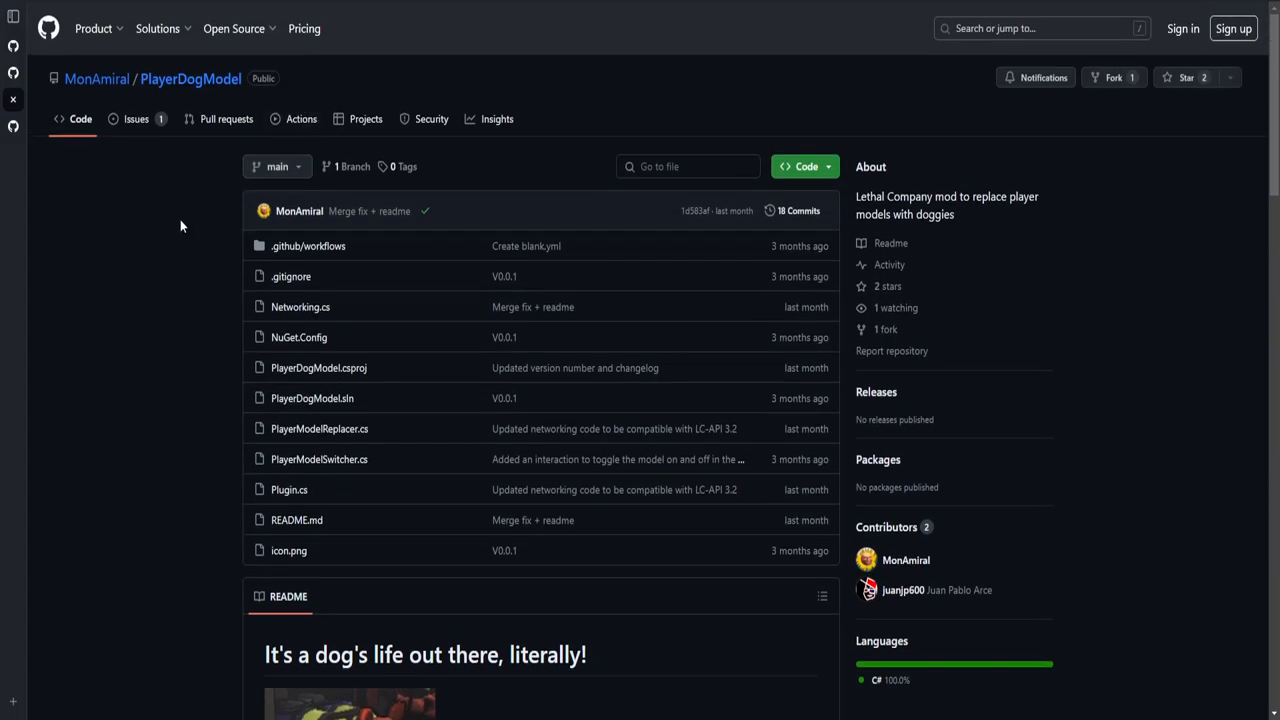
pyautogui.moveTo(168, 224)
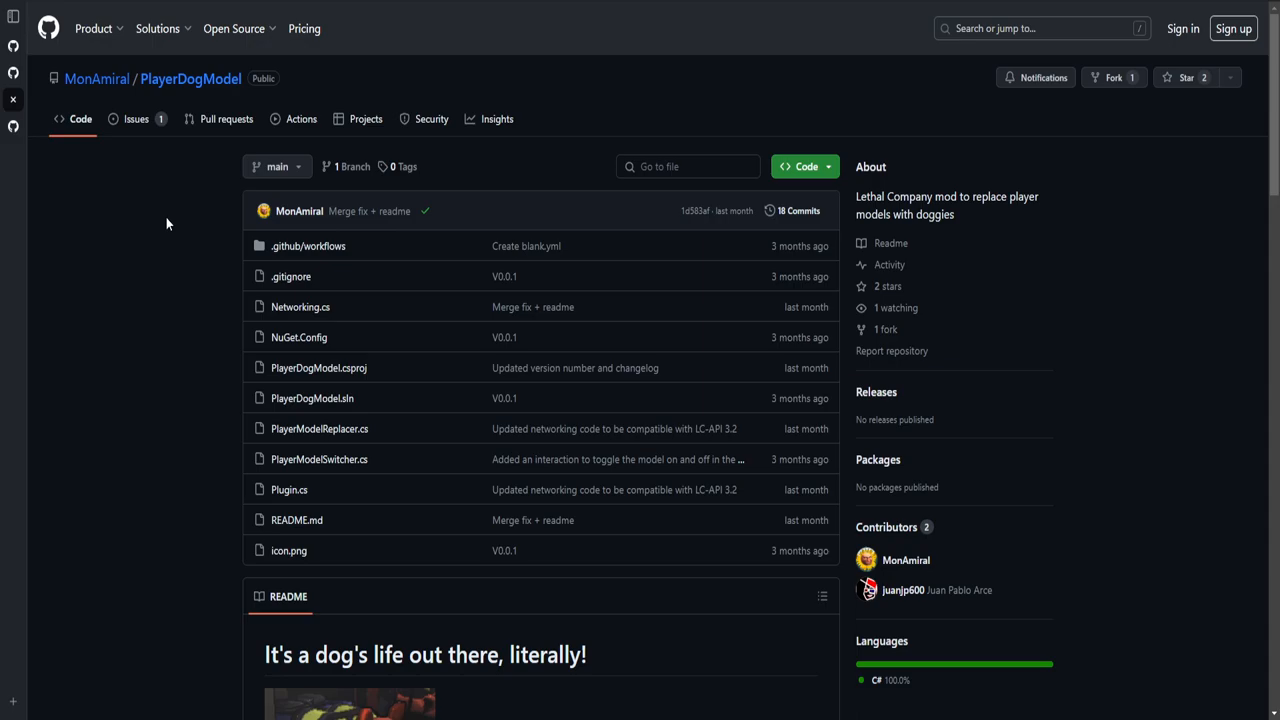
pyautogui.moveTo(644, 490)
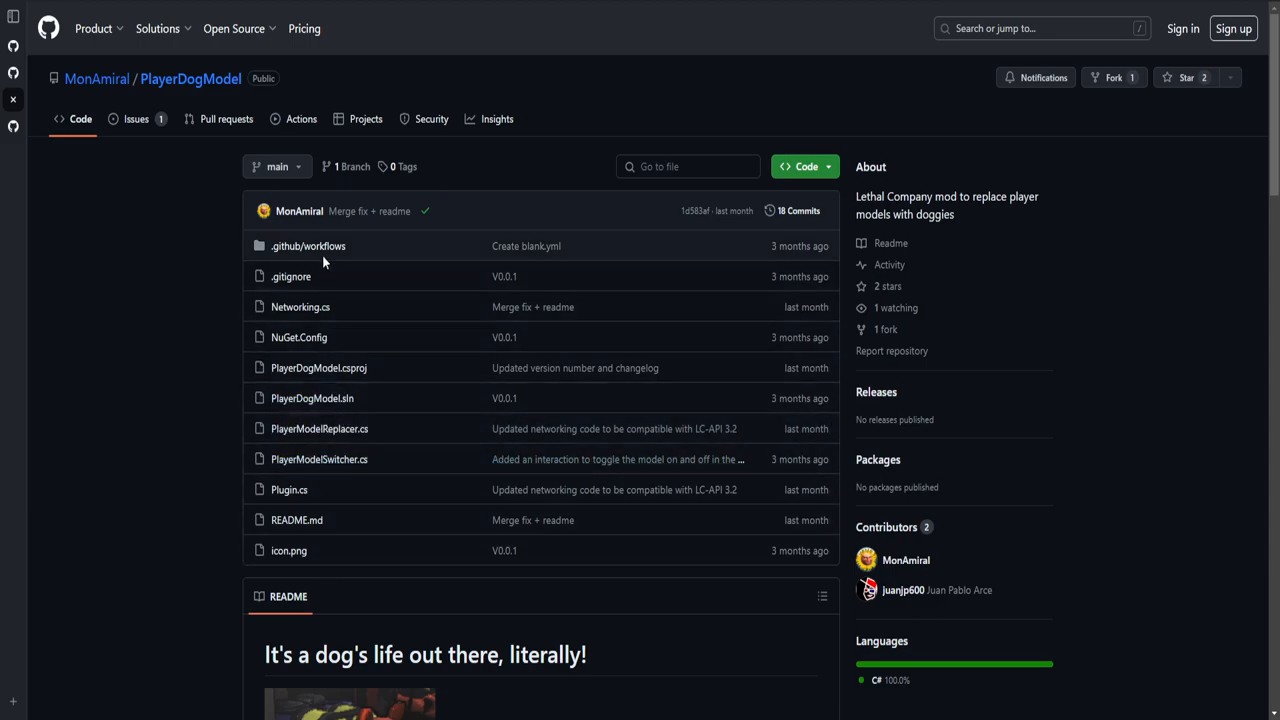
pyautogui.moveTo(256, 458)
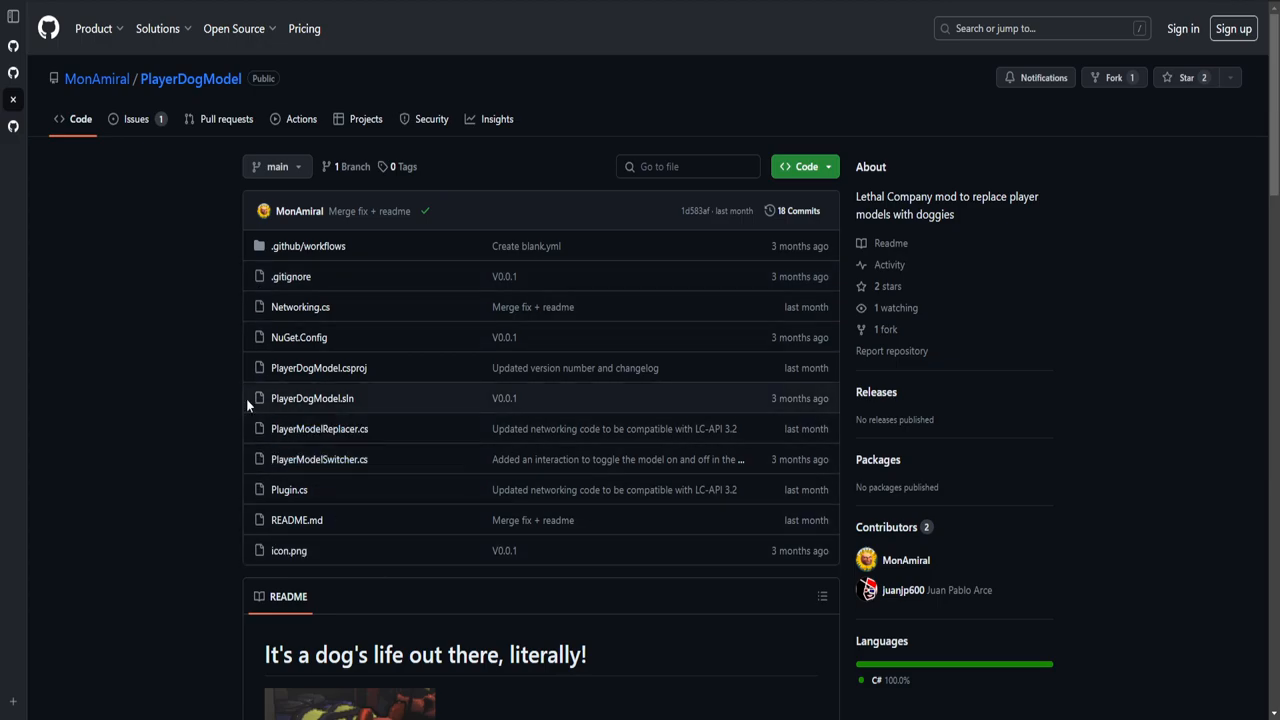
pyautogui.moveTo(182, 244)
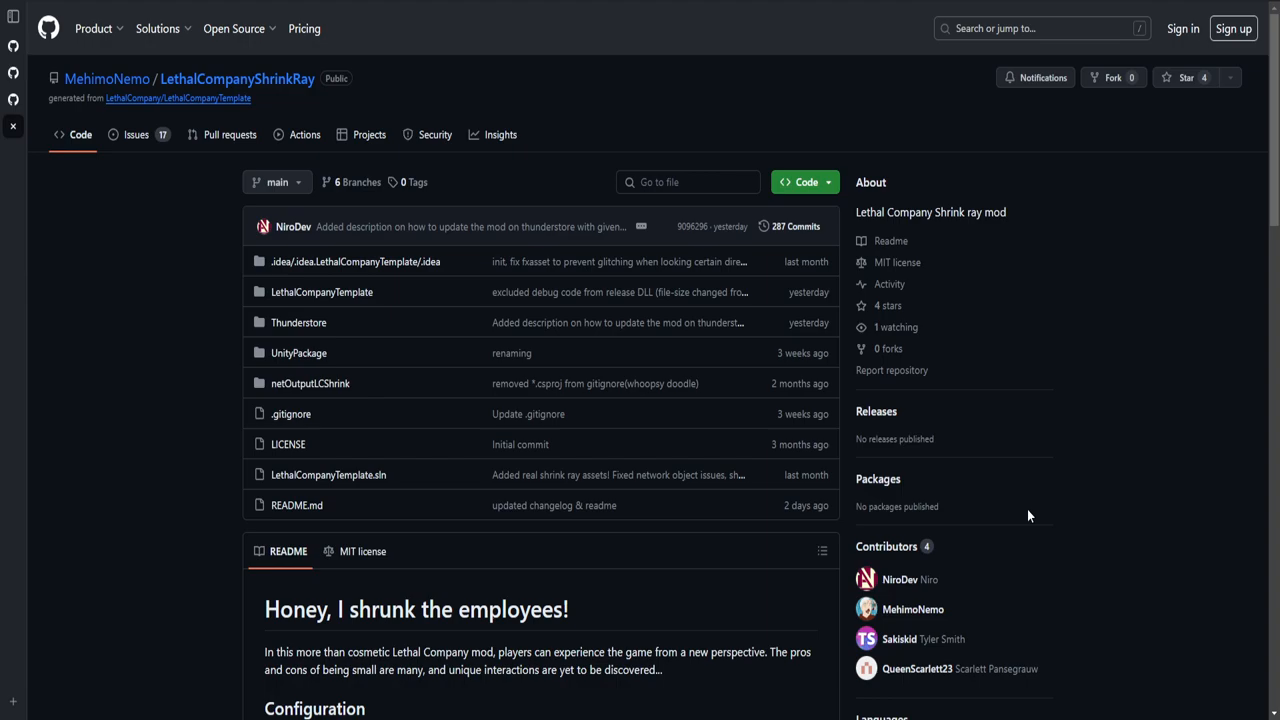
# Step: Confirm LethalCompanyShrinkRay has no releases, then bring up the AncientMonkey 2.0.0 release with AncientMonkey.dll
pyautogui.scroll(-3)
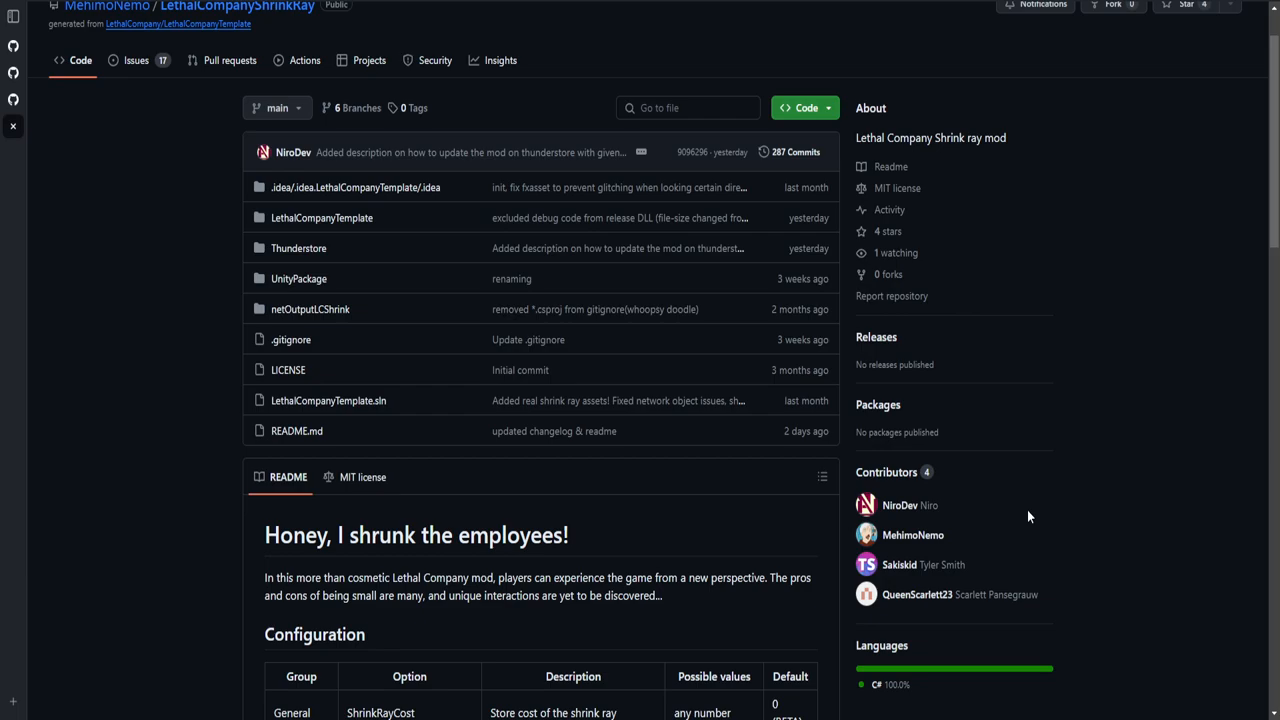
pyautogui.moveTo(1064, 508)
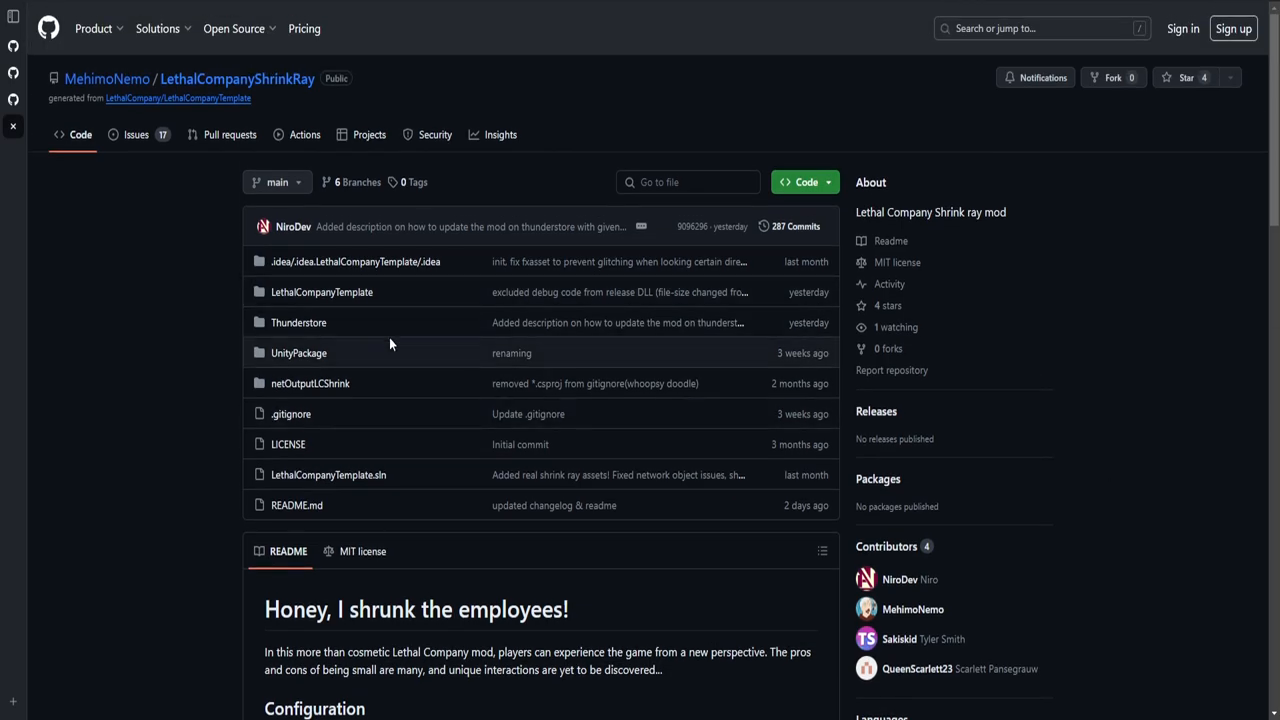
pyautogui.moveTo(320, 292)
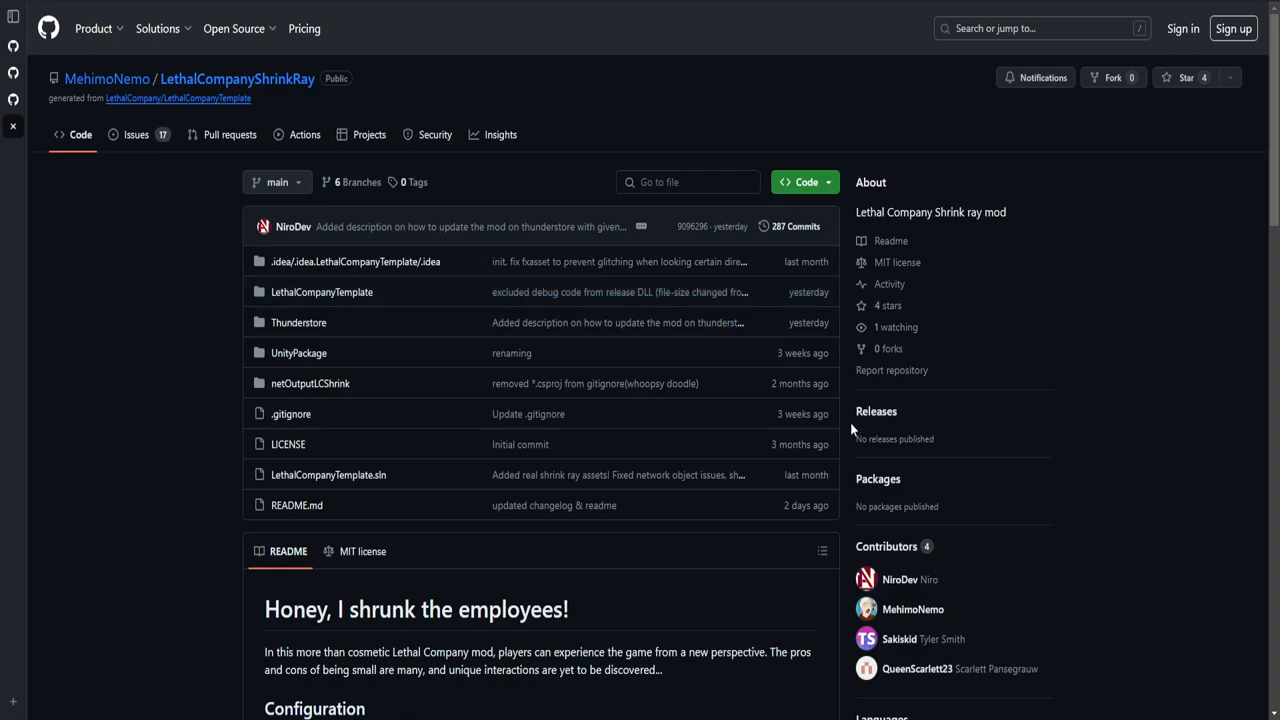
pyautogui.doubleClick(912, 438)
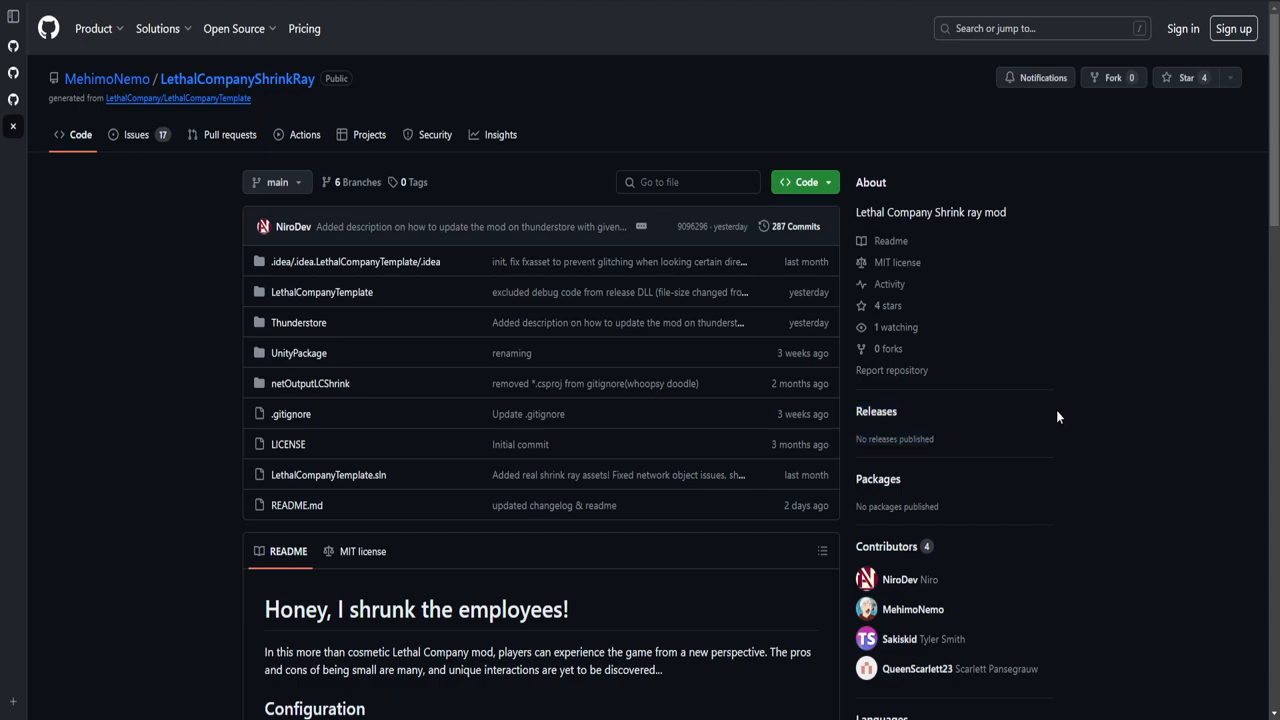
pyautogui.moveTo(4, 130)
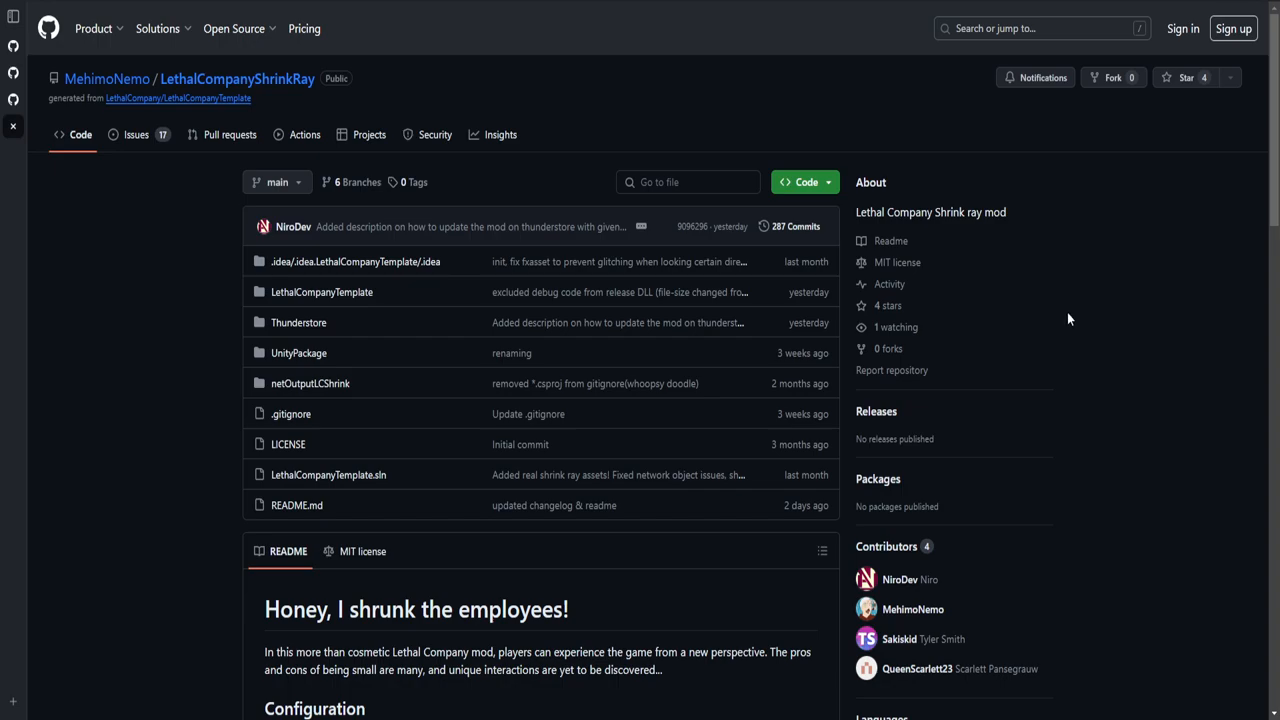
pyautogui.moveTo(140, 268)
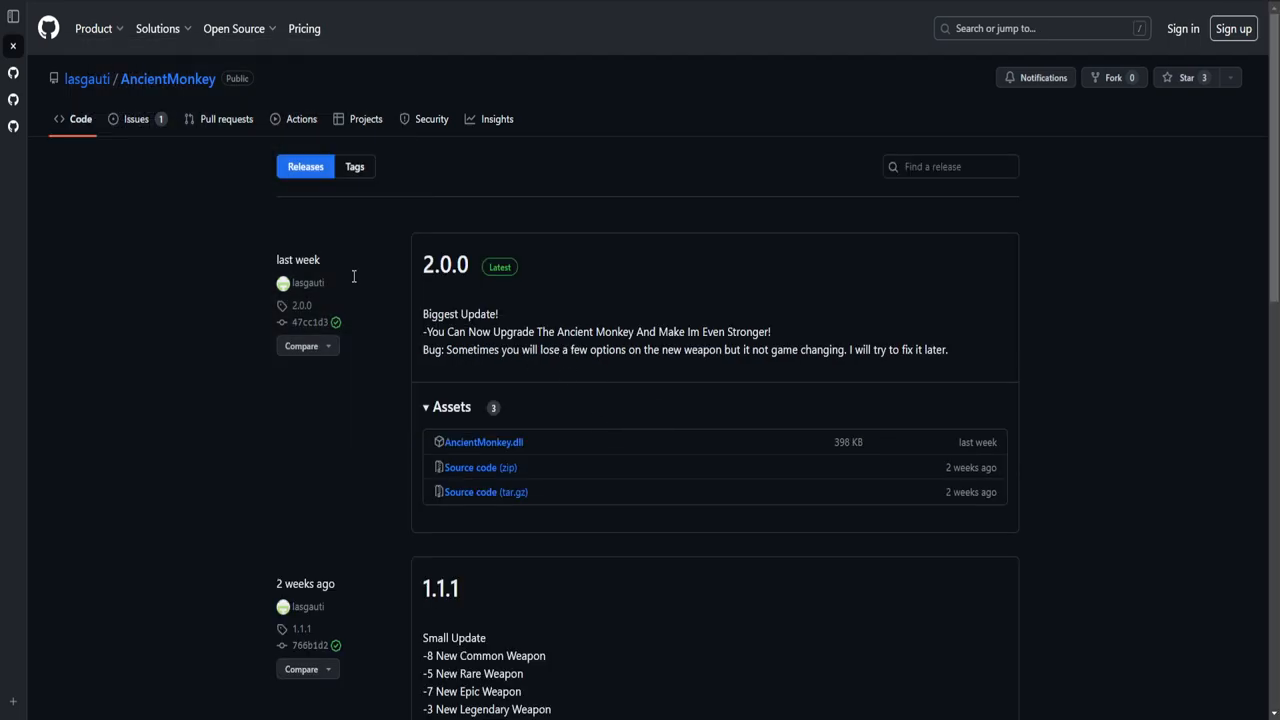
# Step: Navigate from the releases page back to the lasgauti/AncientMonkey repository overview
pyautogui.click(80, 118)
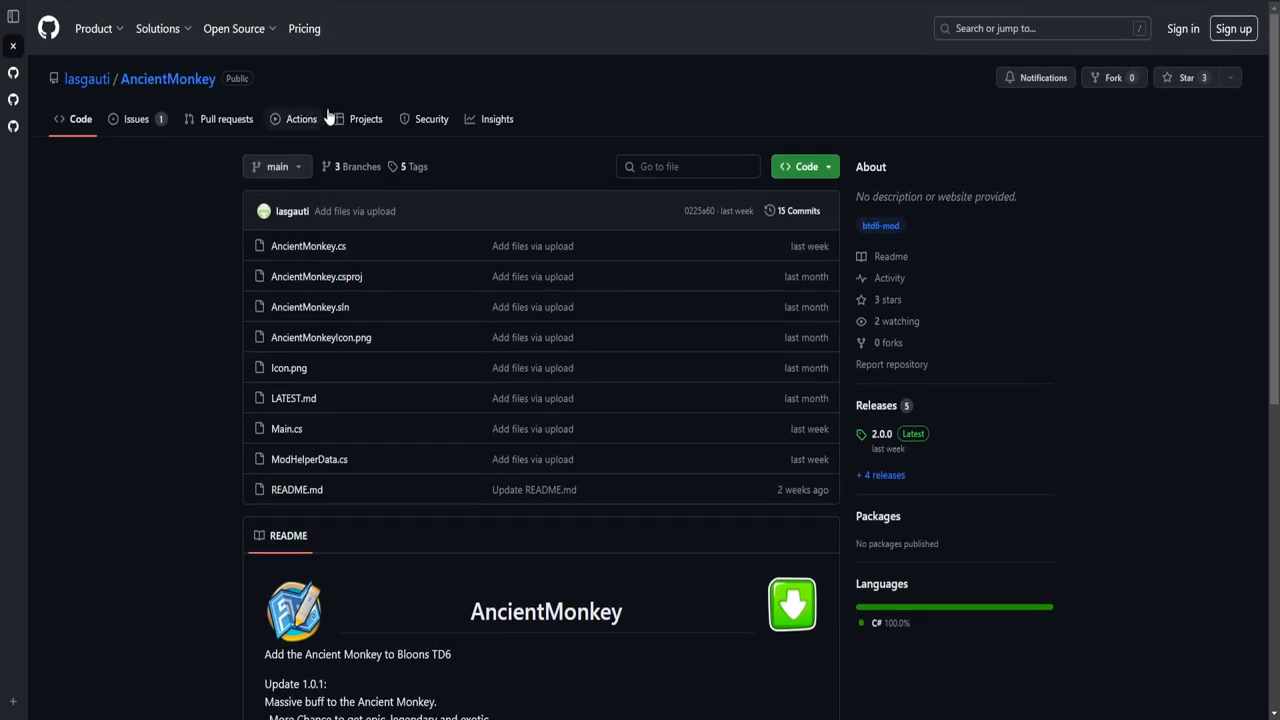
pyautogui.moveTo(1010, 492)
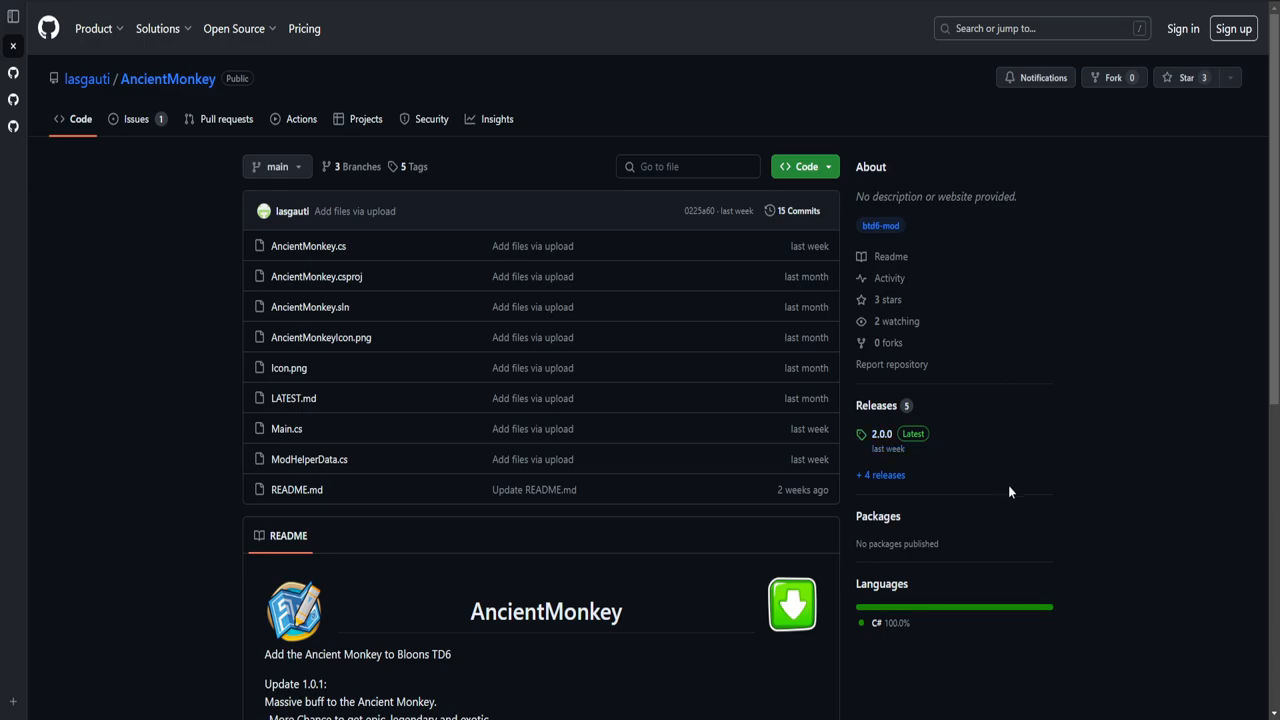
pyautogui.moveTo(1096, 532)
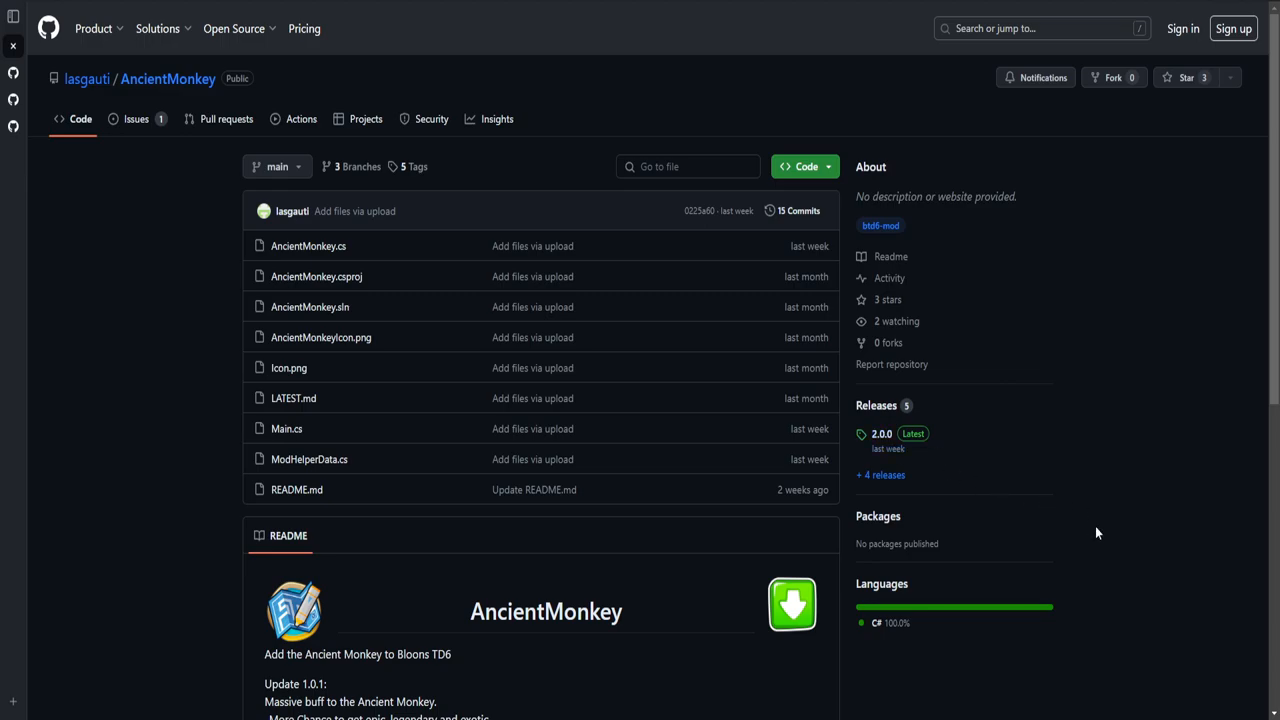